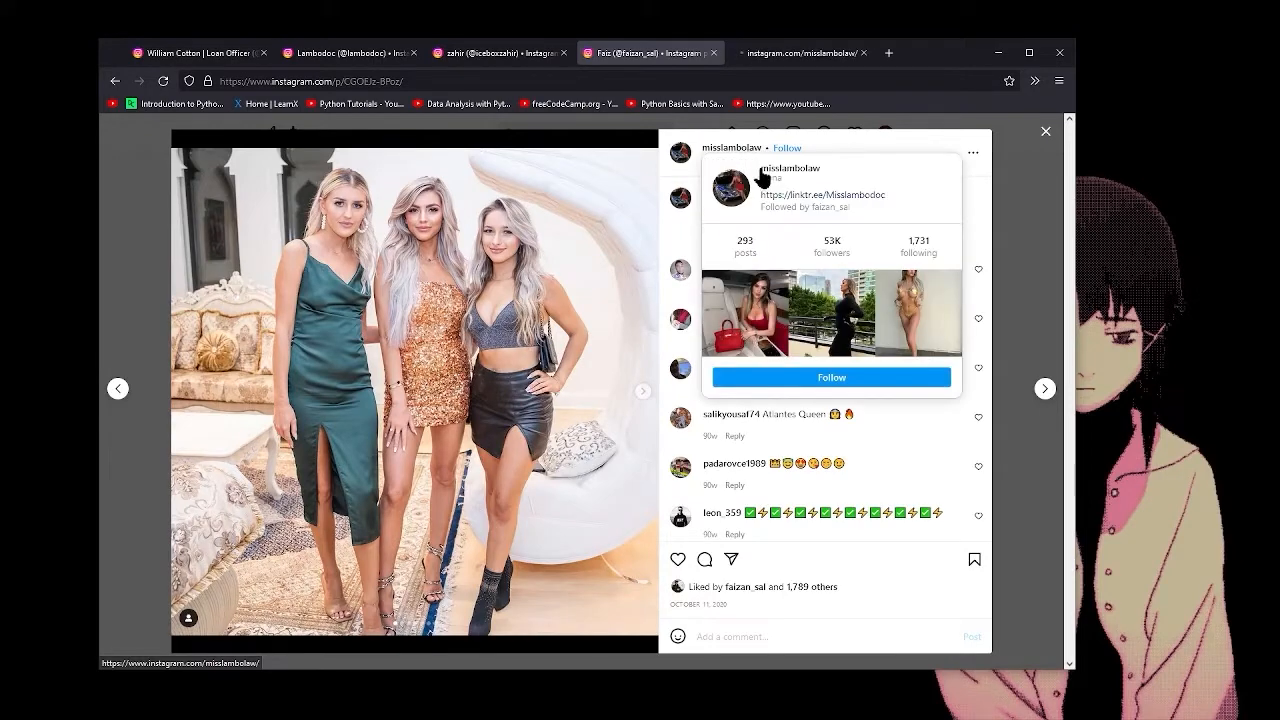
Open the linktr.ee/Misslambodoc link from misslambolaw's profile card in a new tab
{"action": "left_click", "coordinate": [743, 152]}
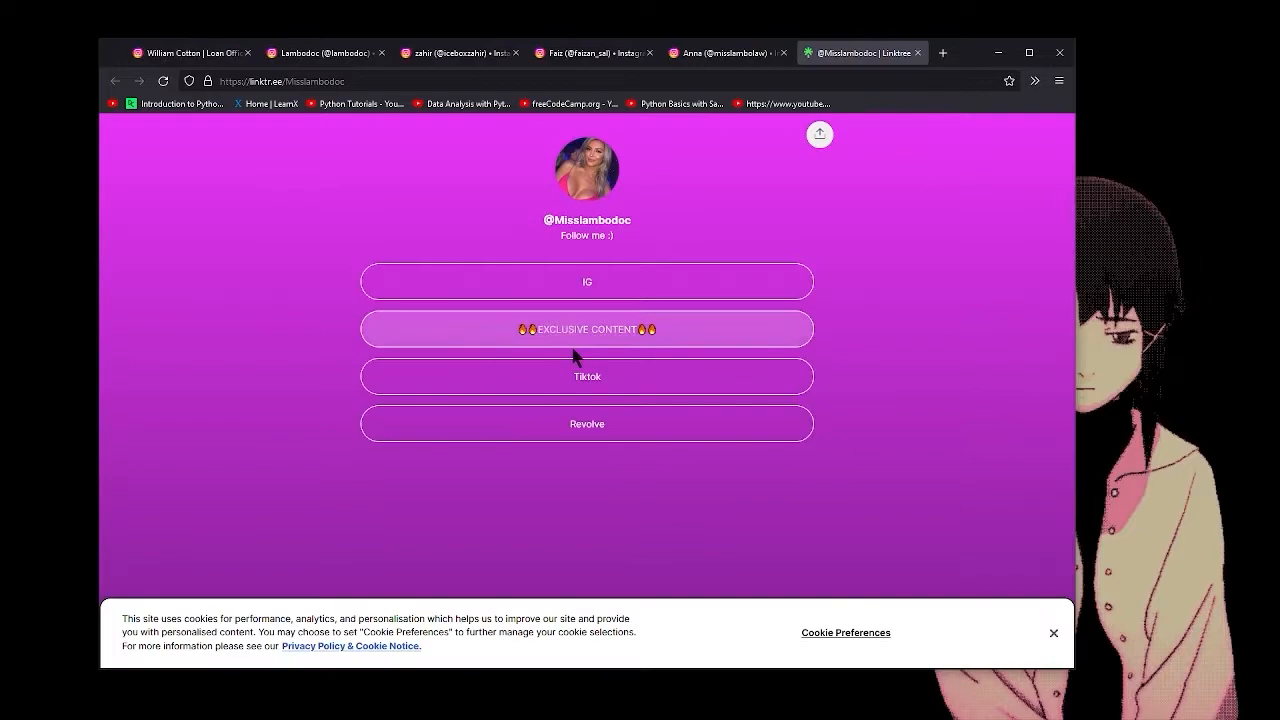
{"action": "left_click", "coordinate": [587, 376]}
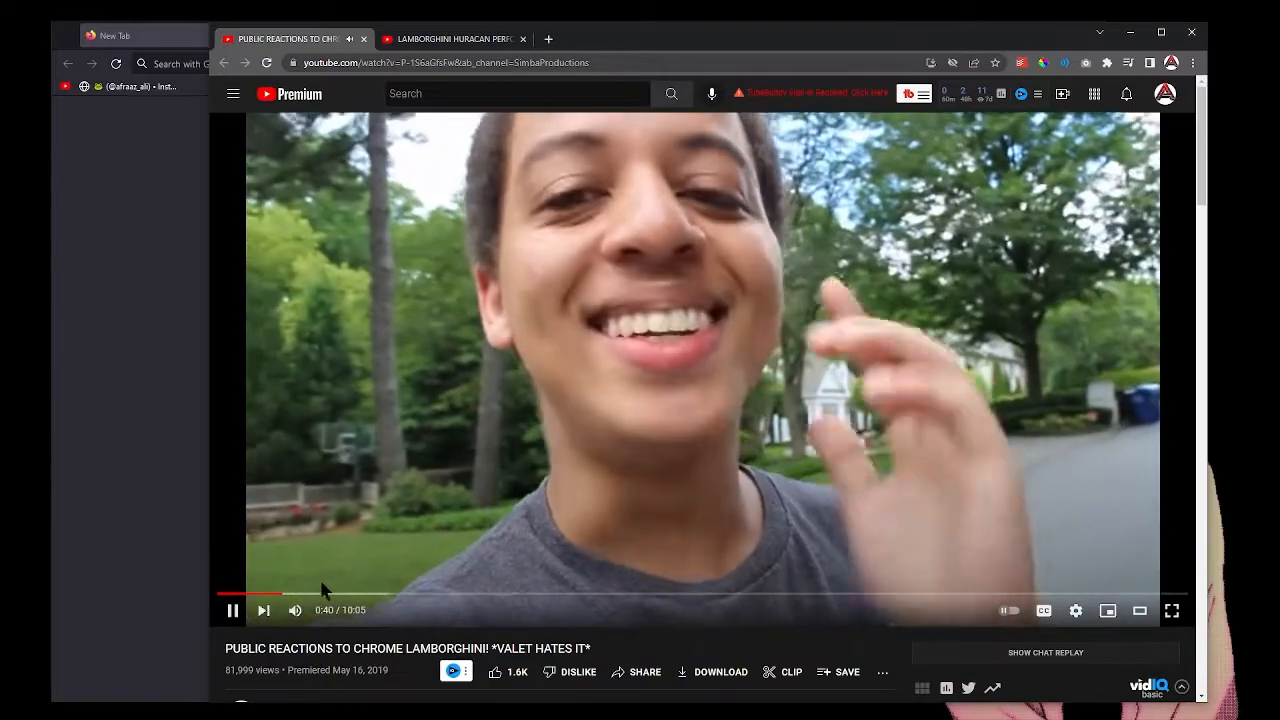
{"action": "mouse_move", "coordinate": [411, 600]}
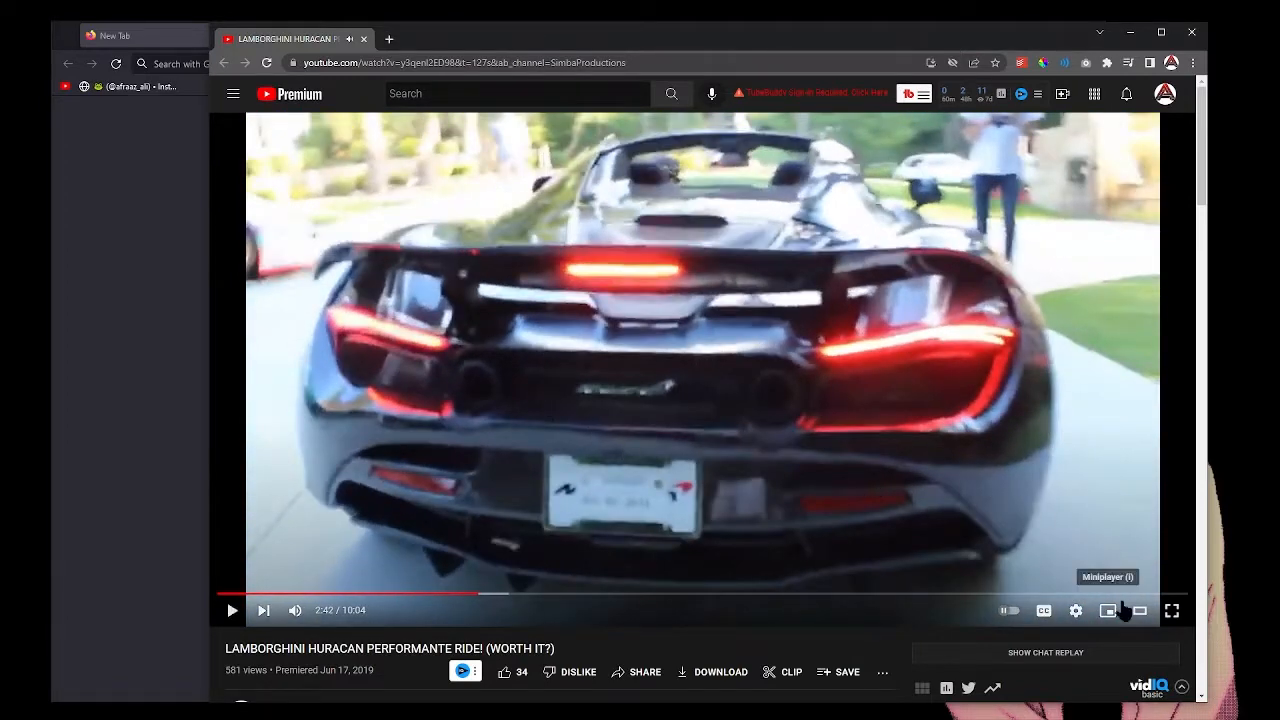
{"action": "mouse_move", "coordinate": [985, 472]}
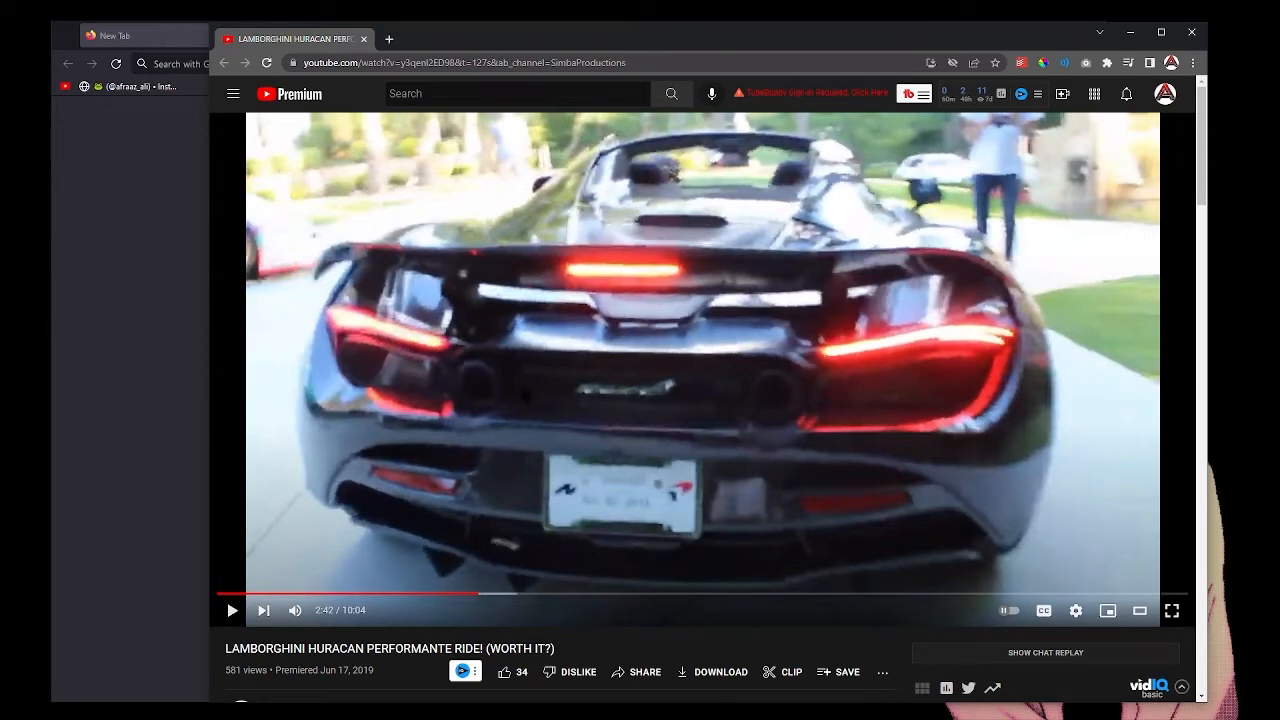
{"action": "mouse_move", "coordinate": [940, 256]}
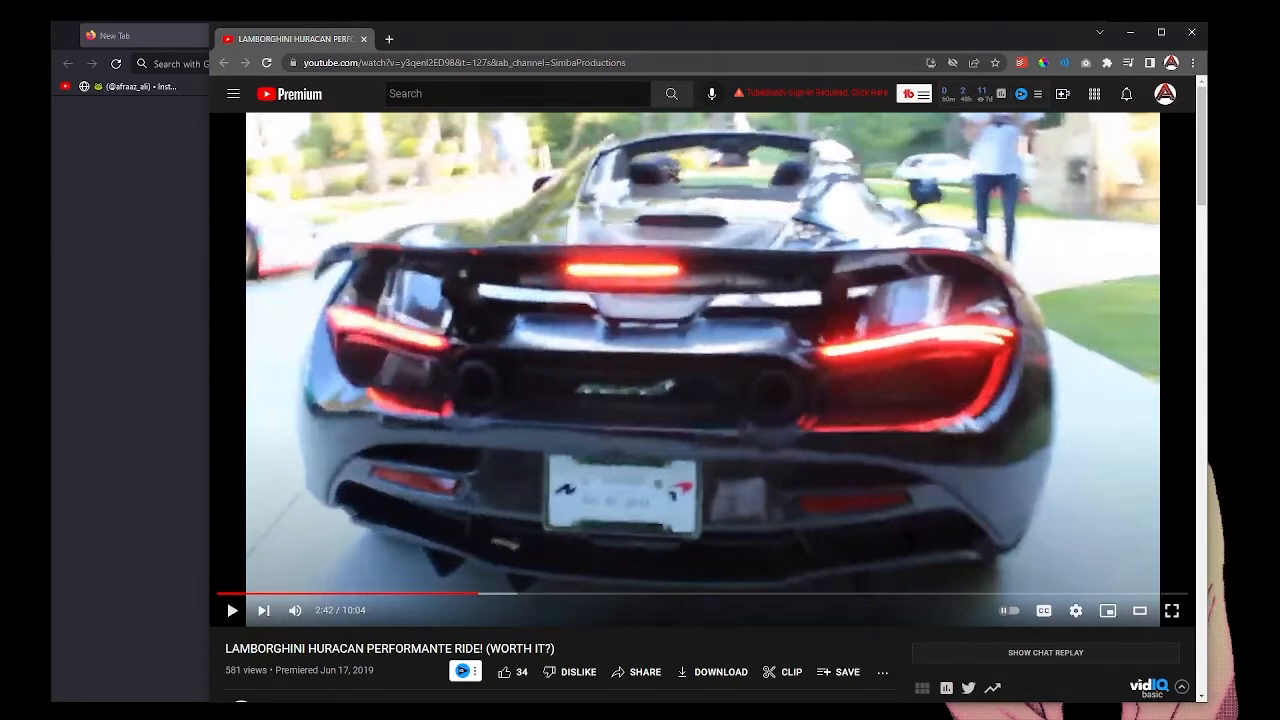
{"action": "mouse_move", "coordinate": [1030, 215]}
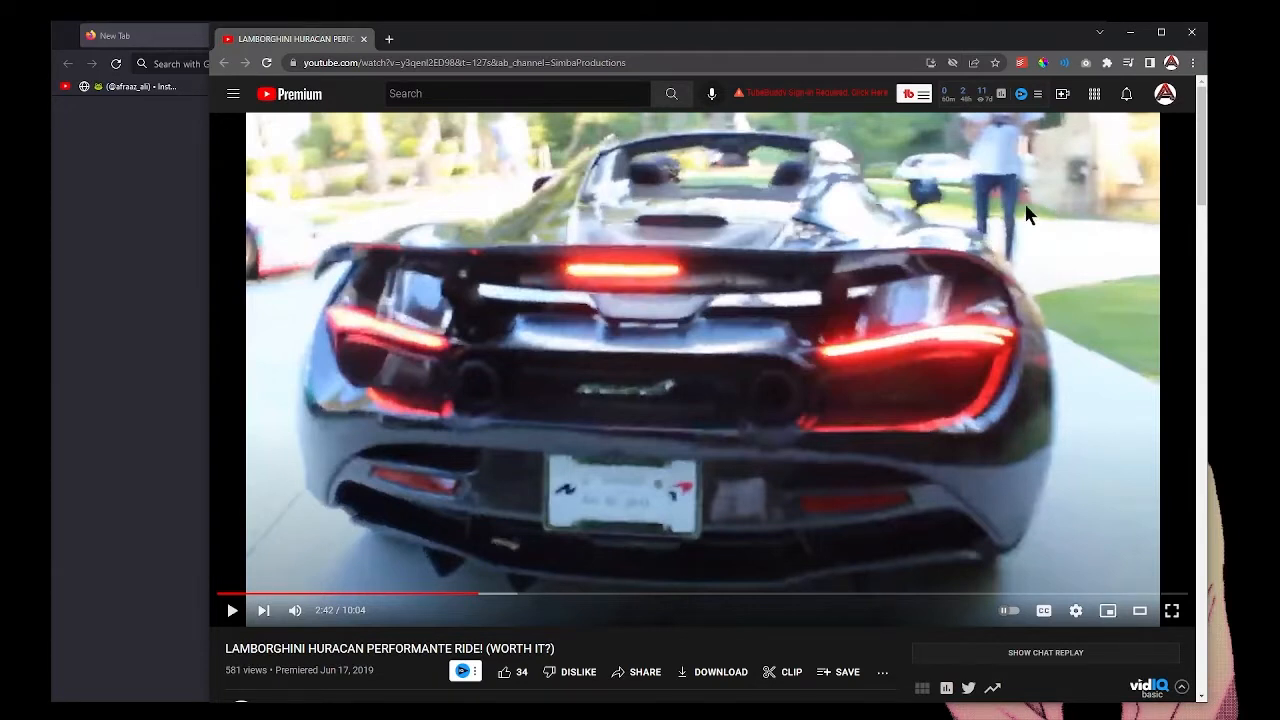
{"action": "mouse_move", "coordinate": [1115, 312]}
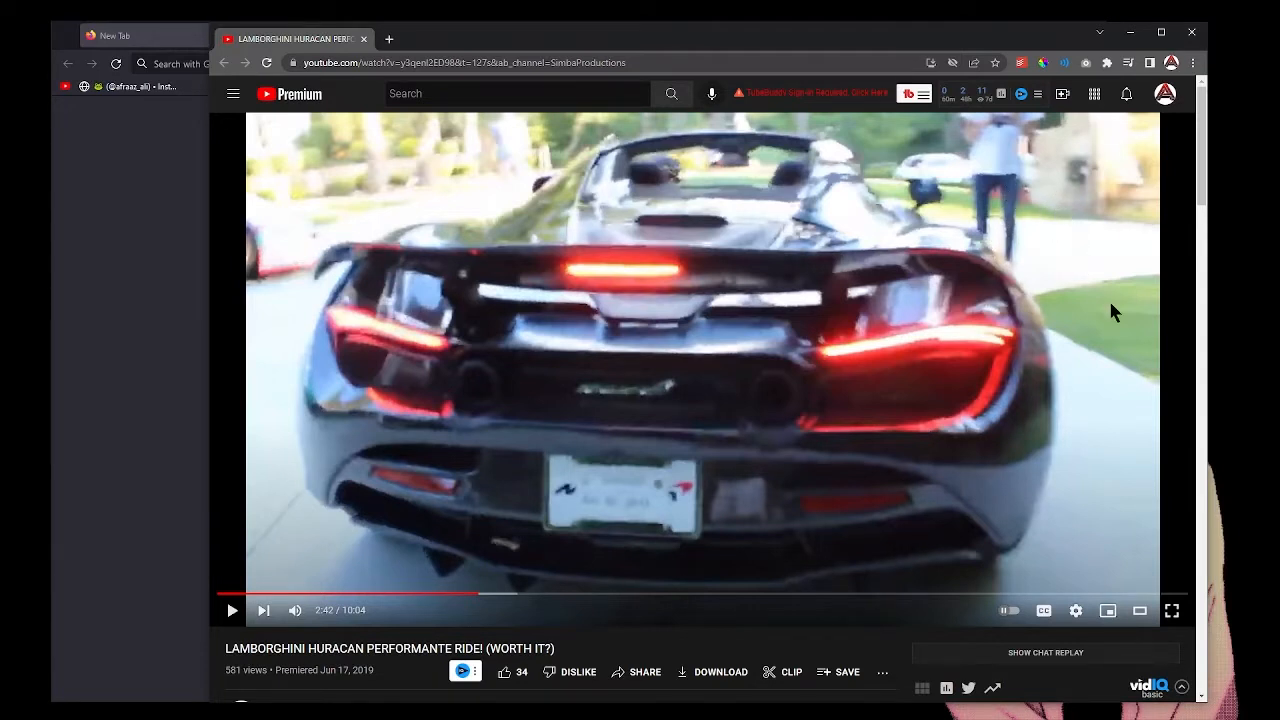
{"action": "mouse_move", "coordinate": [310, 413]}
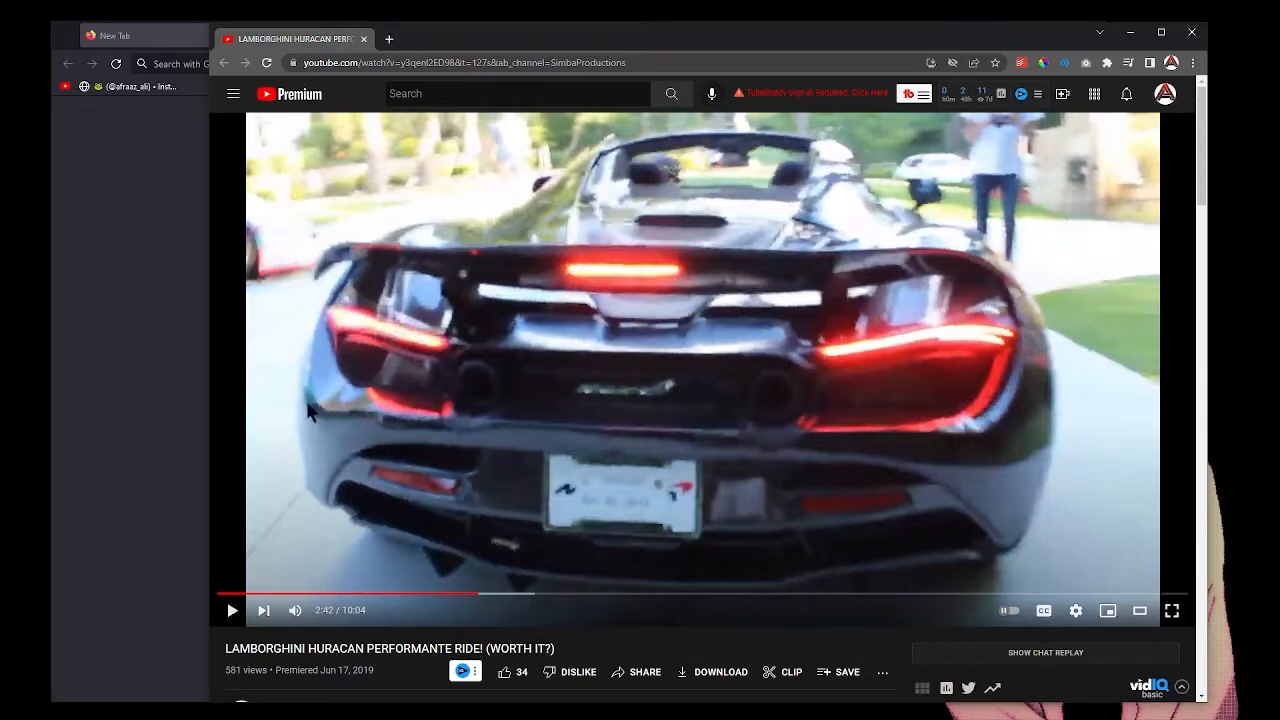
{"action": "mouse_move", "coordinate": [945, 372]}
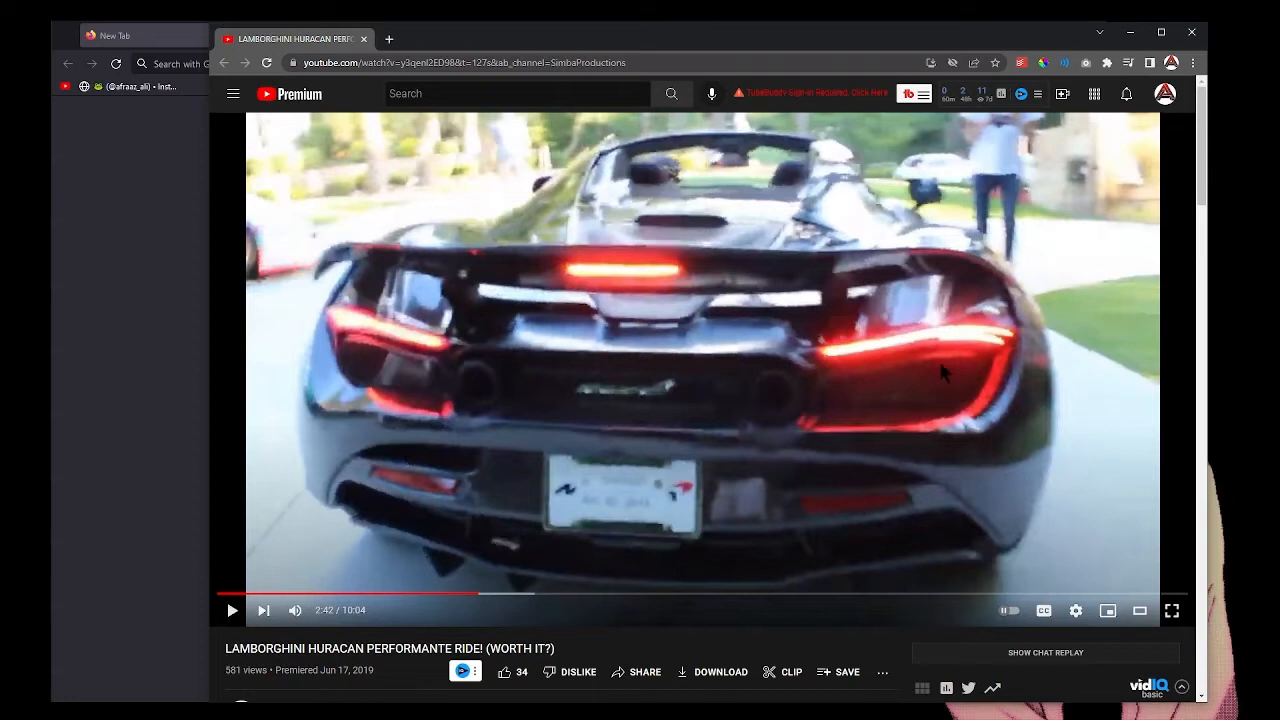
{"action": "mouse_move", "coordinate": [1013, 284]}
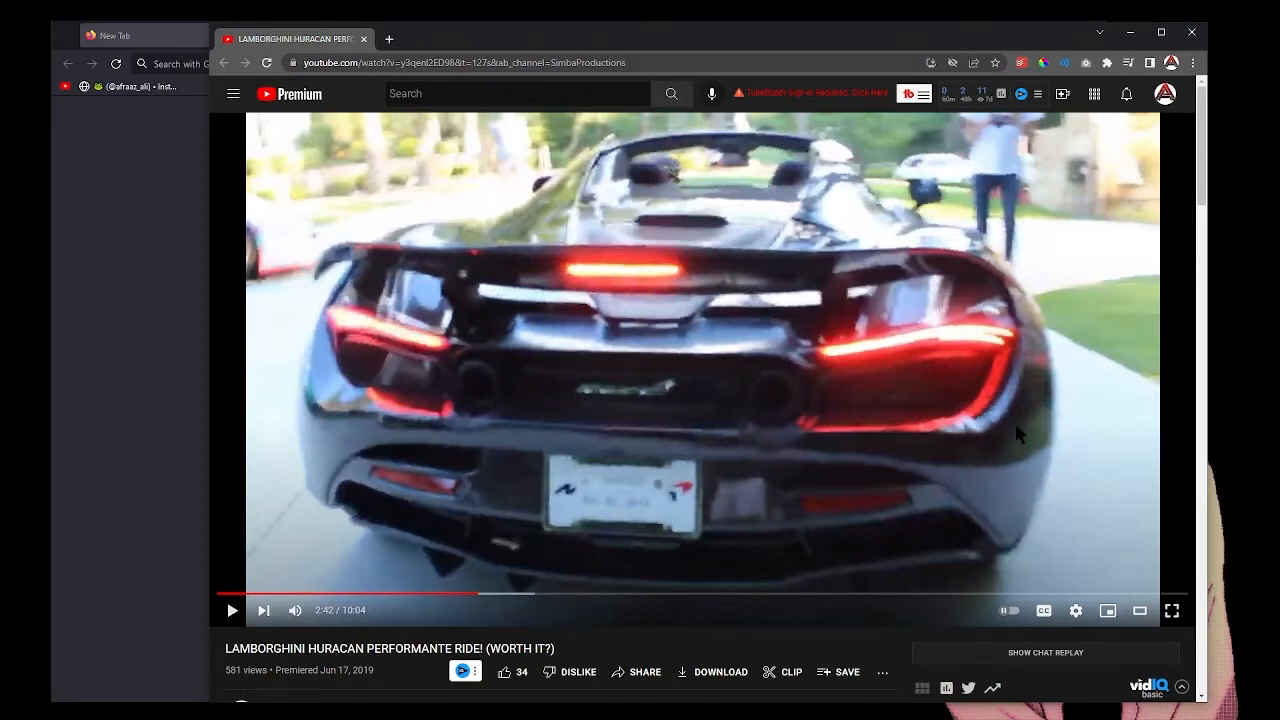
{"action": "mouse_move", "coordinate": [828, 347]}
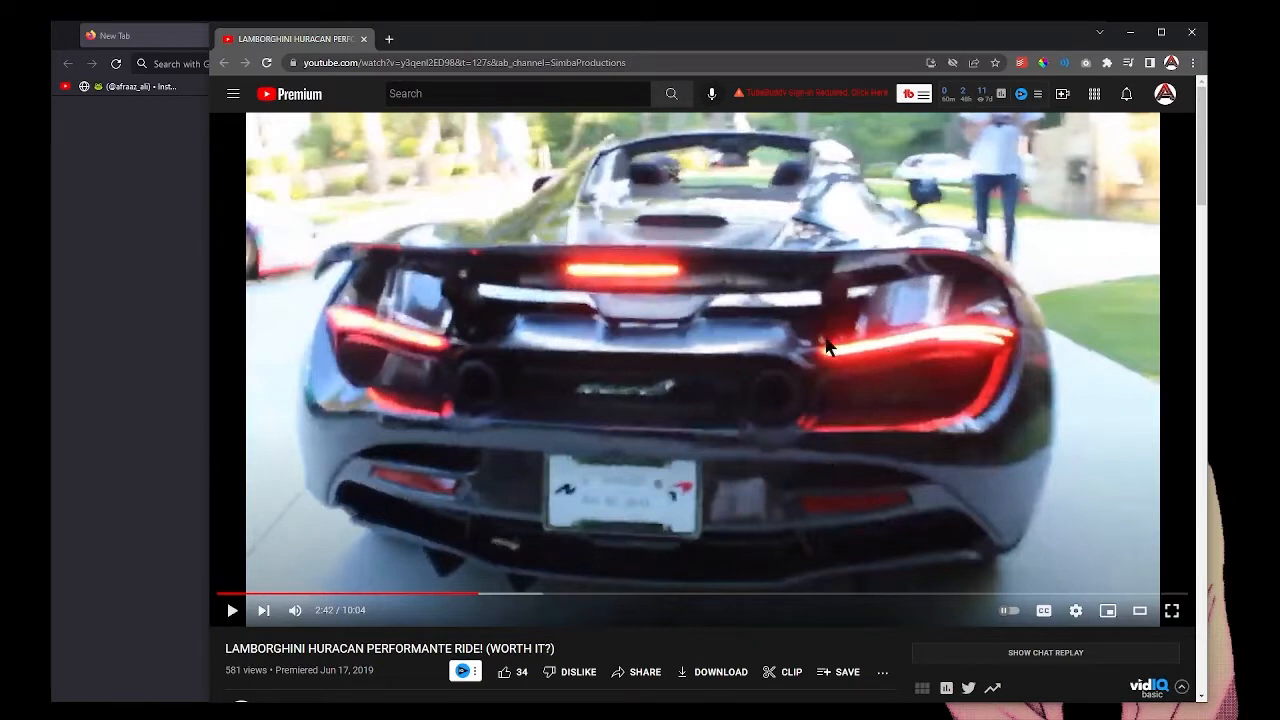
{"action": "mouse_move", "coordinate": [853, 375]}
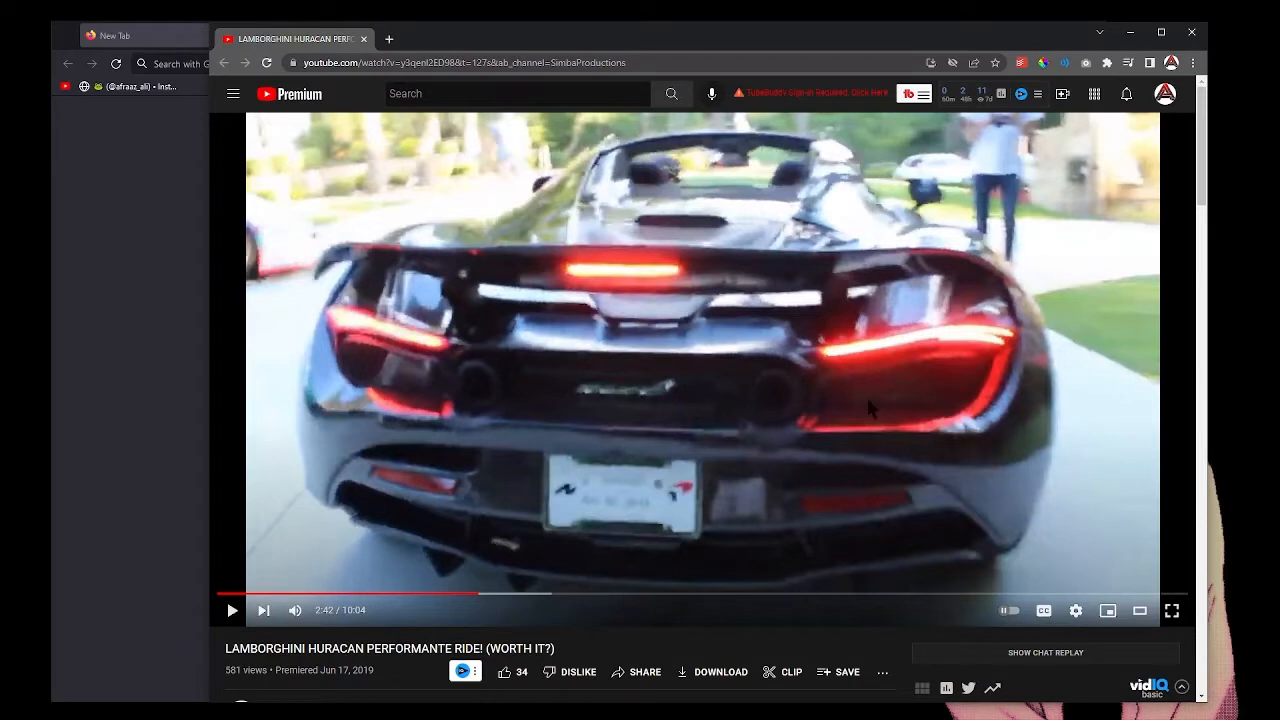
Resume the Lamborghini Huracan Performante ride video
{"action": "left_click", "coordinate": [231, 610]}
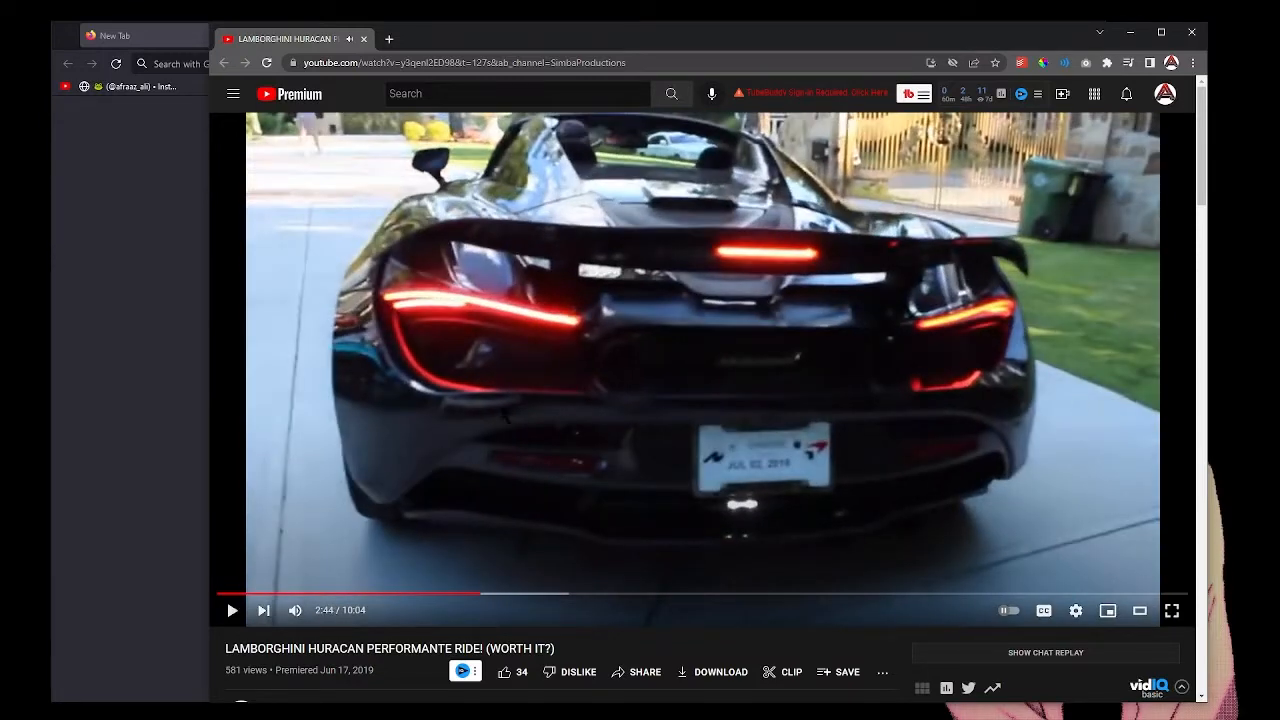
{"action": "mouse_move", "coordinate": [262, 318]}
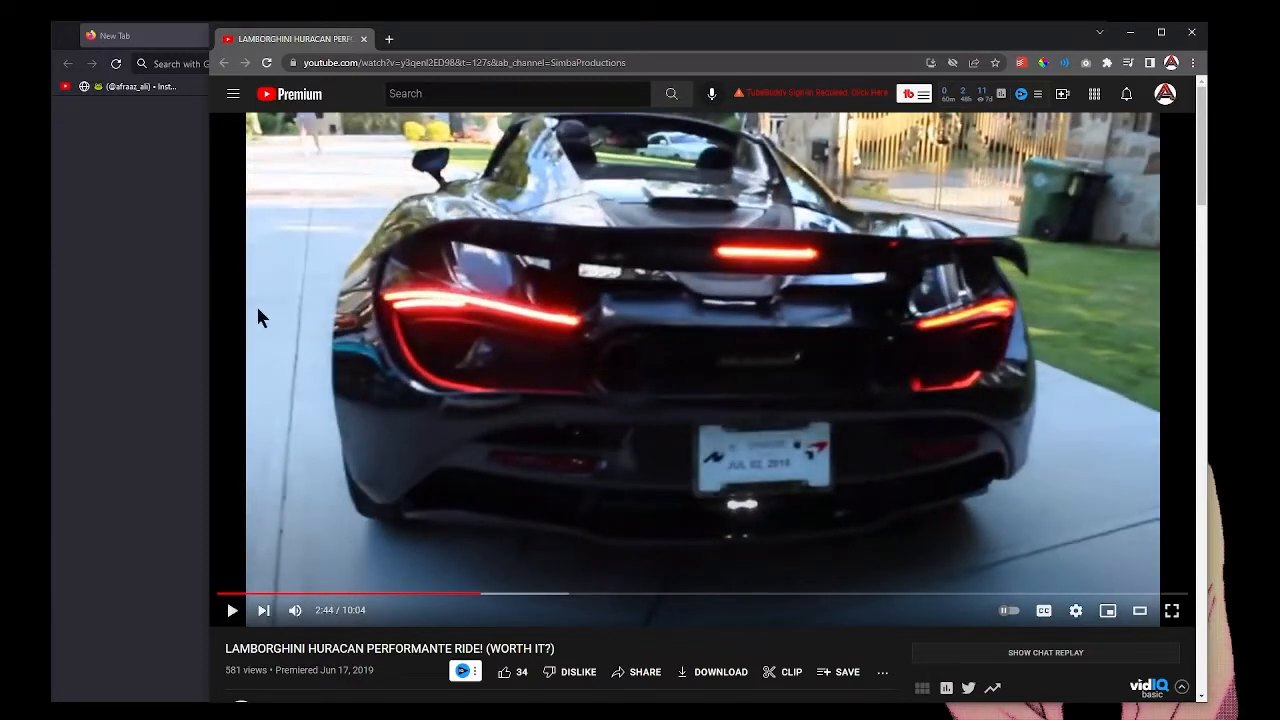
{"action": "mouse_move", "coordinate": [535, 595]}
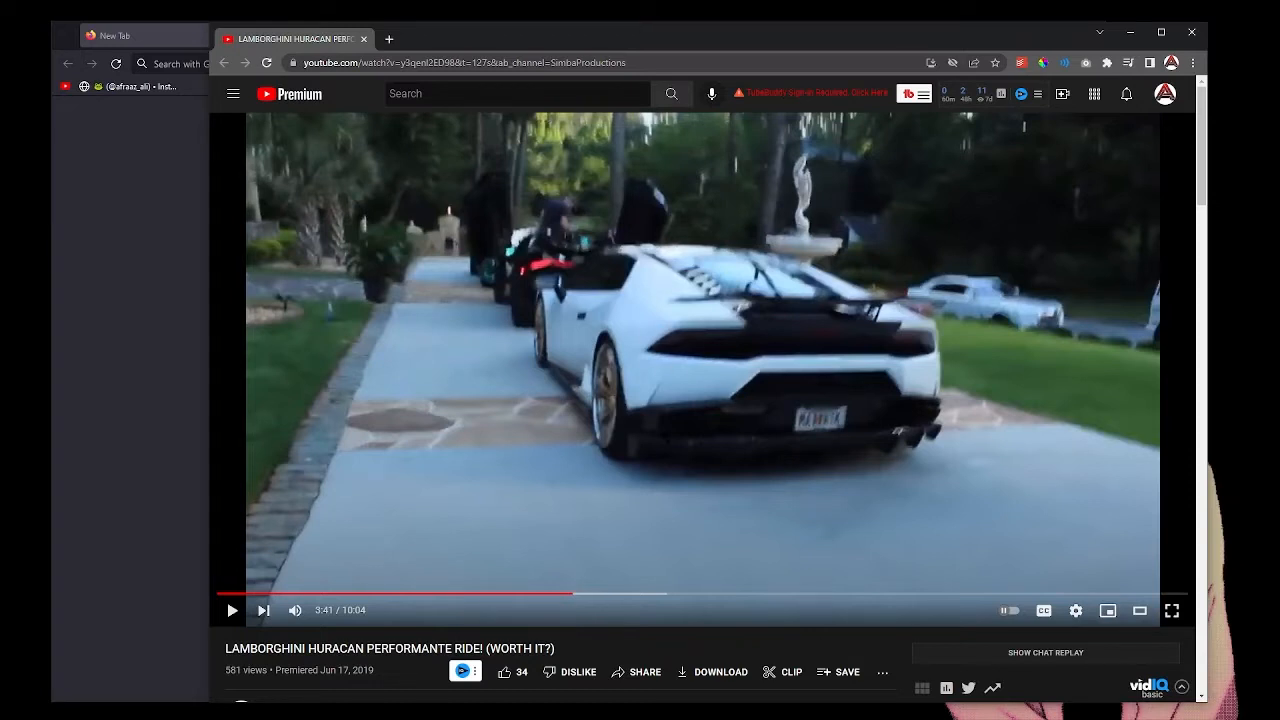
{"action": "mouse_move", "coordinate": [1080, 482]}
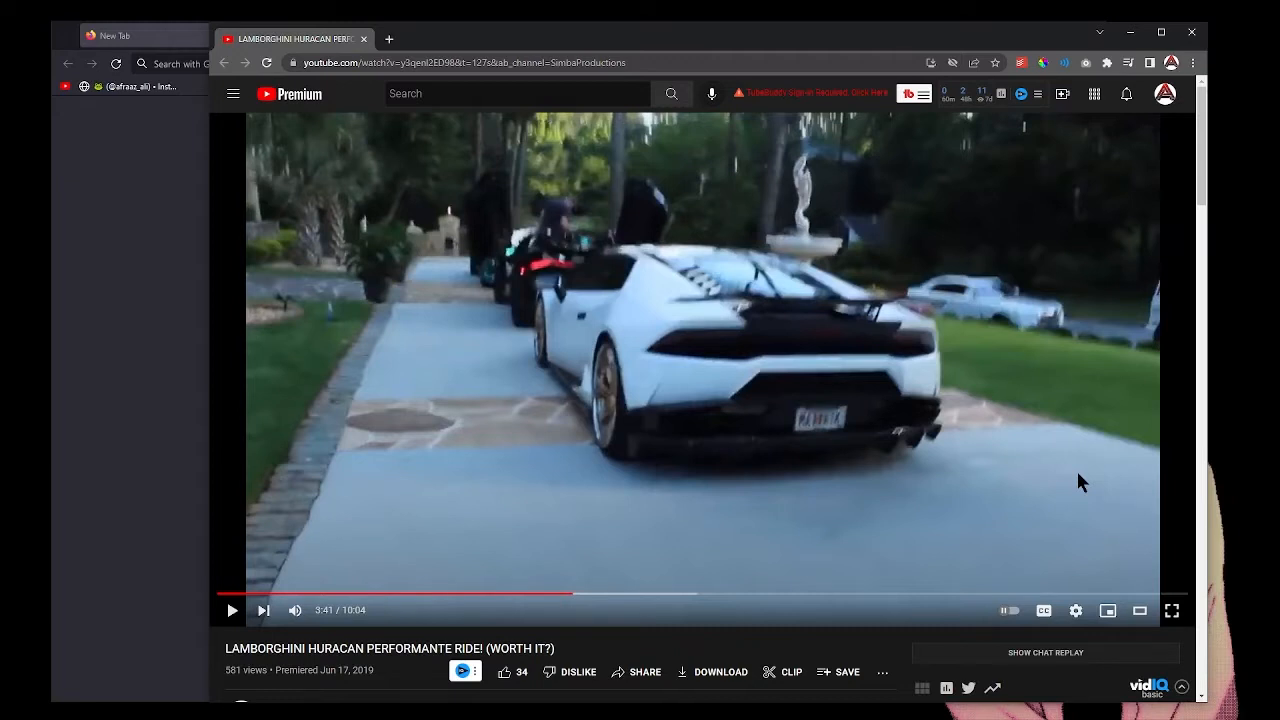
{"action": "mouse_move", "coordinate": [750, 277]}
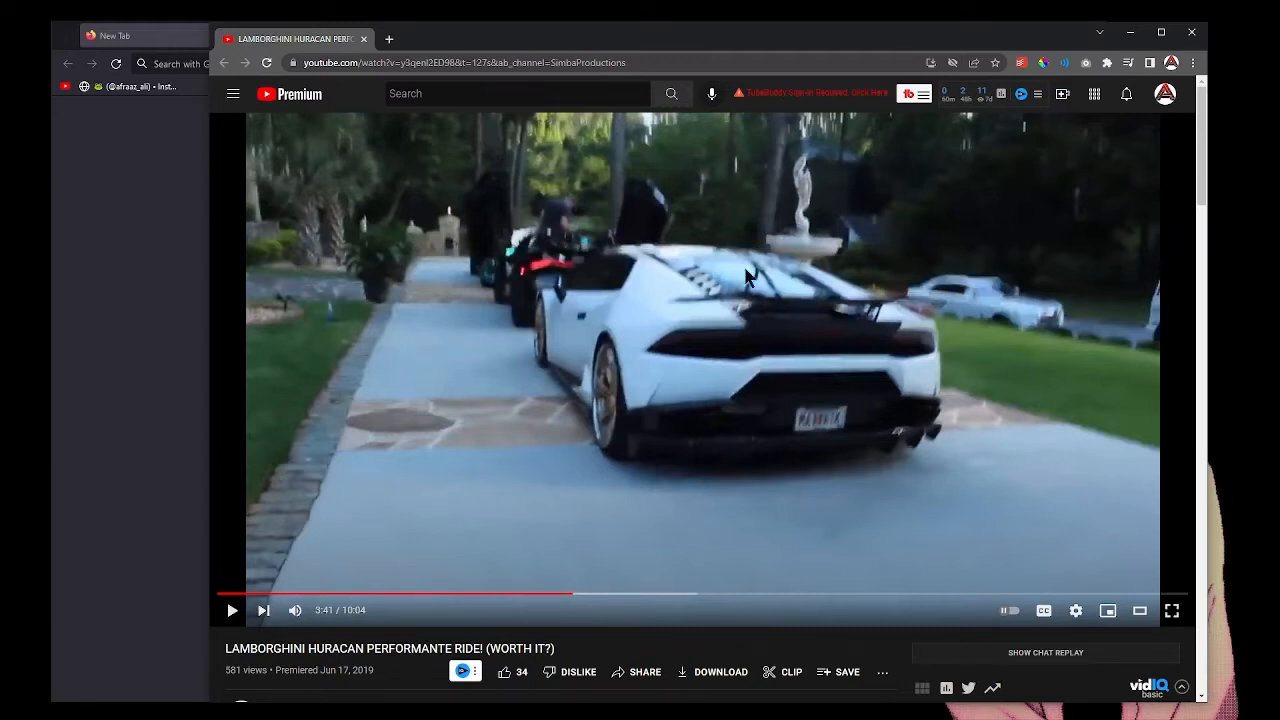
{"action": "mouse_move", "coordinate": [1080, 475]}
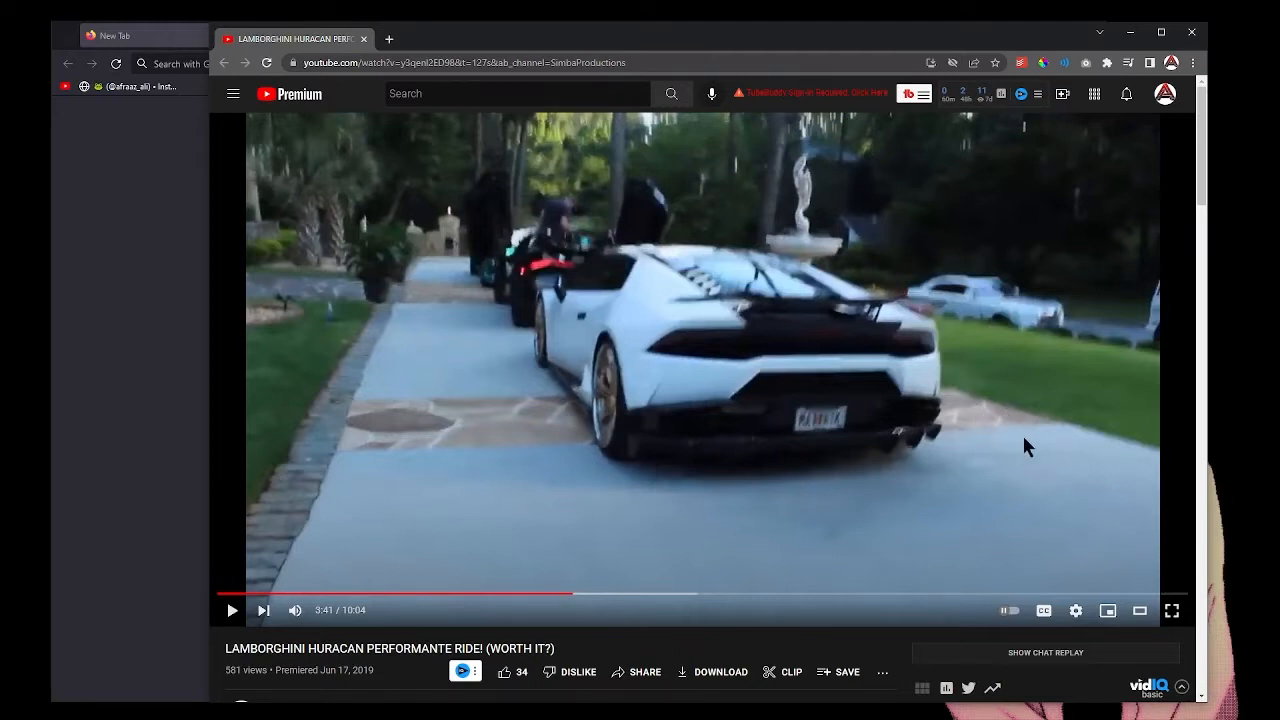
{"action": "mouse_move", "coordinate": [1123, 475]}
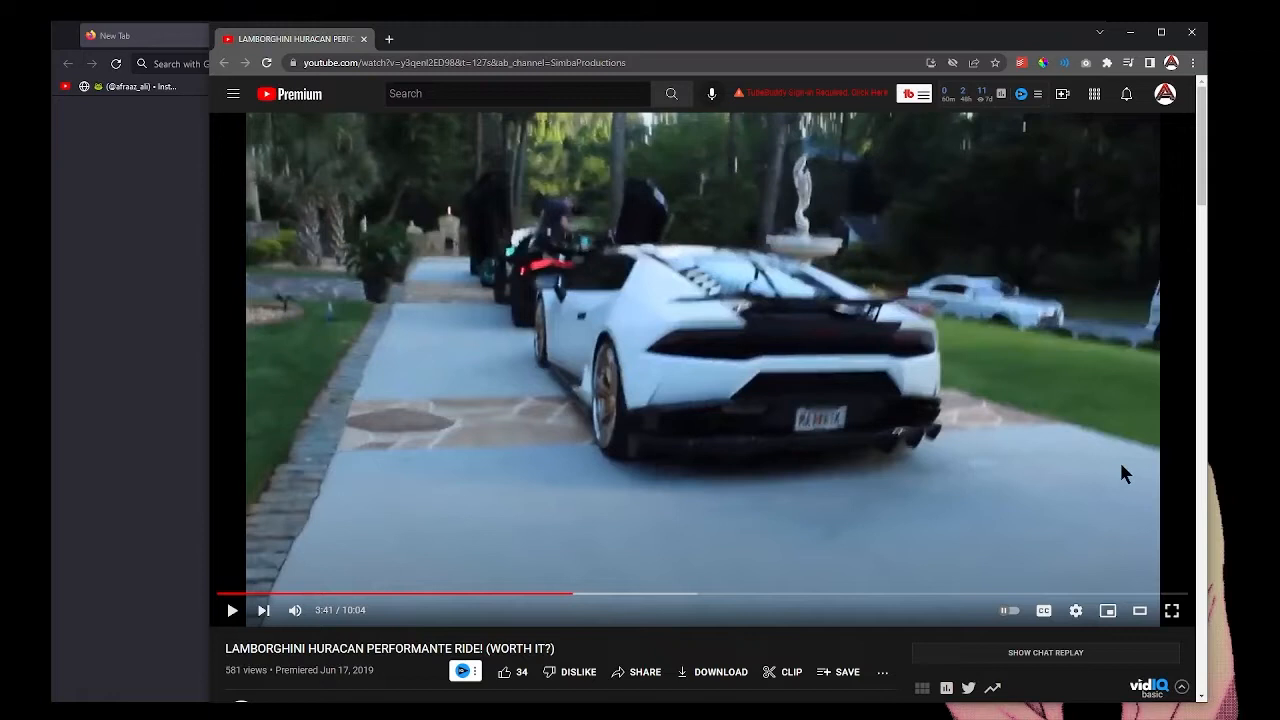
{"action": "mouse_move", "coordinate": [1147, 503]}
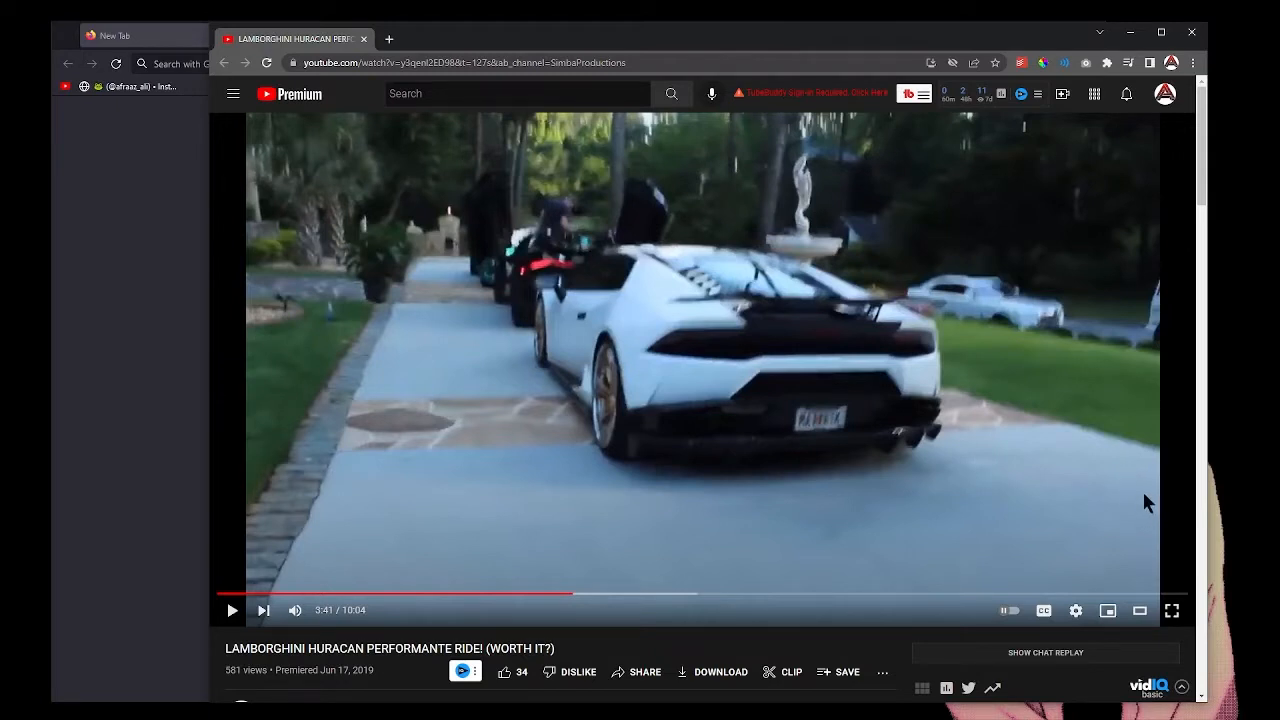
{"action": "mouse_move", "coordinate": [1093, 550]}
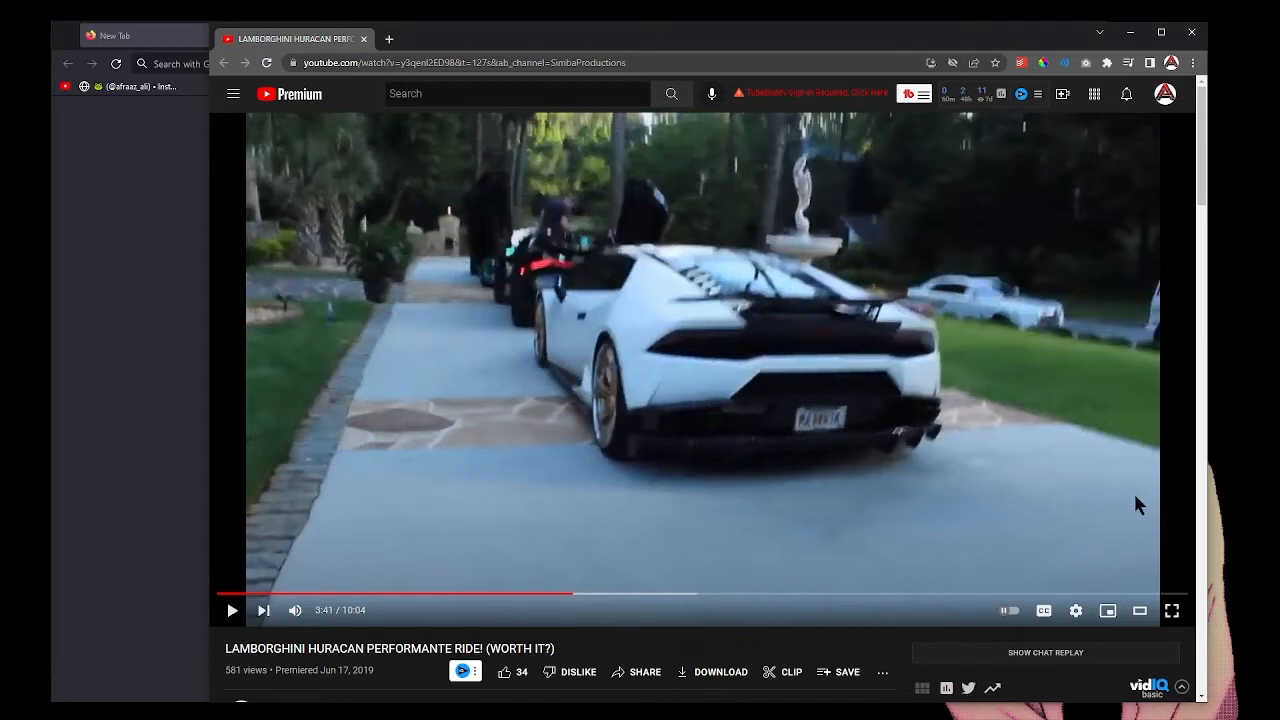
{"action": "mouse_move", "coordinate": [1133, 458]}
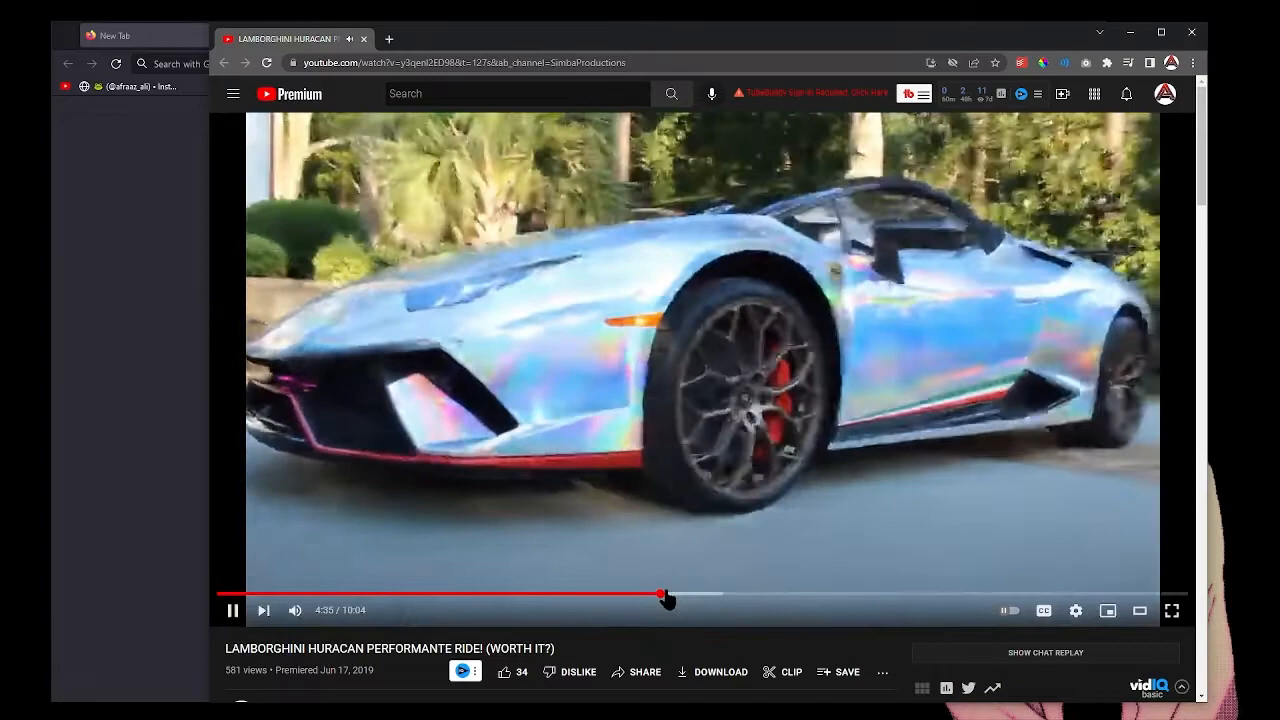
{"action": "mouse_move", "coordinate": [698, 603]}
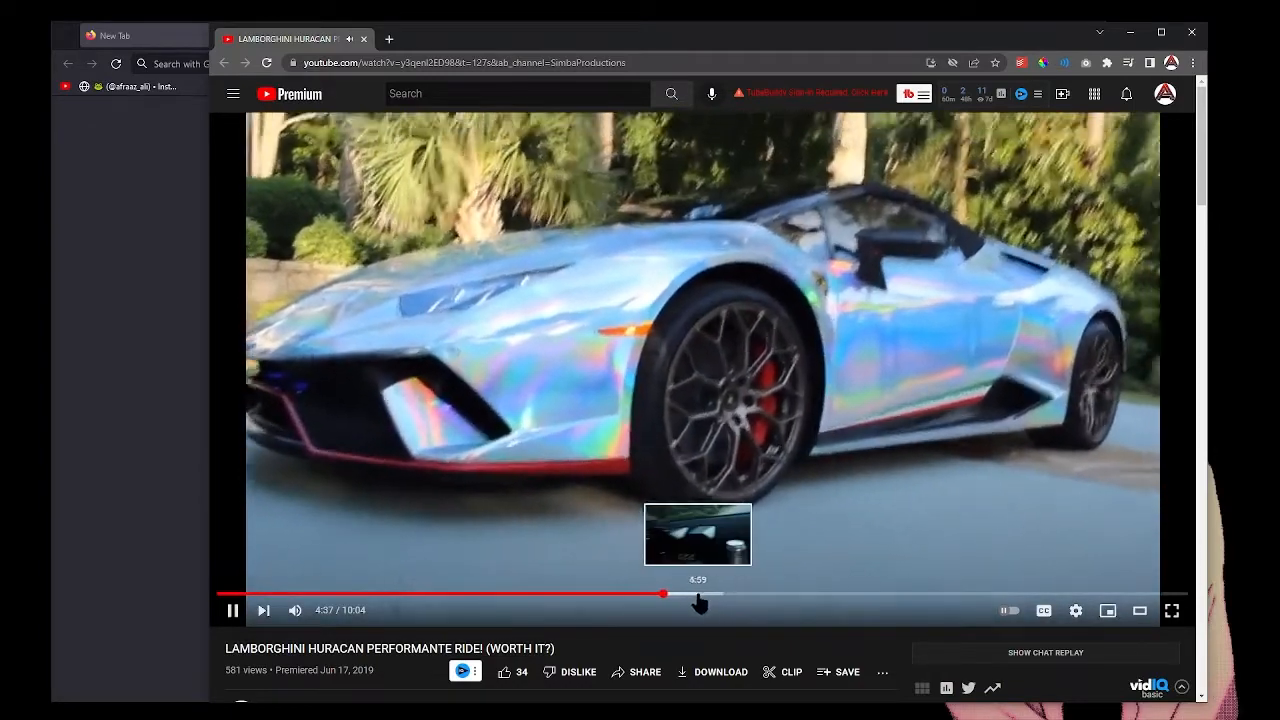
{"action": "left_click_drag", "start_coordinate": [698, 594], "coordinate": [686, 594]}
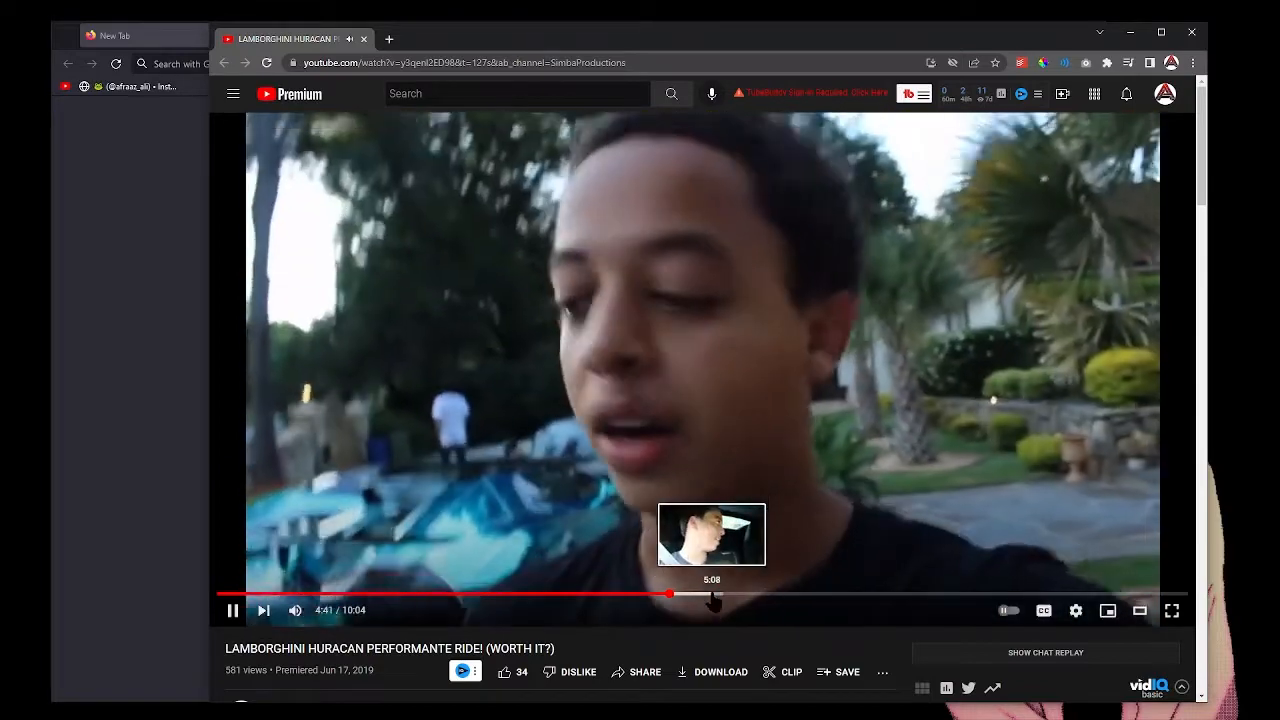
{"action": "left_click", "coordinate": [688, 595]}
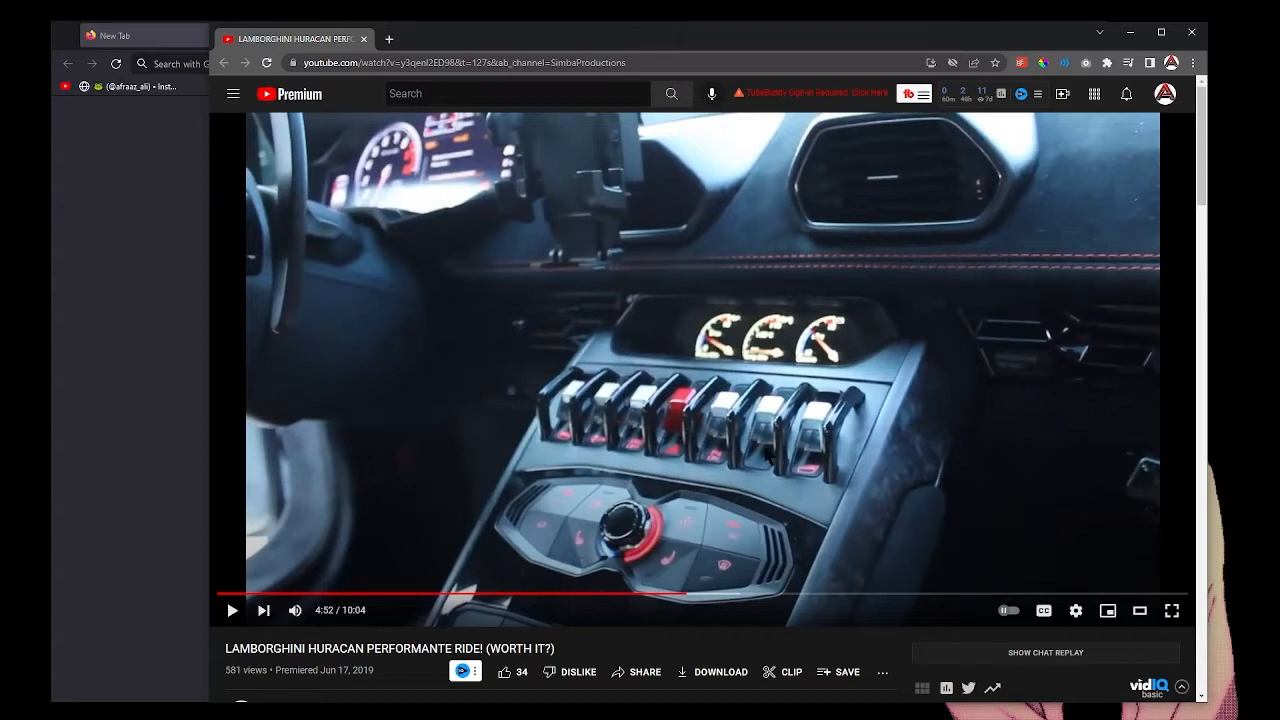
{"action": "mouse_move", "coordinate": [768, 458]}
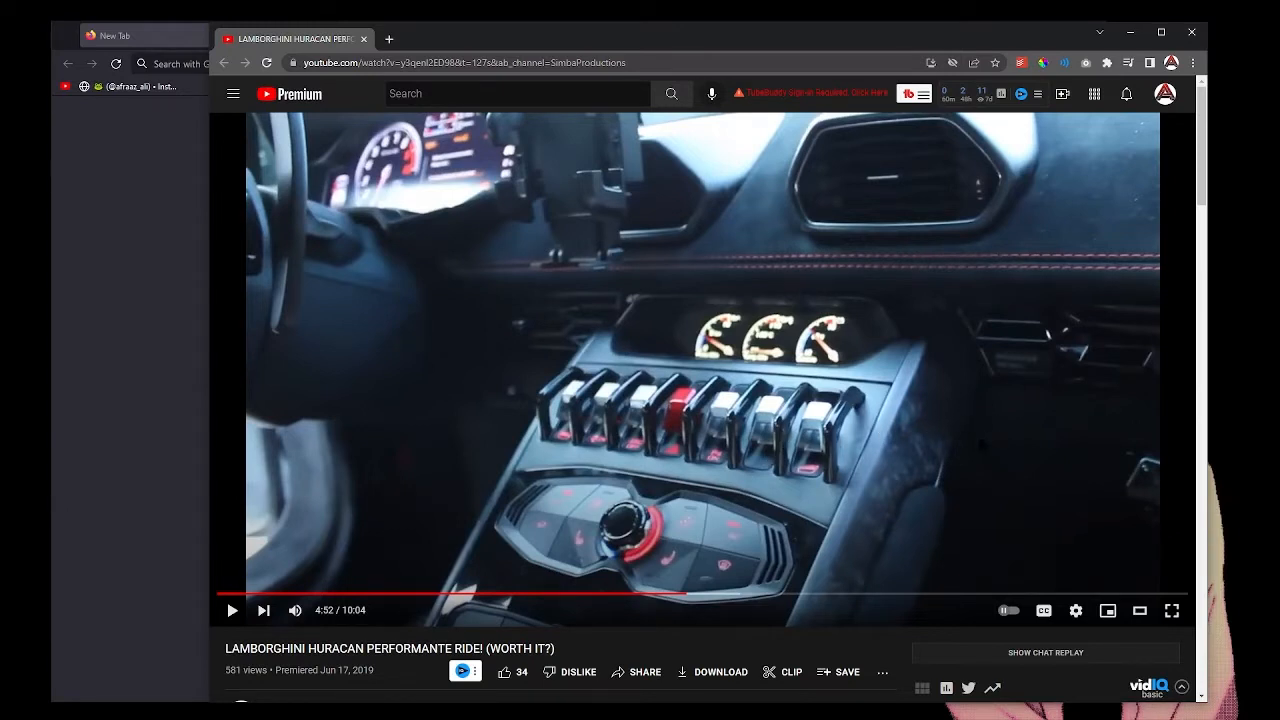
{"action": "mouse_move", "coordinate": [732, 490]}
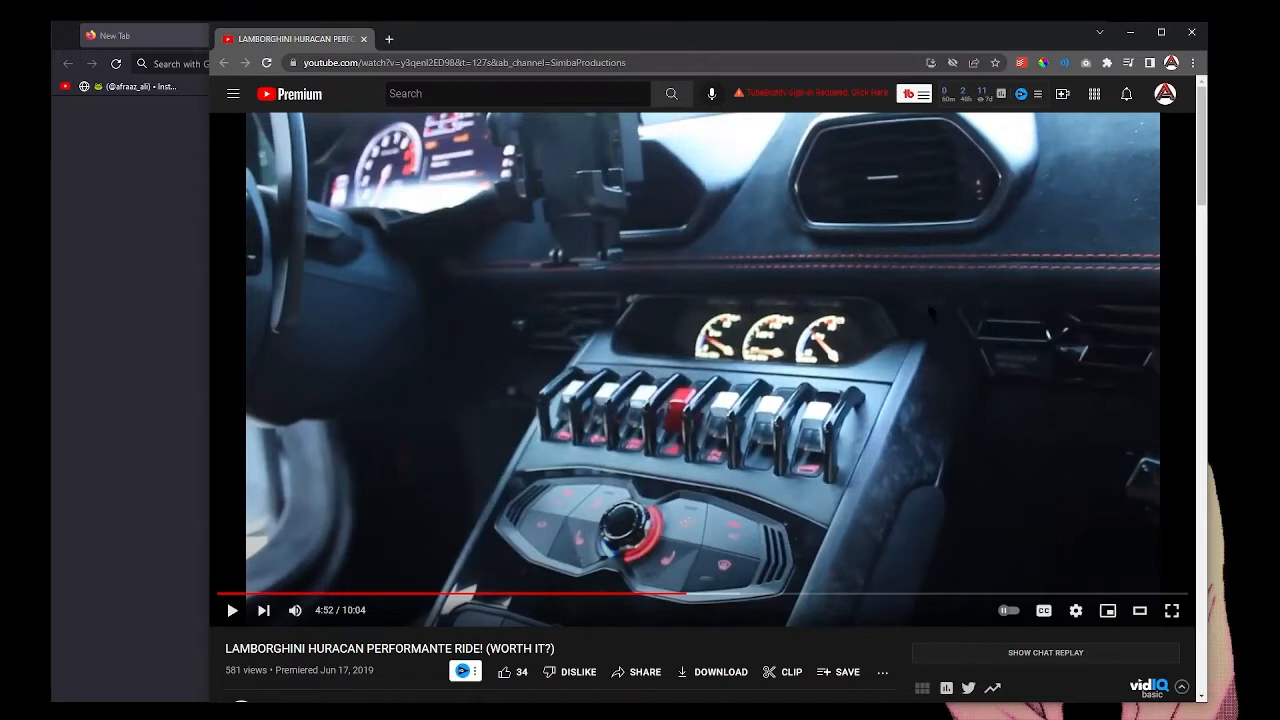
{"action": "mouse_move", "coordinate": [508, 372]}
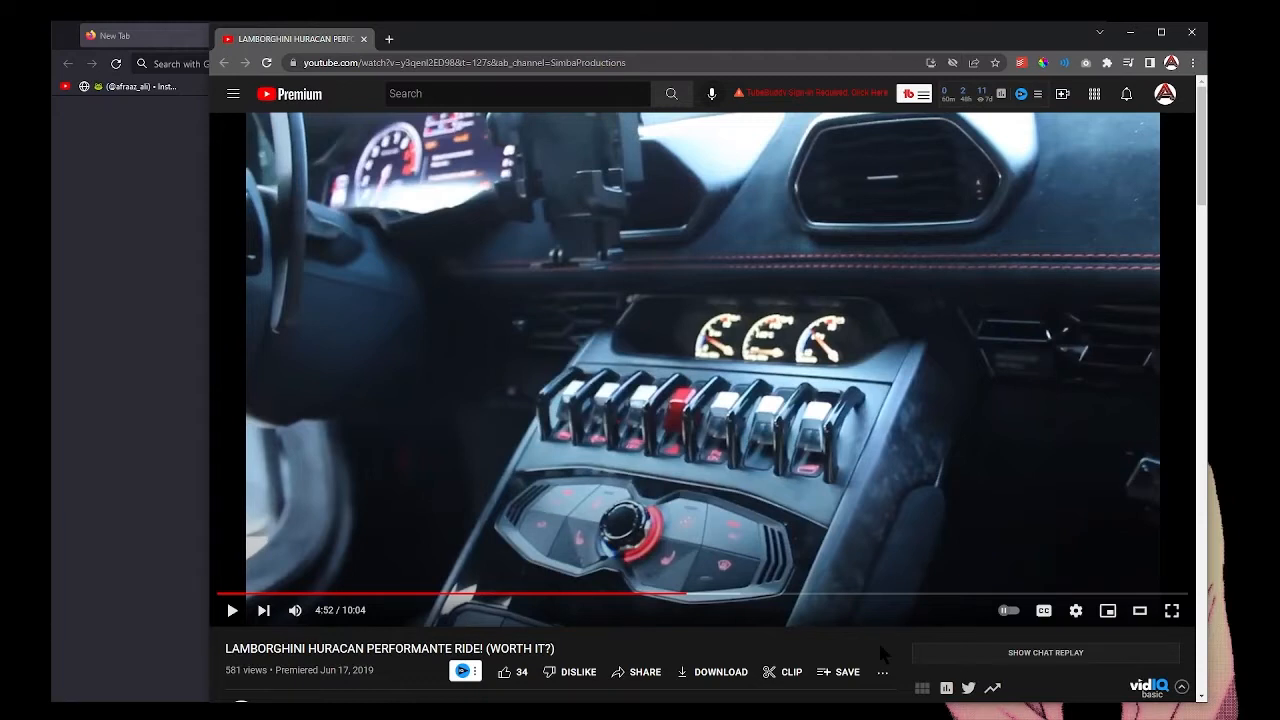
{"action": "mouse_move", "coordinate": [881, 656]}
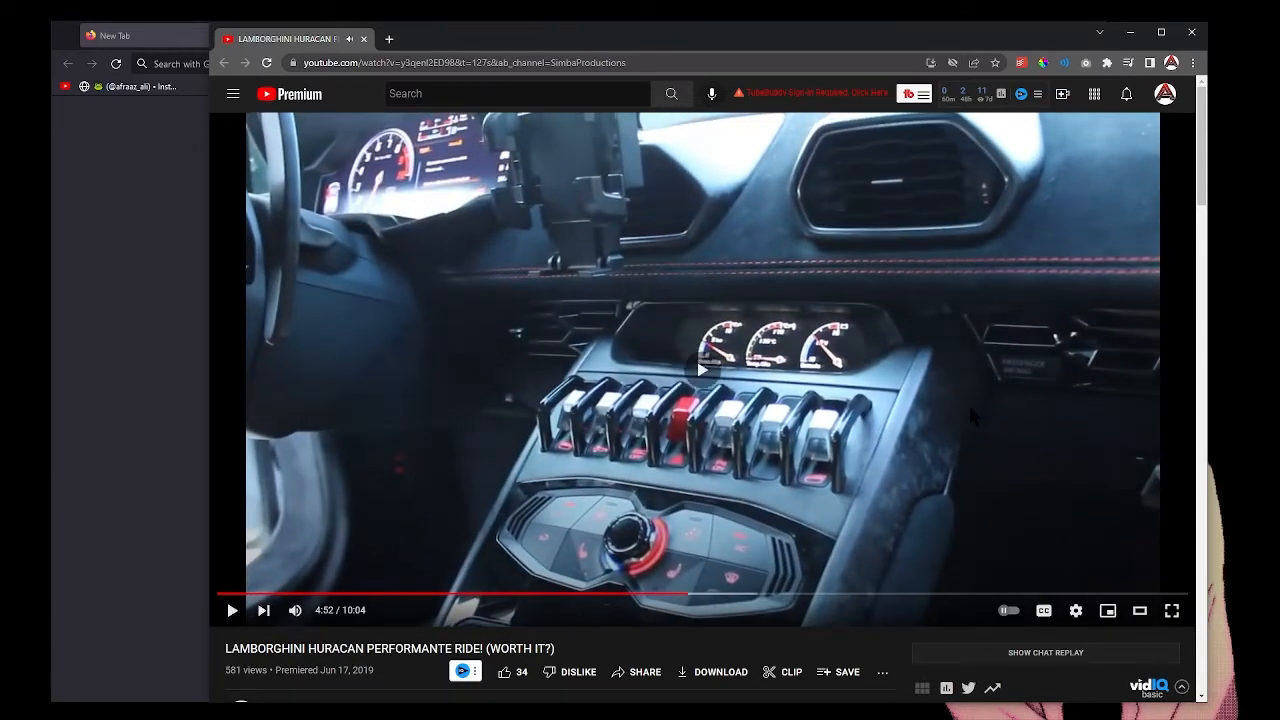
{"action": "left_click", "coordinate": [231, 610]}
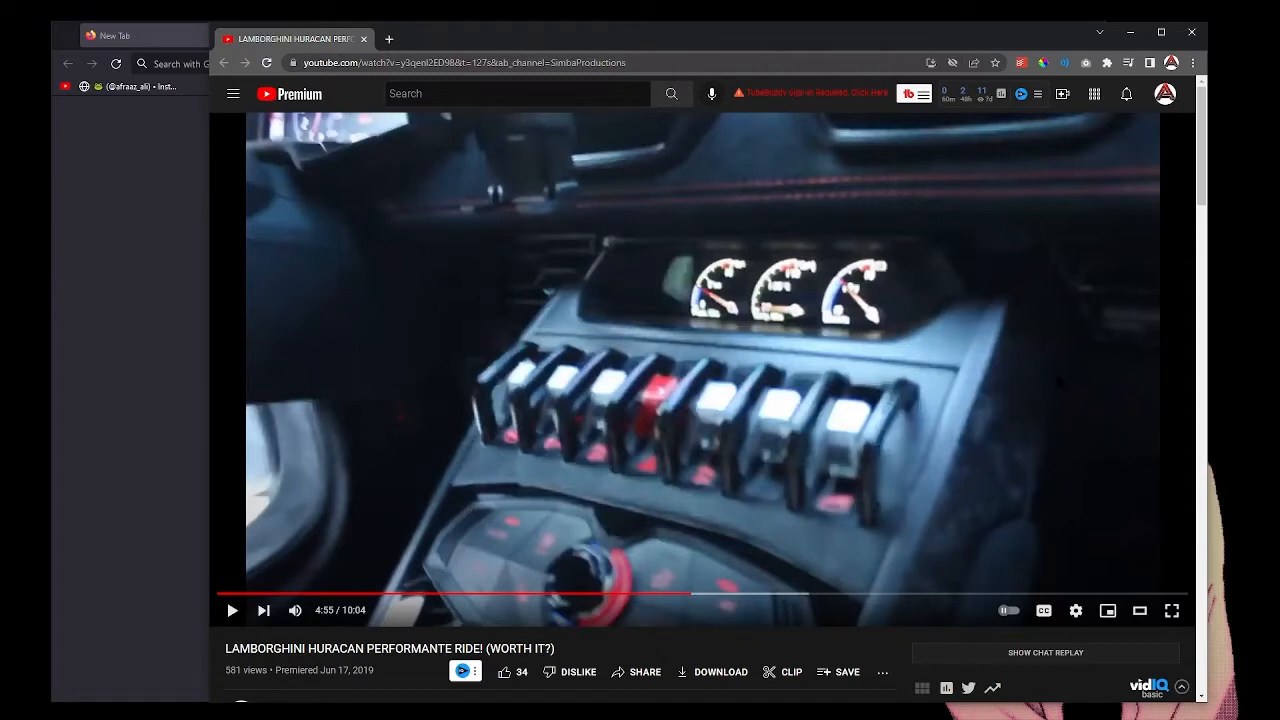
{"action": "mouse_move", "coordinate": [1024, 443]}
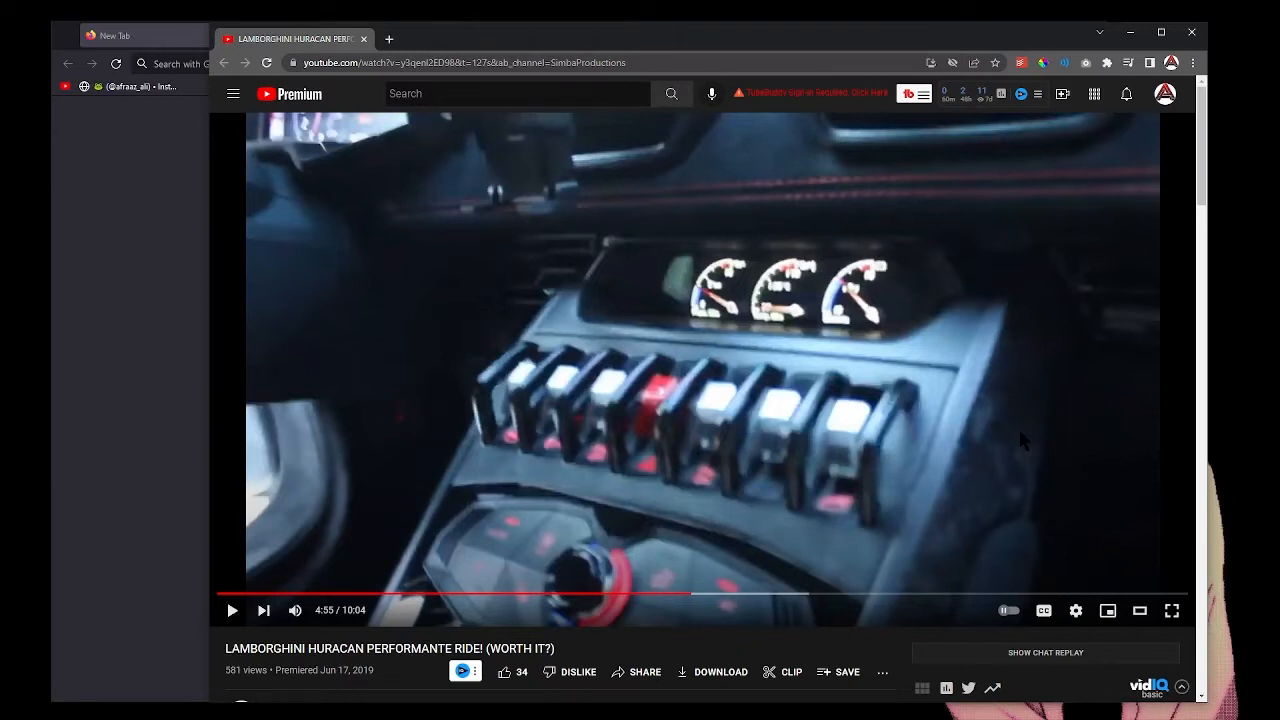
Resume the Huracan ride video and skip ahead to about 9:05, where the driver appears
{"action": "left_click", "coordinate": [702, 369]}
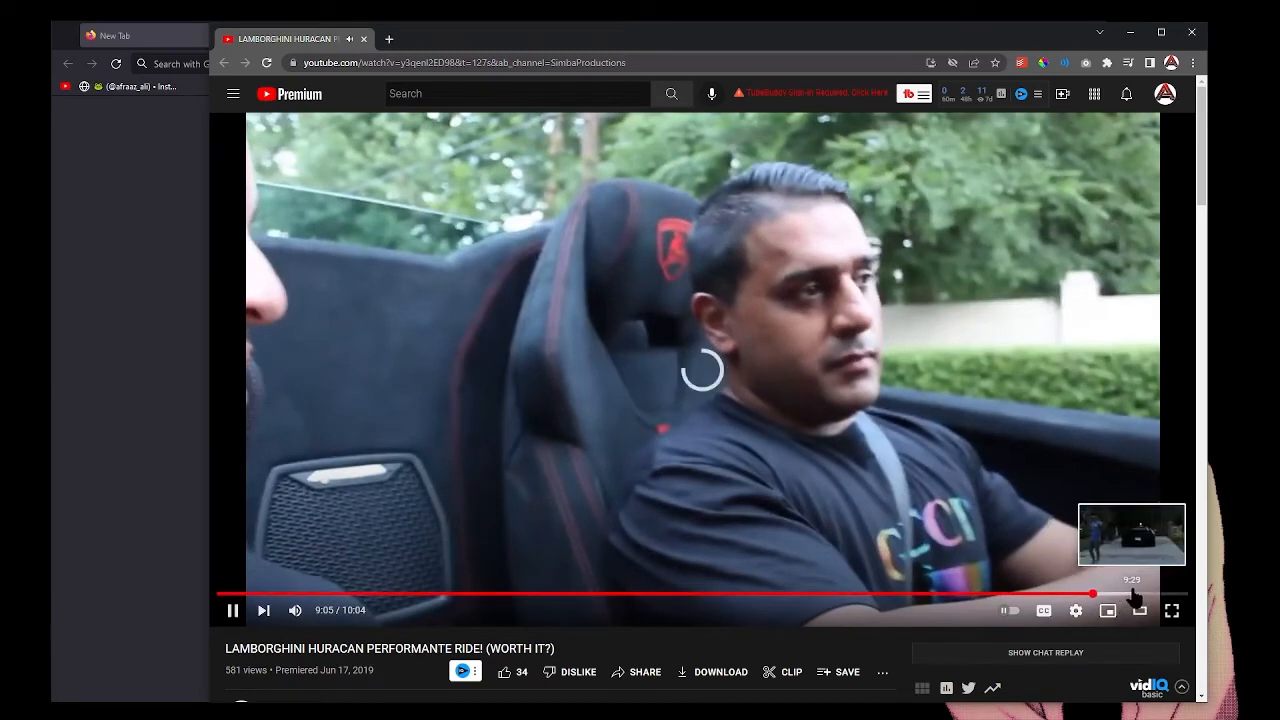
{"action": "left_click", "coordinate": [1092, 594]}
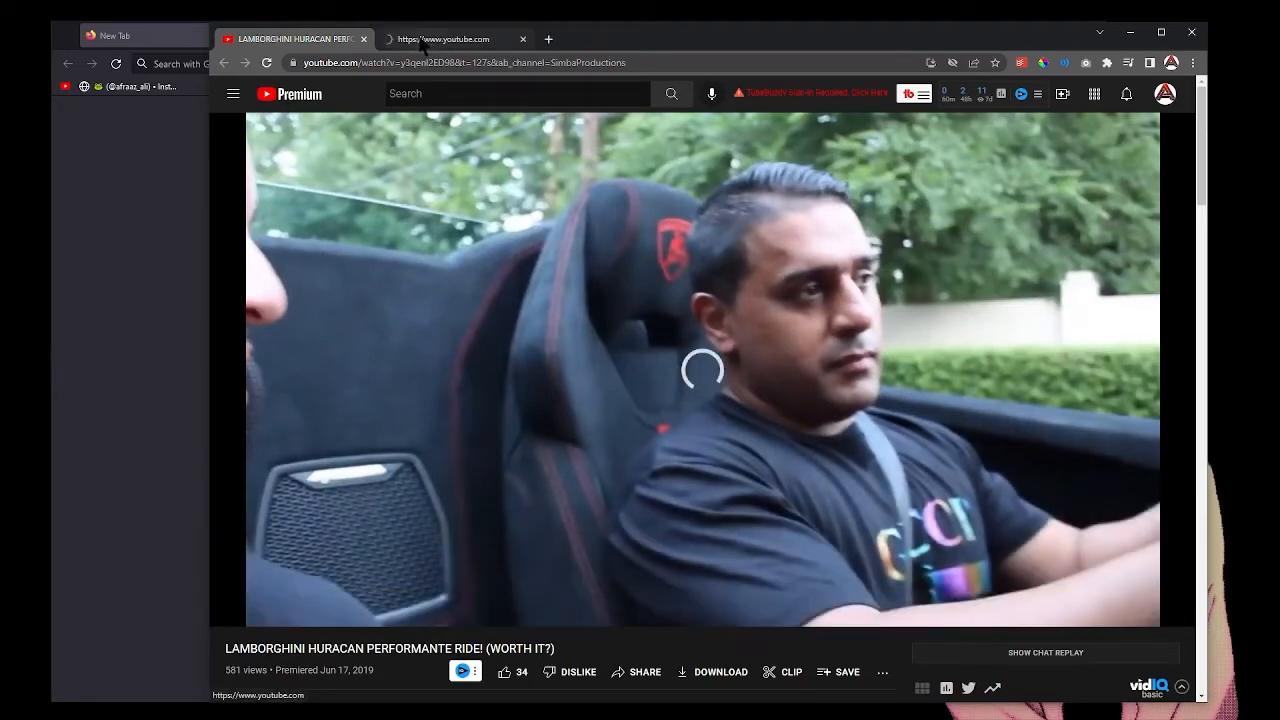
Open a new browser tab for a YouTube search for lambodoc
{"action": "left_click", "coordinate": [365, 38]}
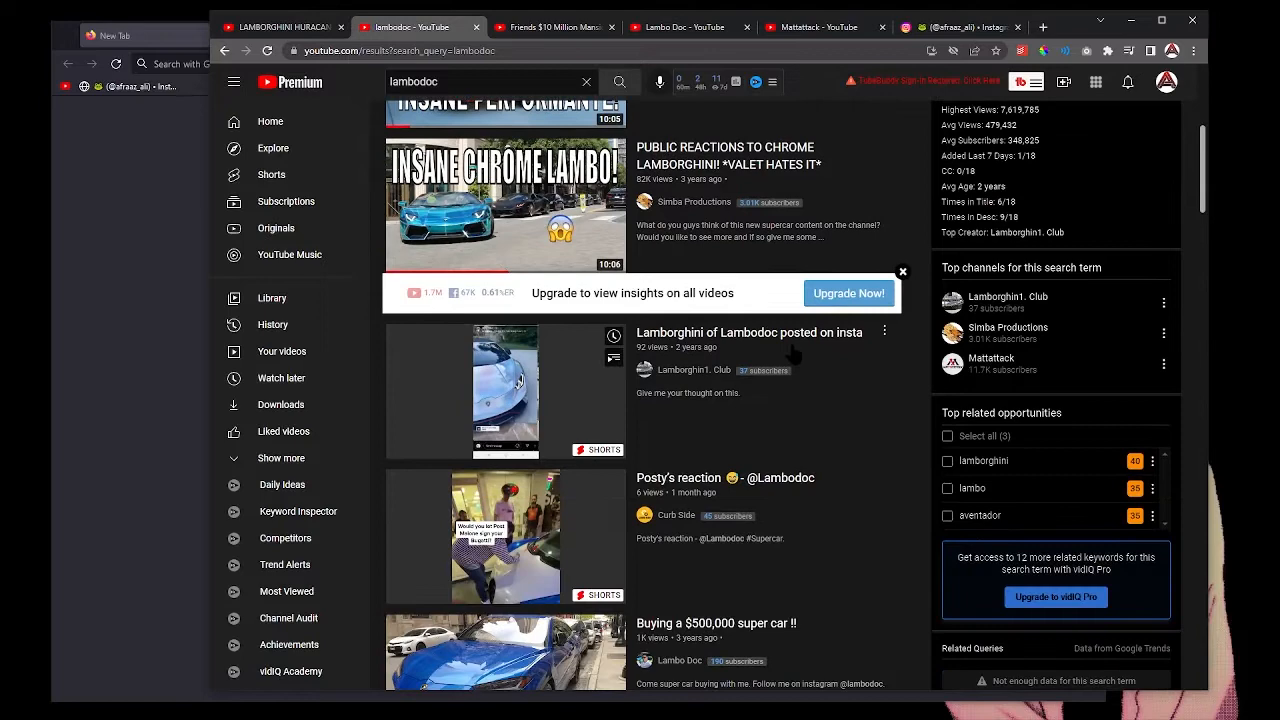
Scroll through the lambodoc search results, then close that tab
{"action": "scroll", "scroll_direction": "down", "scroll_amount": 3}
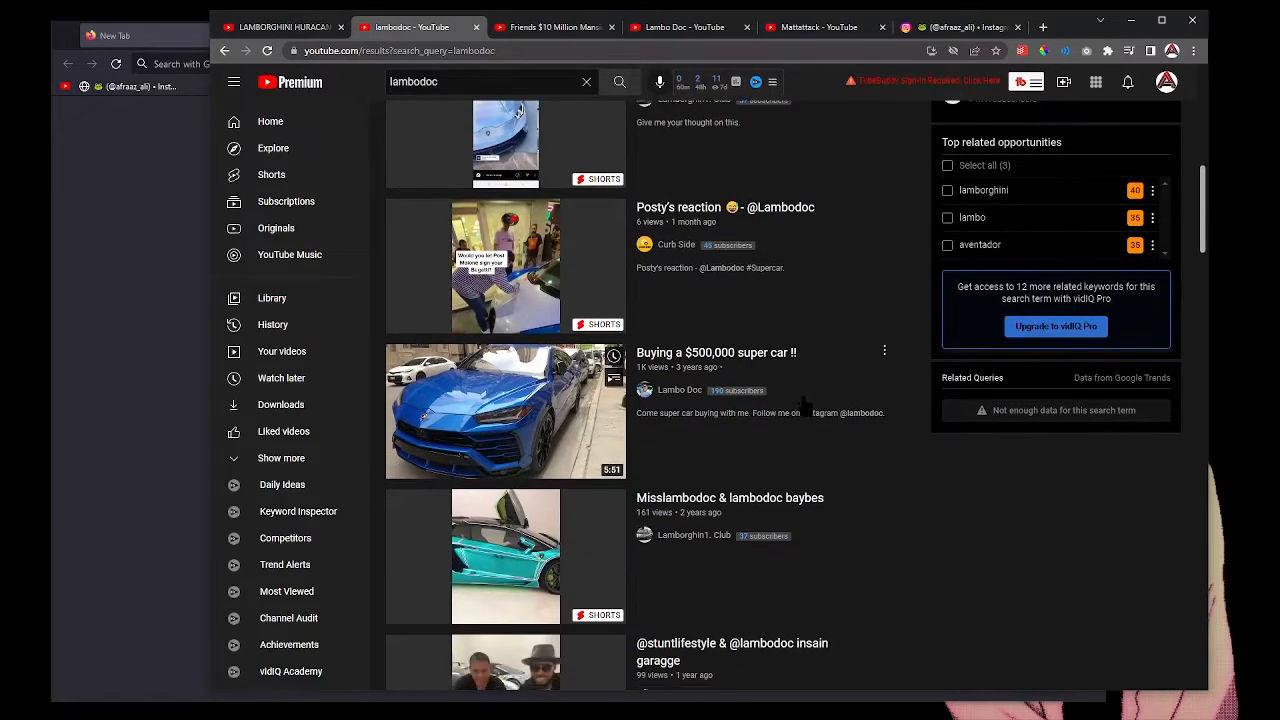
{"action": "scroll", "scroll_direction": "down", "scroll_amount": 3}
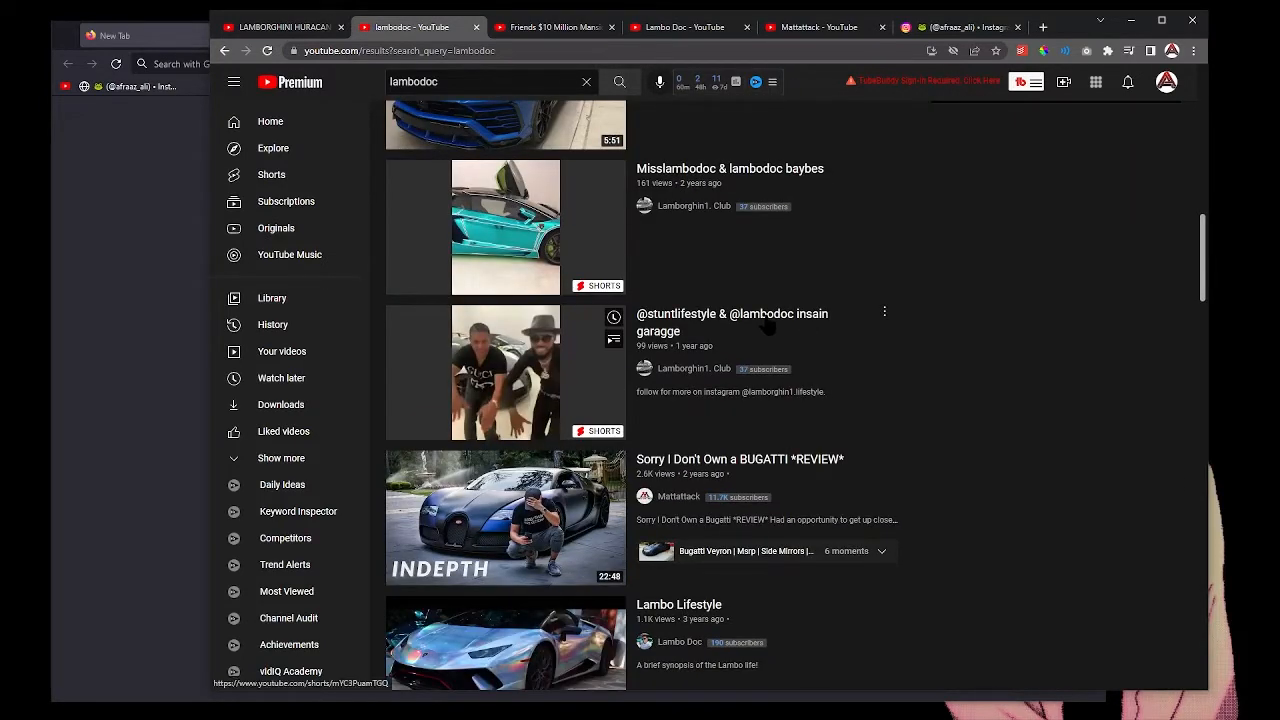
{"action": "scroll", "scroll_direction": "down", "scroll_amount": 3}
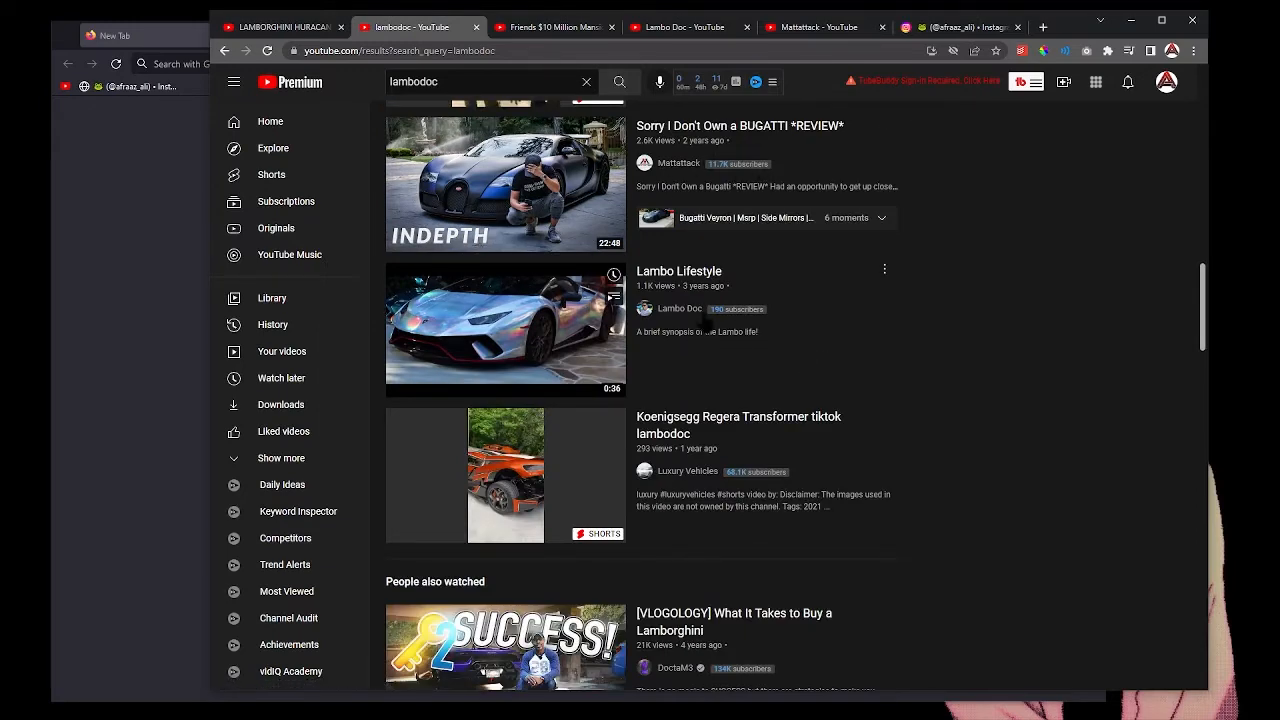
{"action": "scroll", "scroll_direction": "down", "scroll_amount": 3}
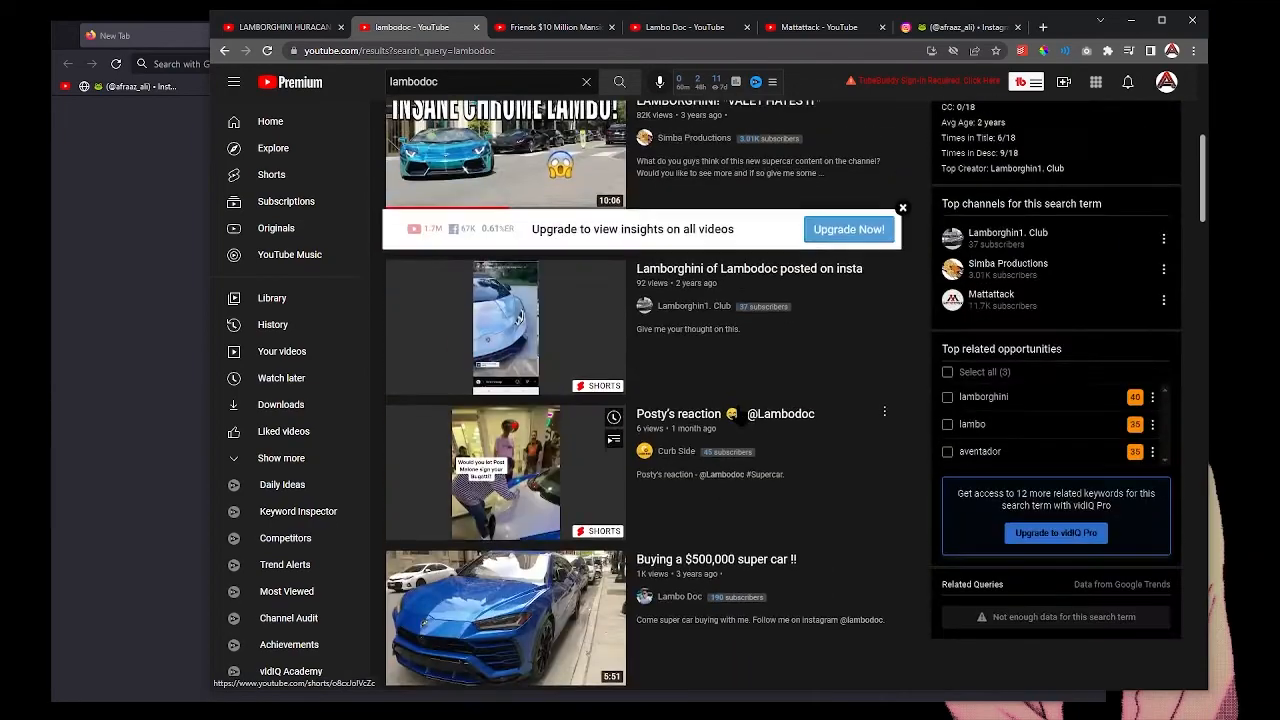
{"action": "left_click", "coordinate": [553, 26]}
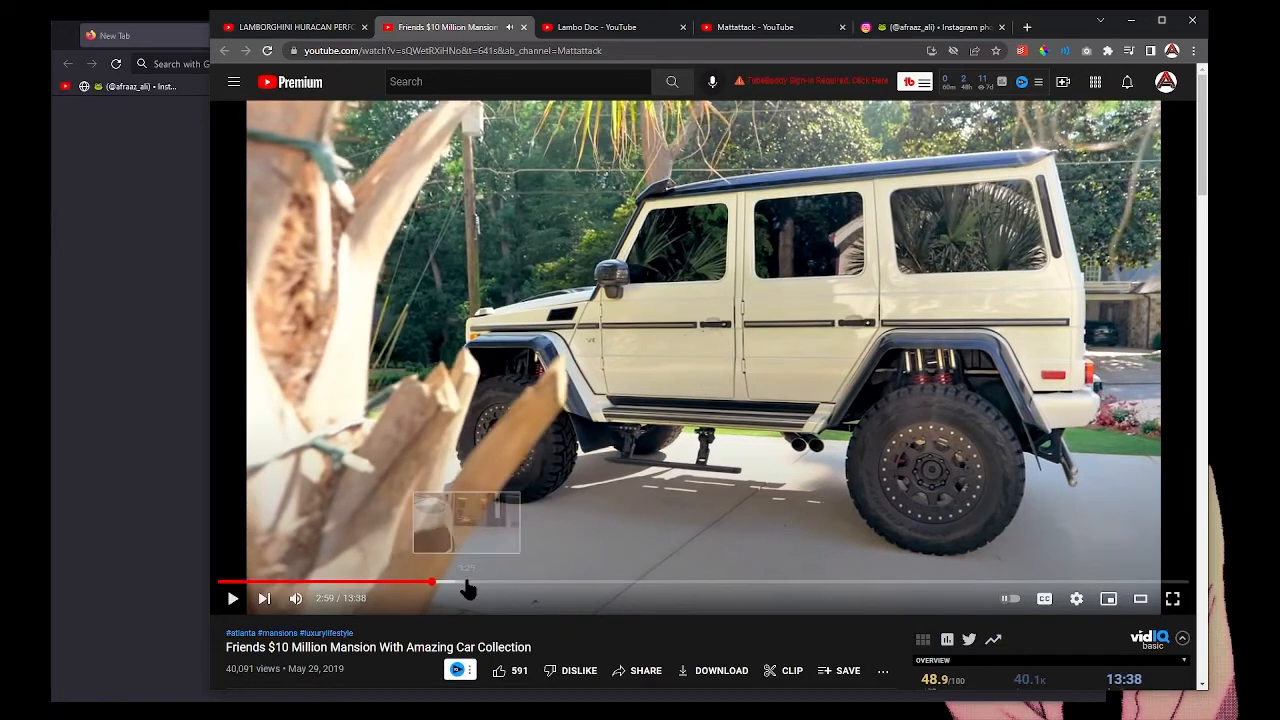
{"action": "mouse_move", "coordinate": [458, 581]}
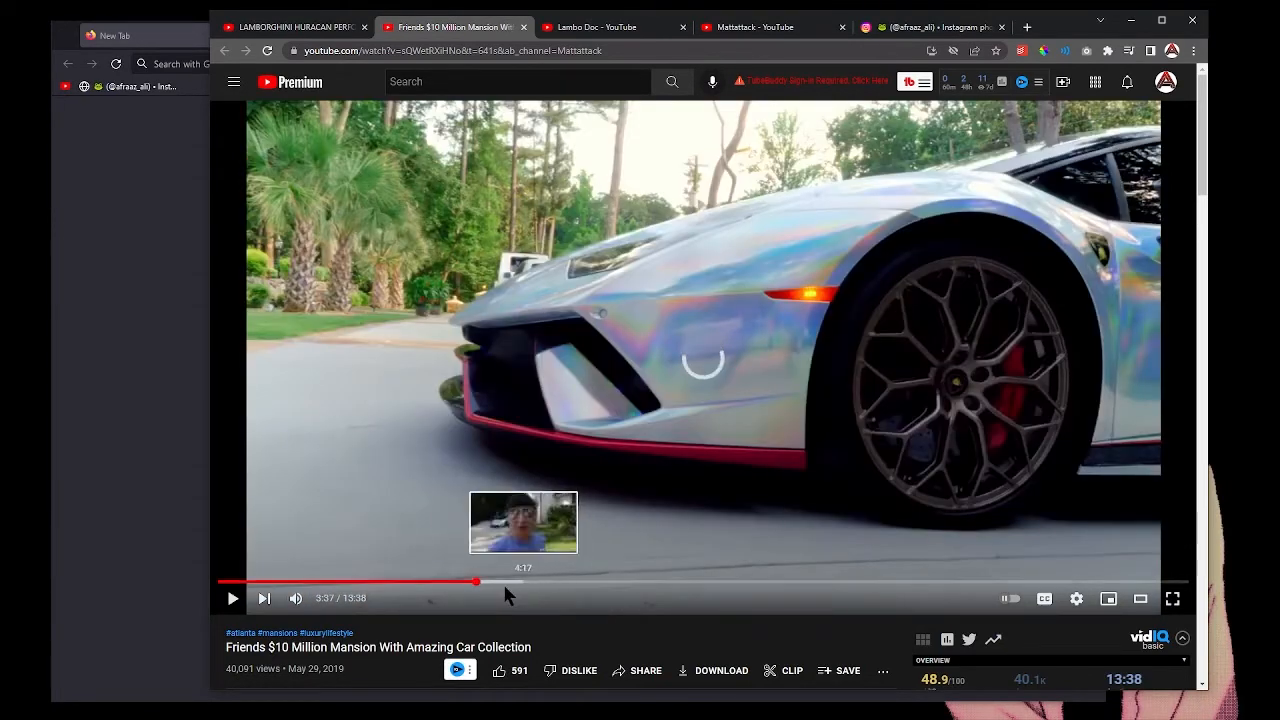
Play the Friends $10 Million Mansion video and drag its progress bar forward twice
{"action": "left_click", "coordinate": [475, 581]}
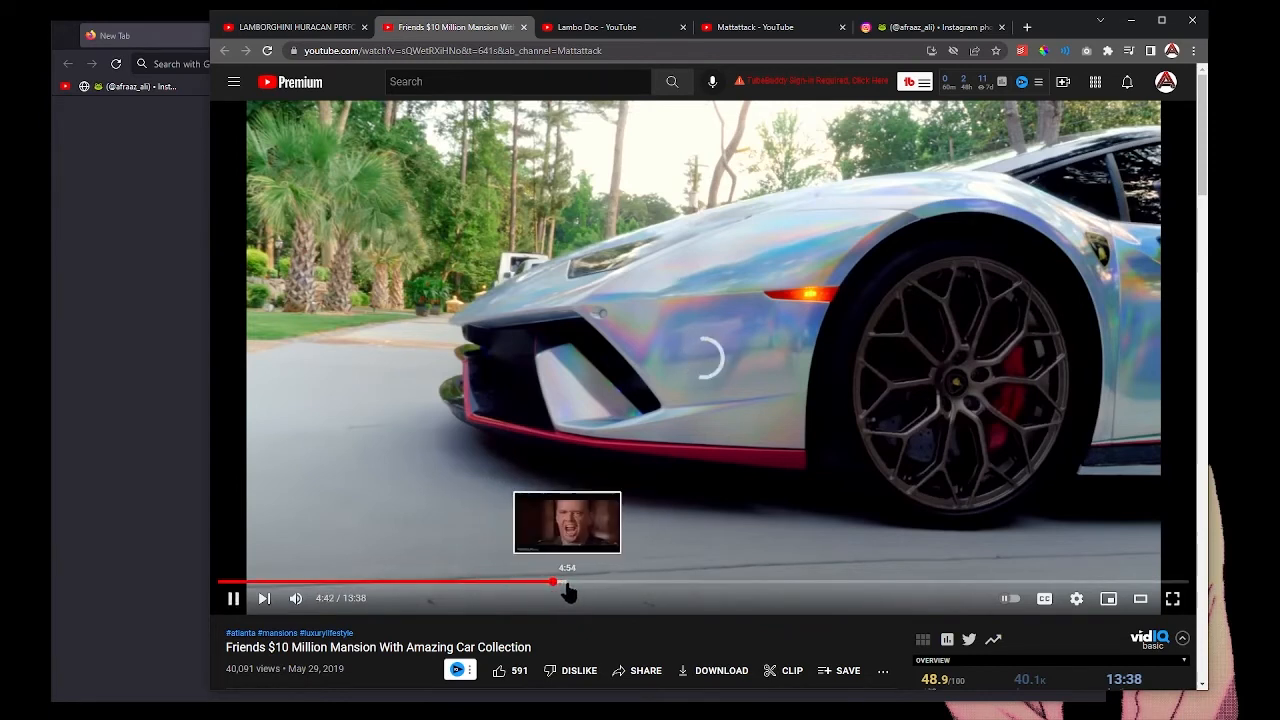
{"action": "left_click_drag", "start_coordinate": [553, 582], "coordinate": [597, 582]}
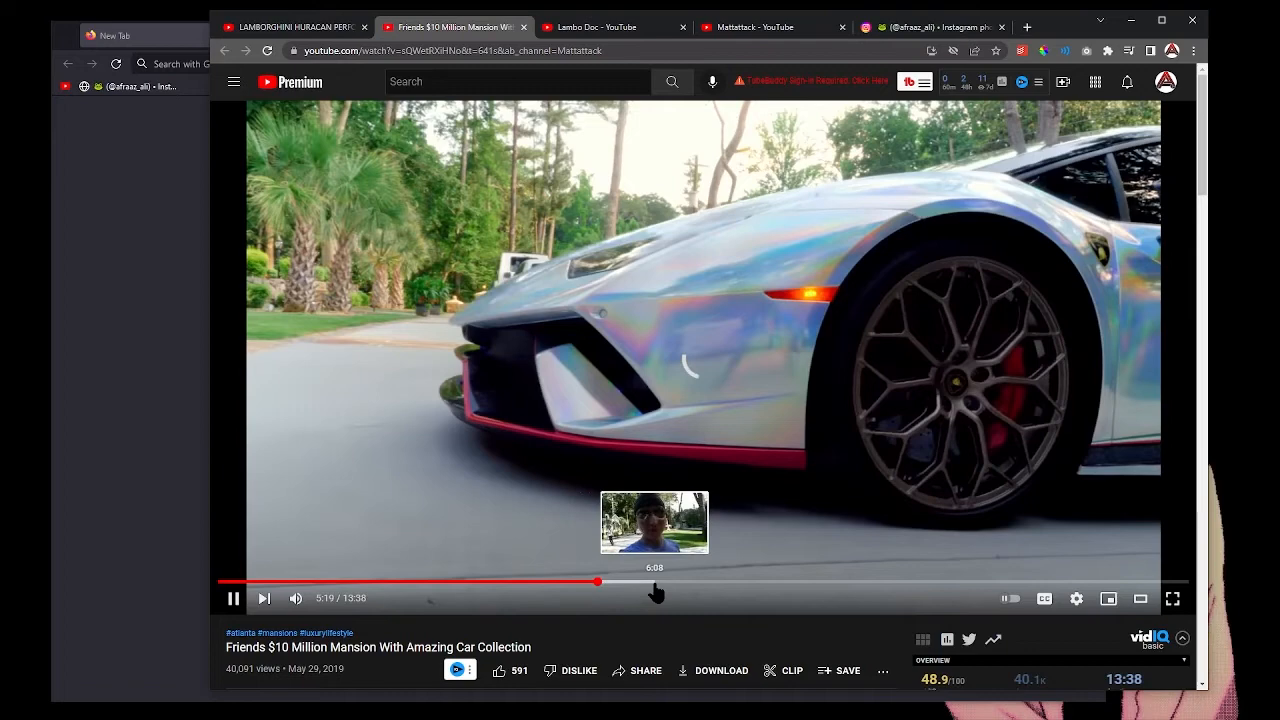
{"action": "left_click_drag", "start_coordinate": [598, 582], "coordinate": [755, 582]}
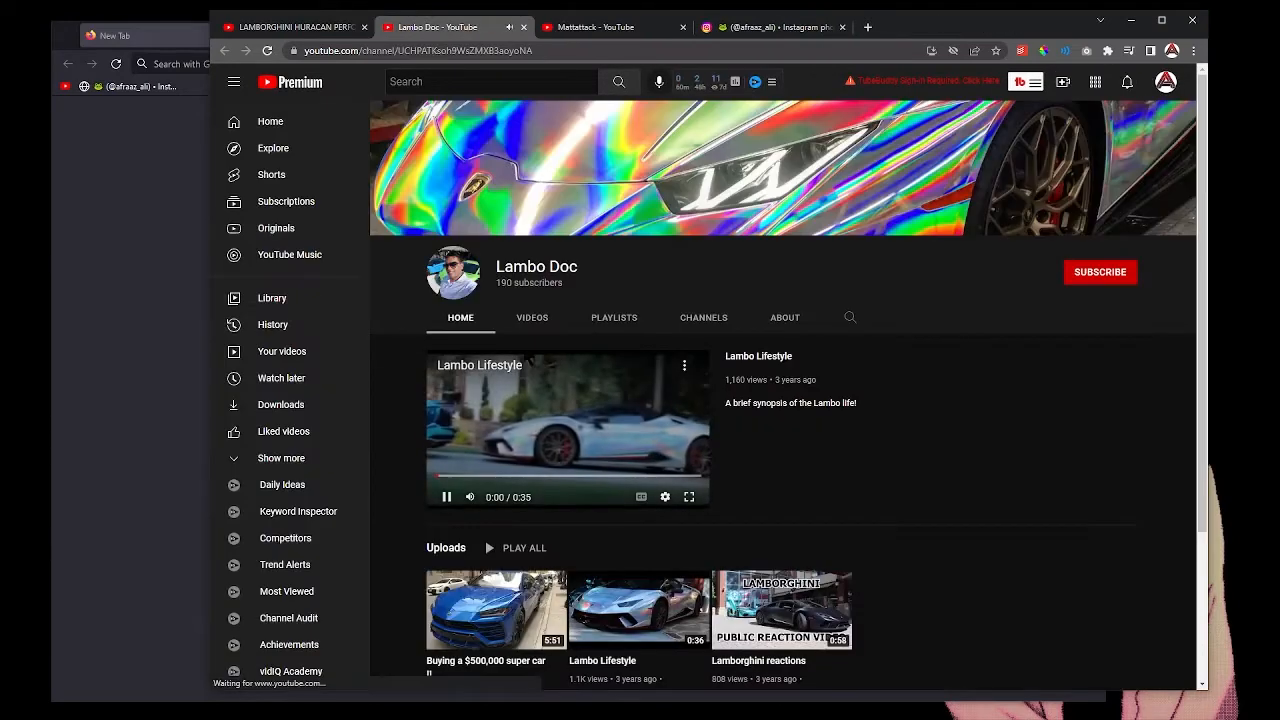
View Lambo Doc's three uploads on the VIDEOS tab, then switch to Mattattack's tab
{"action": "left_click", "coordinate": [532, 317]}
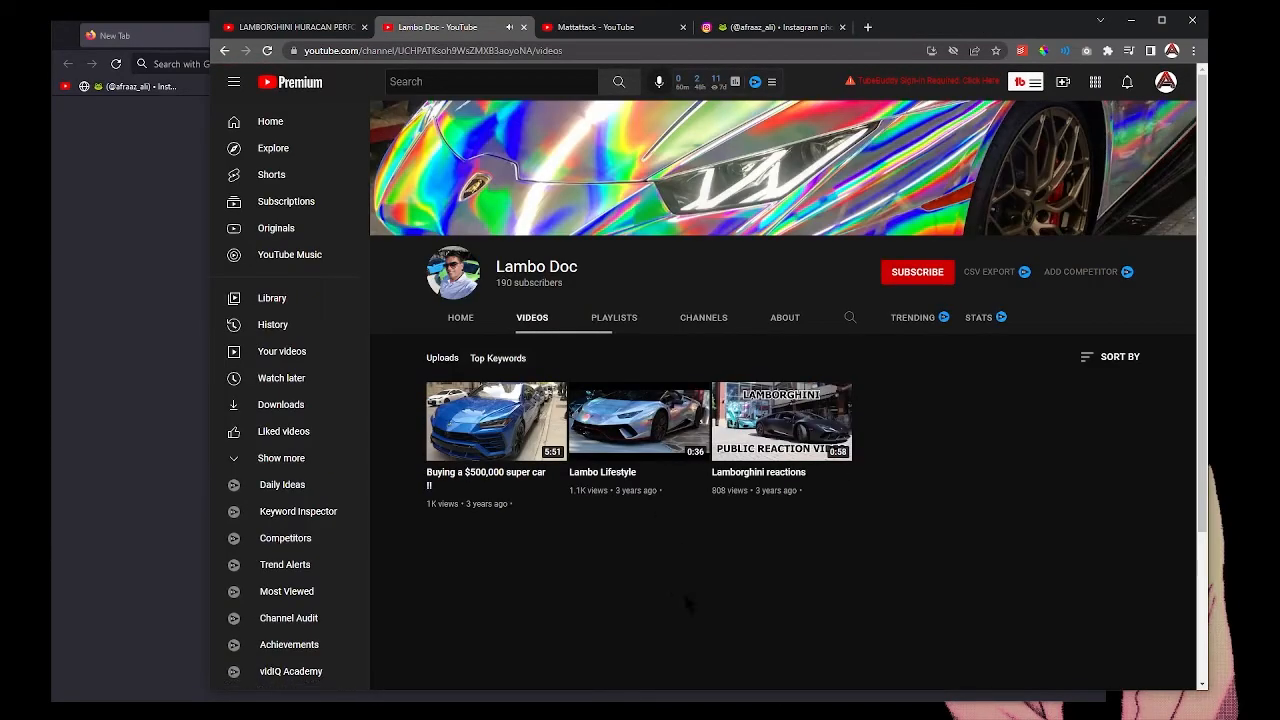
{"action": "mouse_move", "coordinate": [767, 547]}
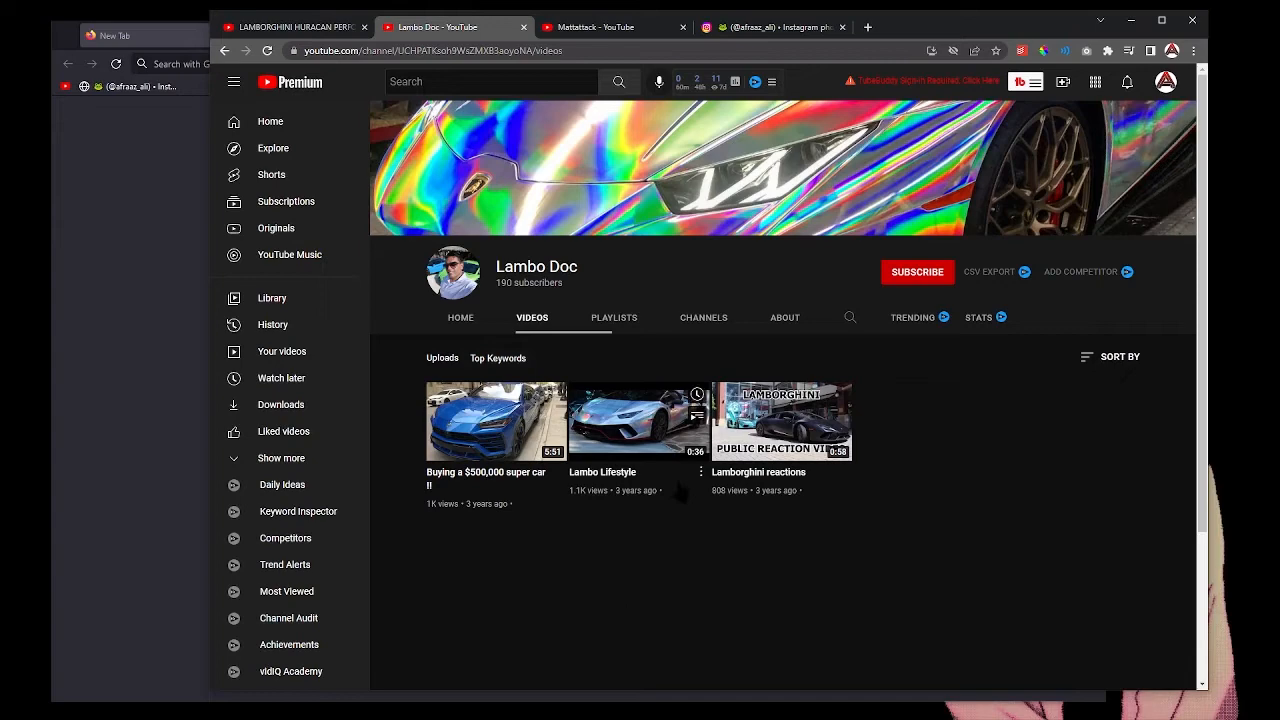
{"action": "left_click", "coordinate": [775, 27]}
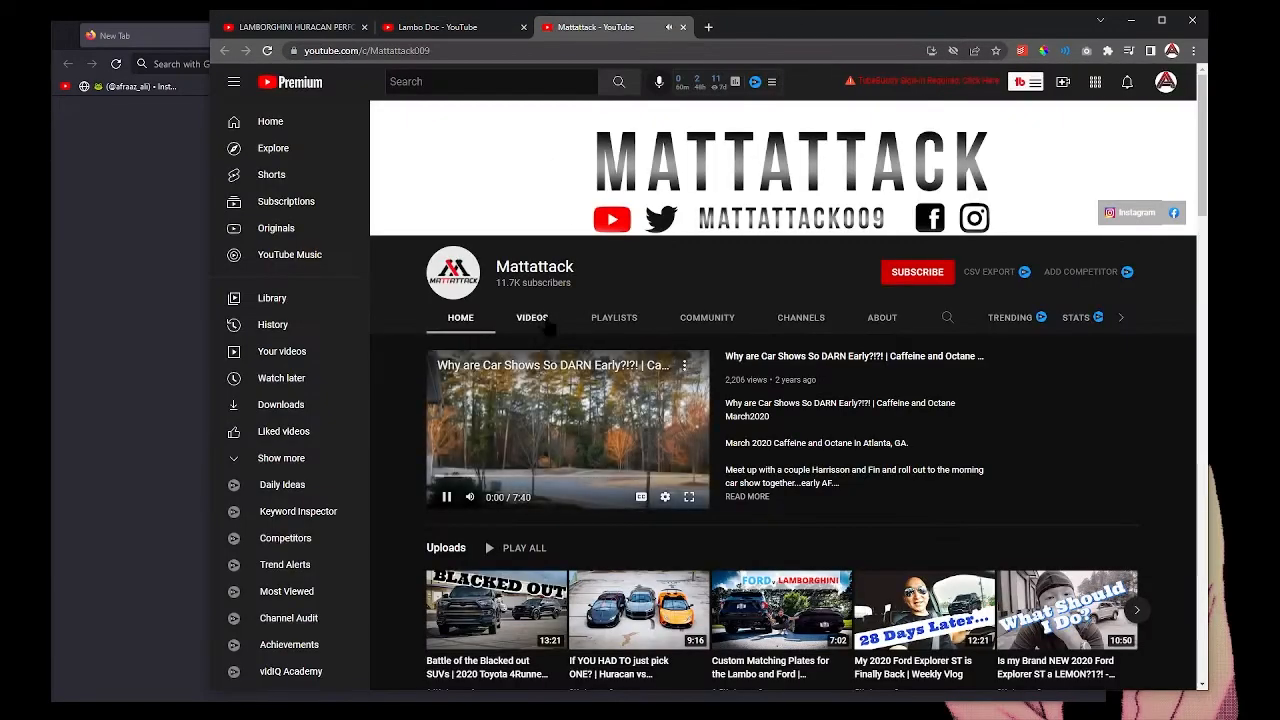
List Mattattack's uploaded videos, then switch back to the Lambo Doc channel tab
{"action": "left_click", "coordinate": [532, 318]}
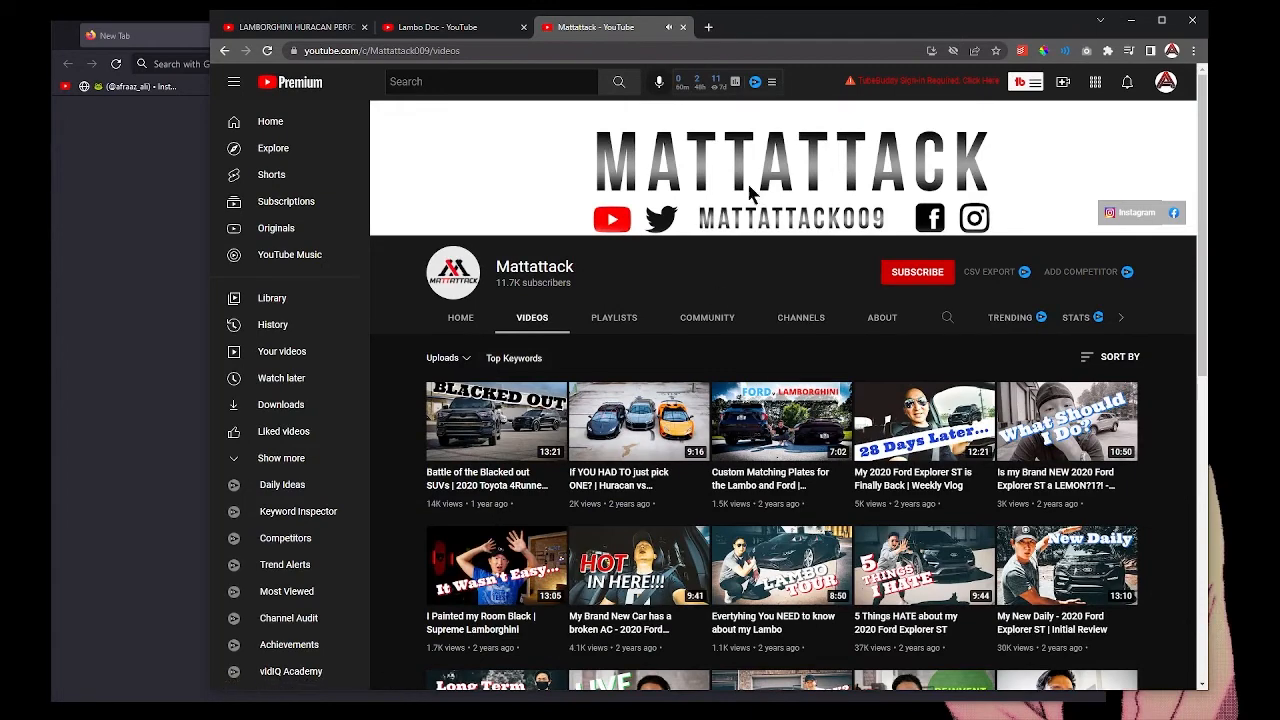
{"action": "left_click", "coordinate": [709, 27]}
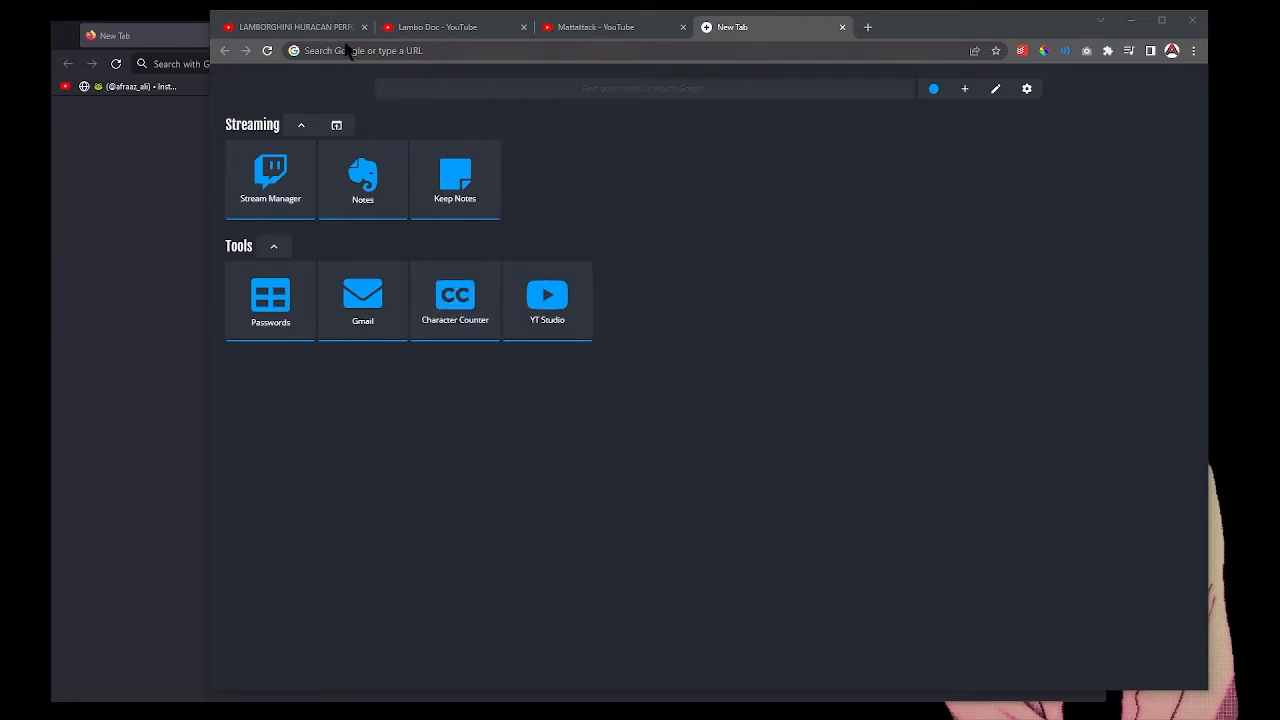
{"action": "left_click", "coordinate": [450, 27]}
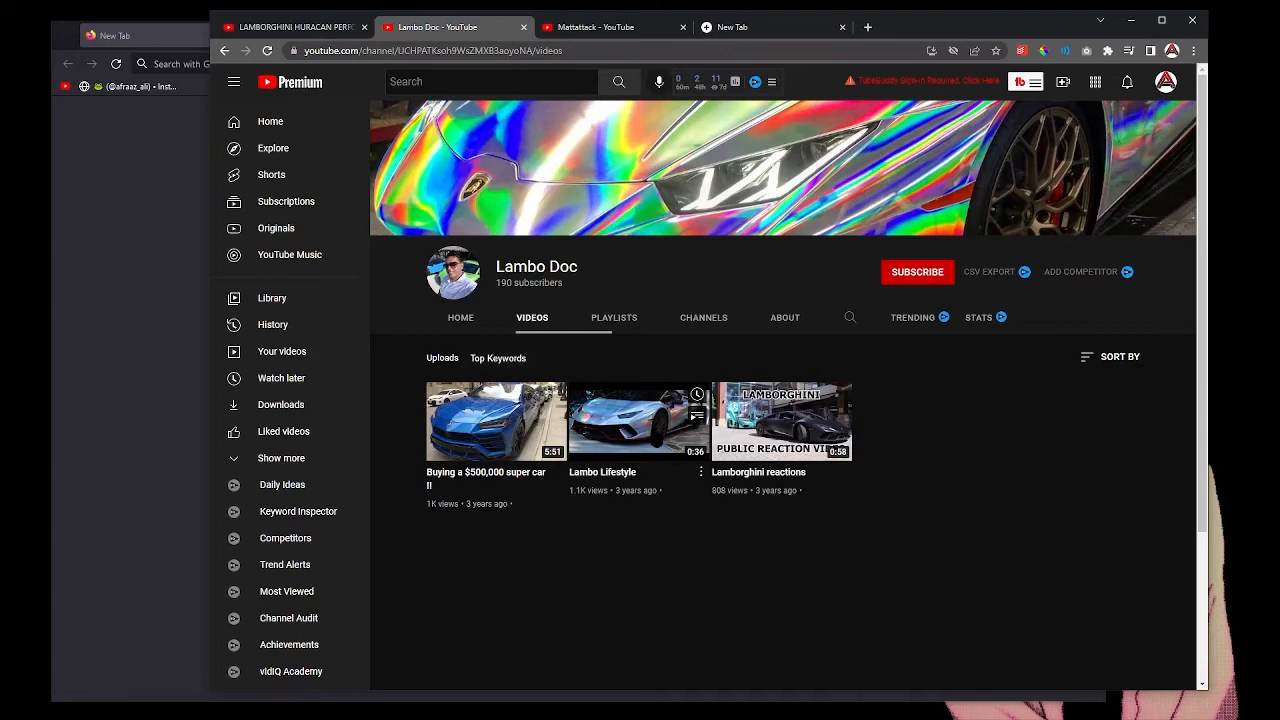
{"action": "left_click", "coordinate": [365, 27]}
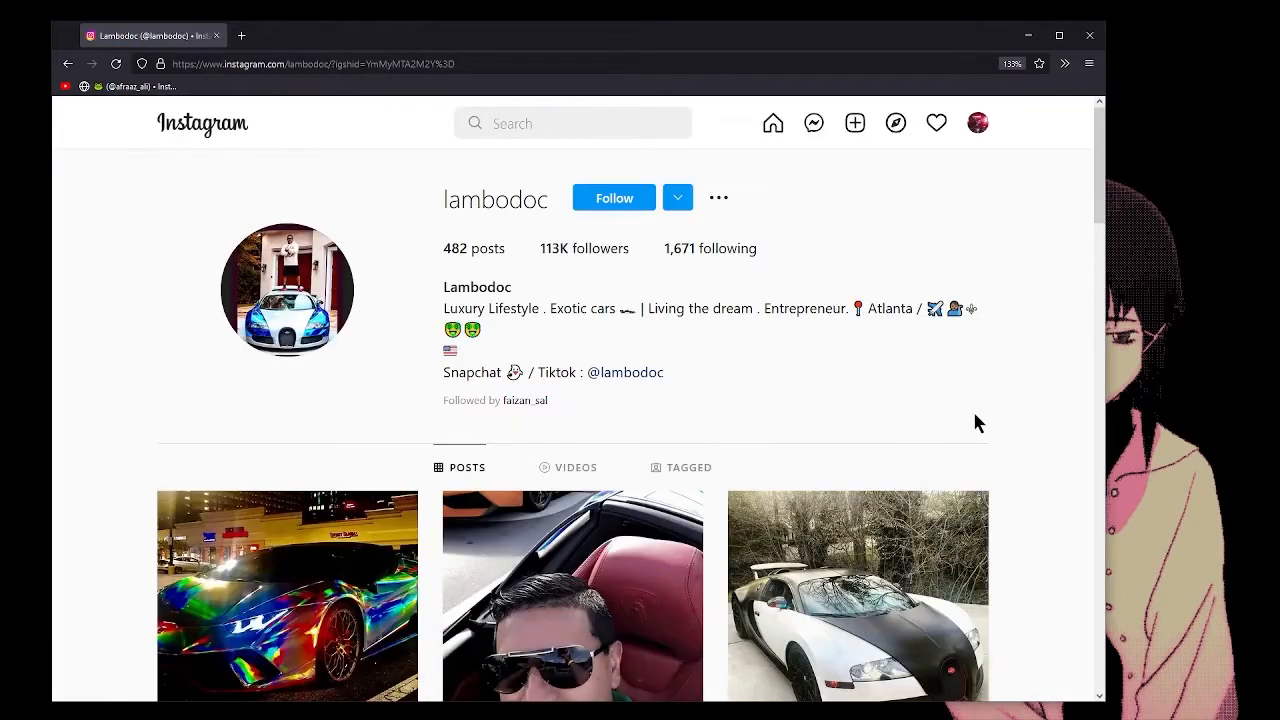
Scroll down through lambodoc's Instagram profile posts
{"action": "scroll", "scroll_direction": "down", "scroll_amount": 3}
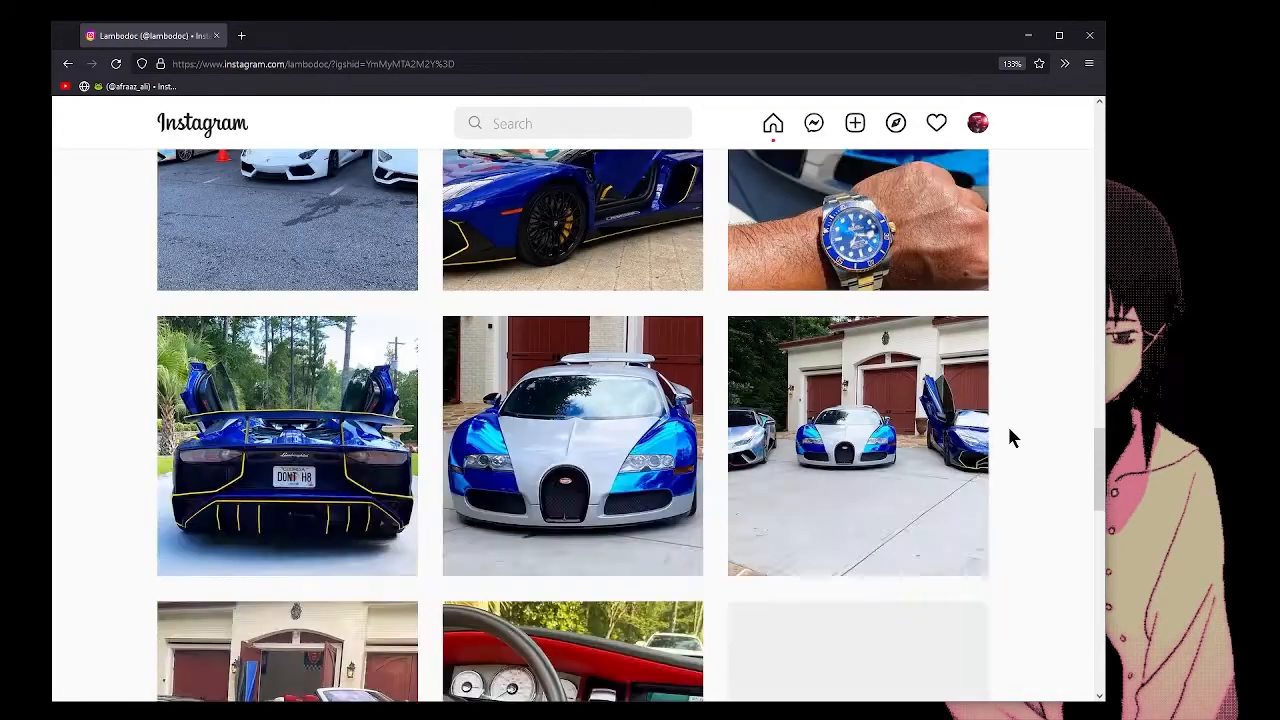
{"action": "scroll", "scroll_direction": "down", "scroll_amount": 3}
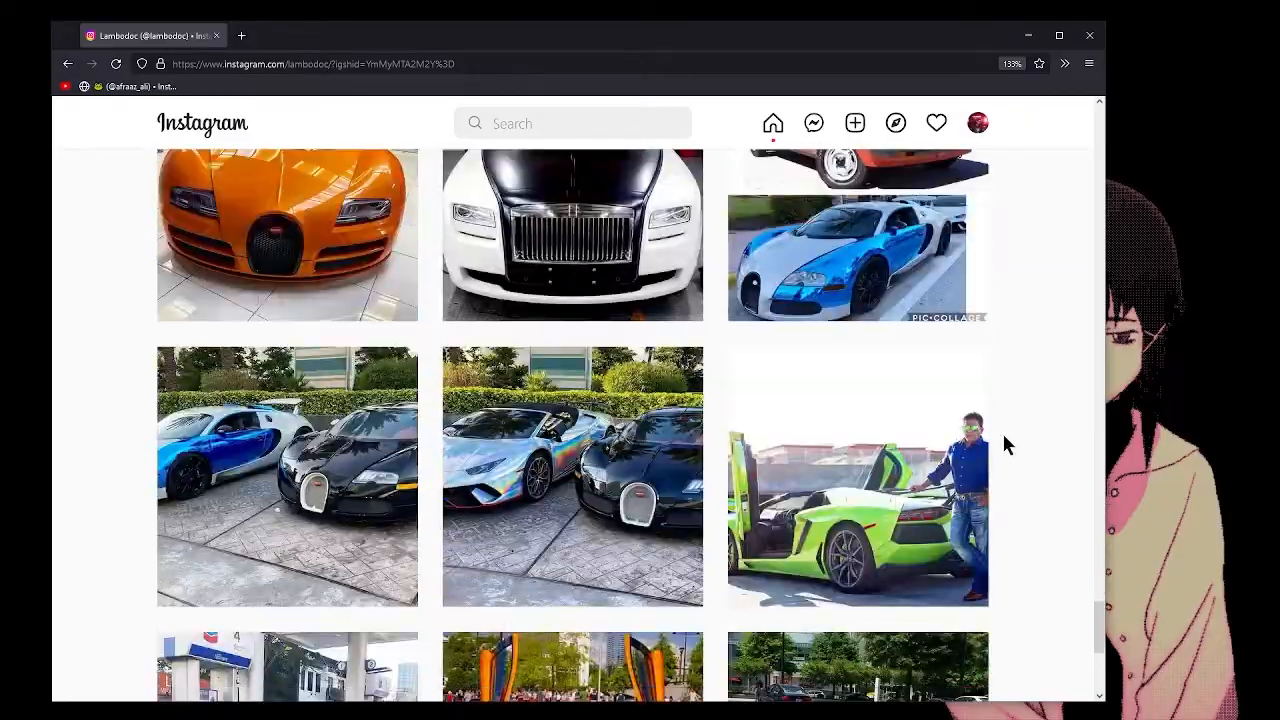
{"action": "scroll", "scroll_direction": "down", "scroll_amount": 3}
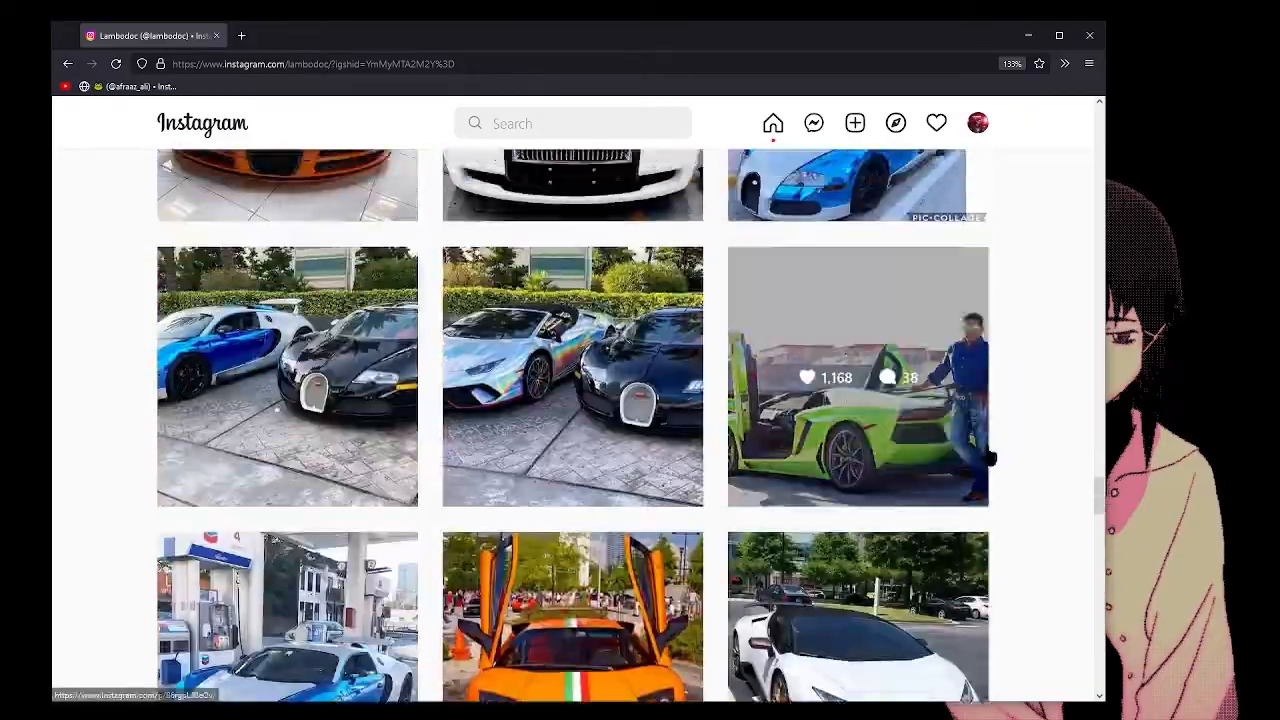
{"action": "scroll", "scroll_direction": "down", "scroll_amount": 3}
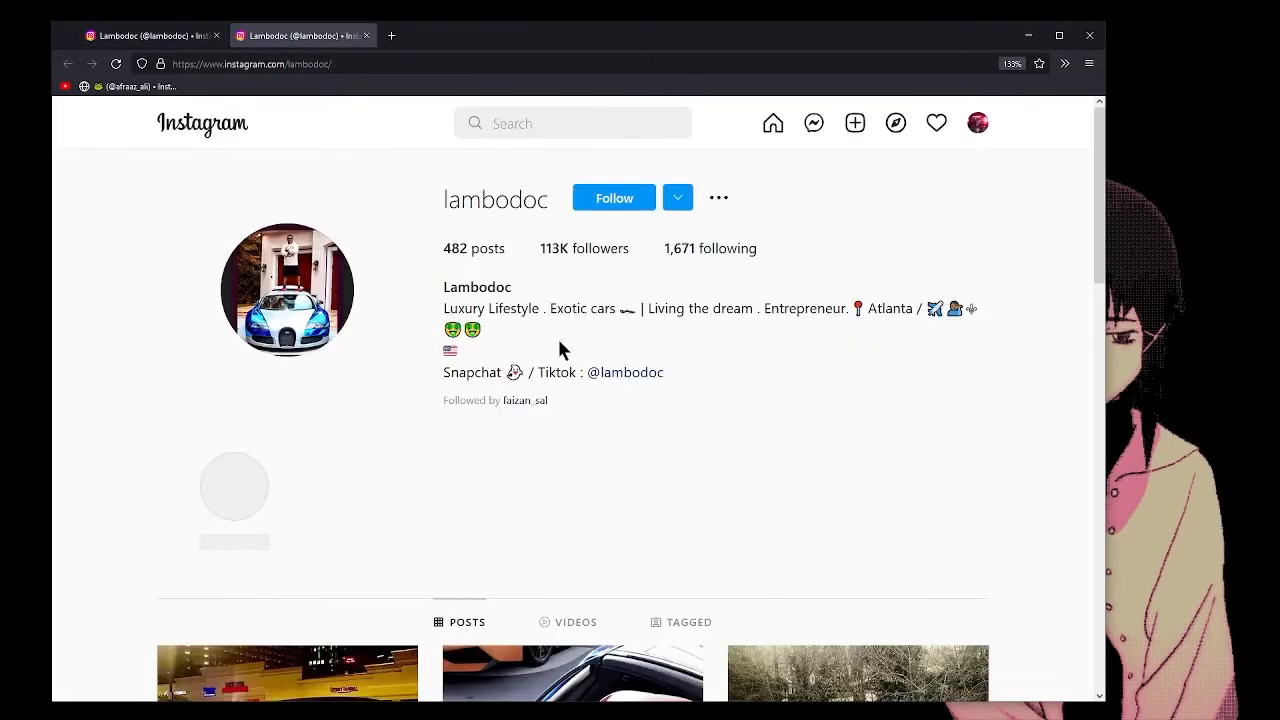
{"action": "scroll", "scroll_direction": "down", "scroll_amount": 3}
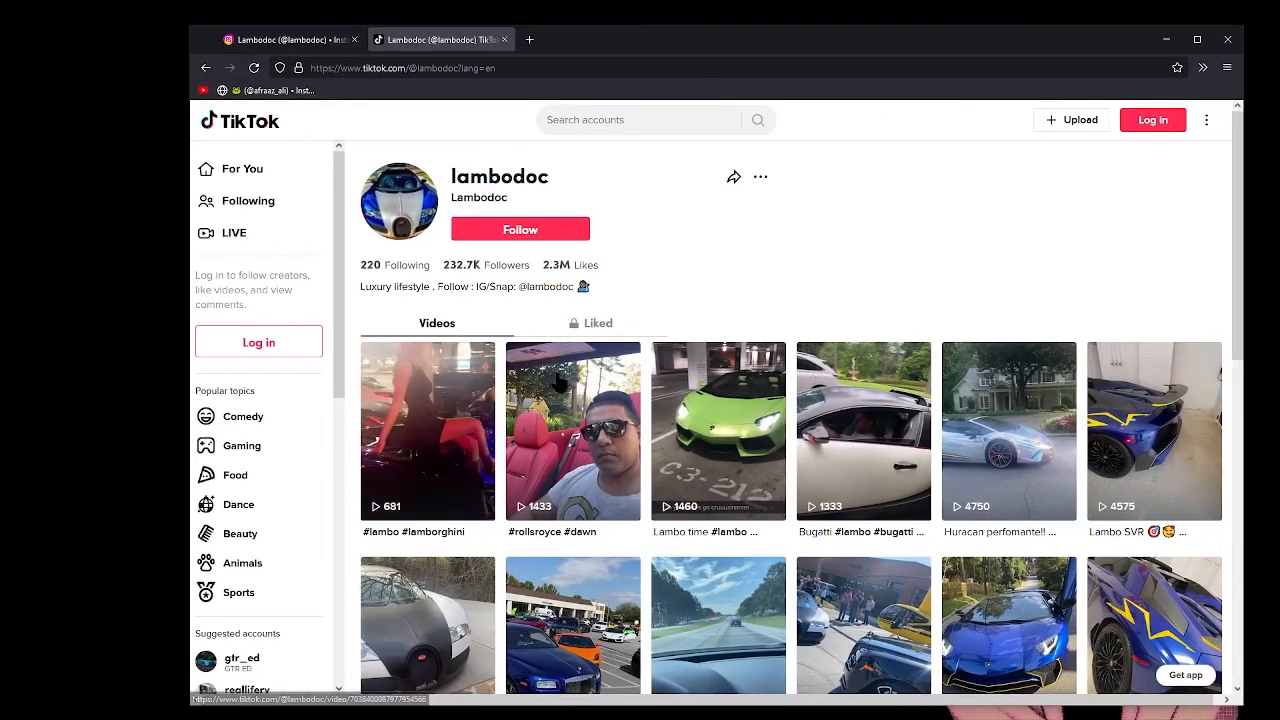
Open and close lambodoc's first TikTok video, then scroll the grid to his oldest uploads
{"action": "left_click", "coordinate": [427, 431]}
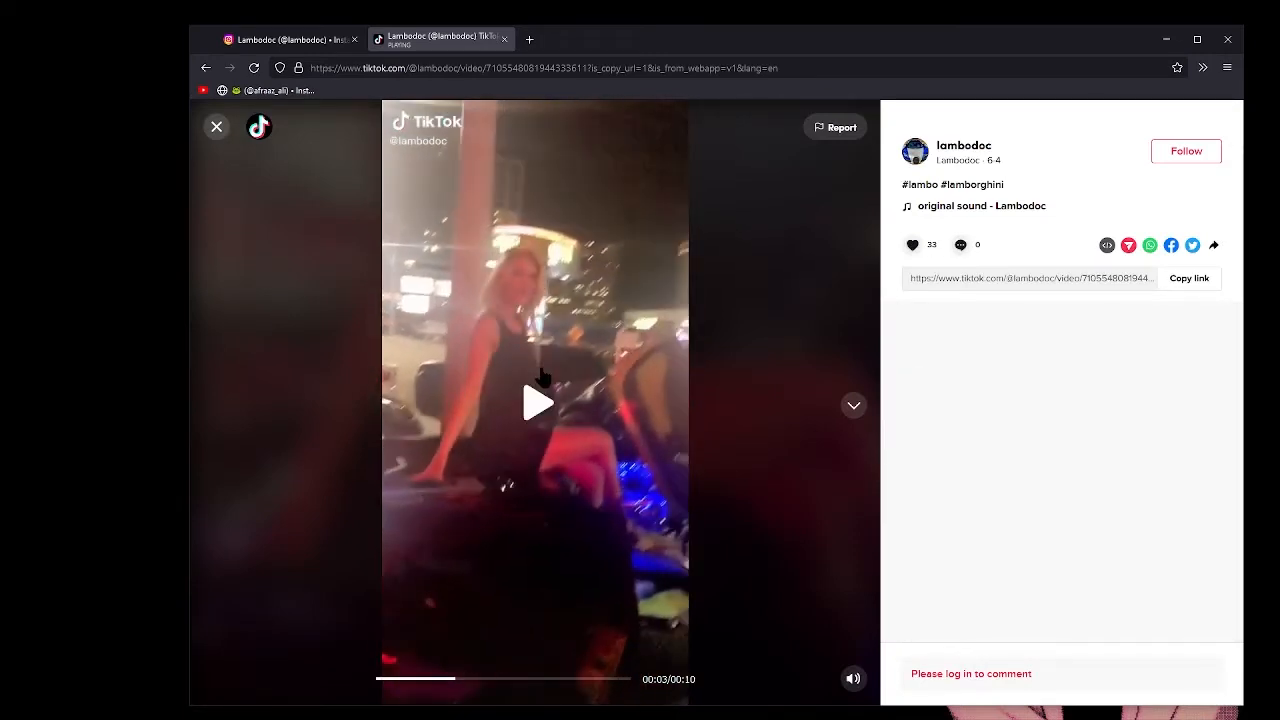
{"action": "left_click", "coordinate": [216, 126]}
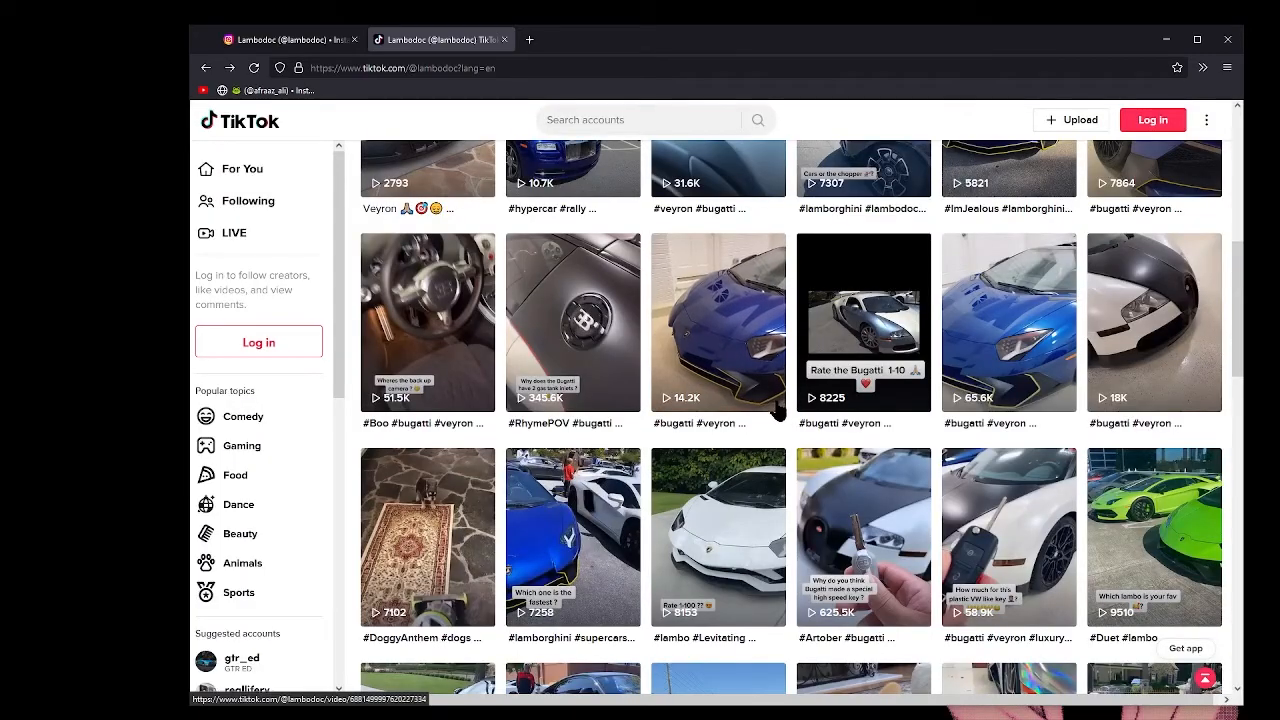
{"action": "scroll", "scroll_direction": "down", "scroll_amount": 3}
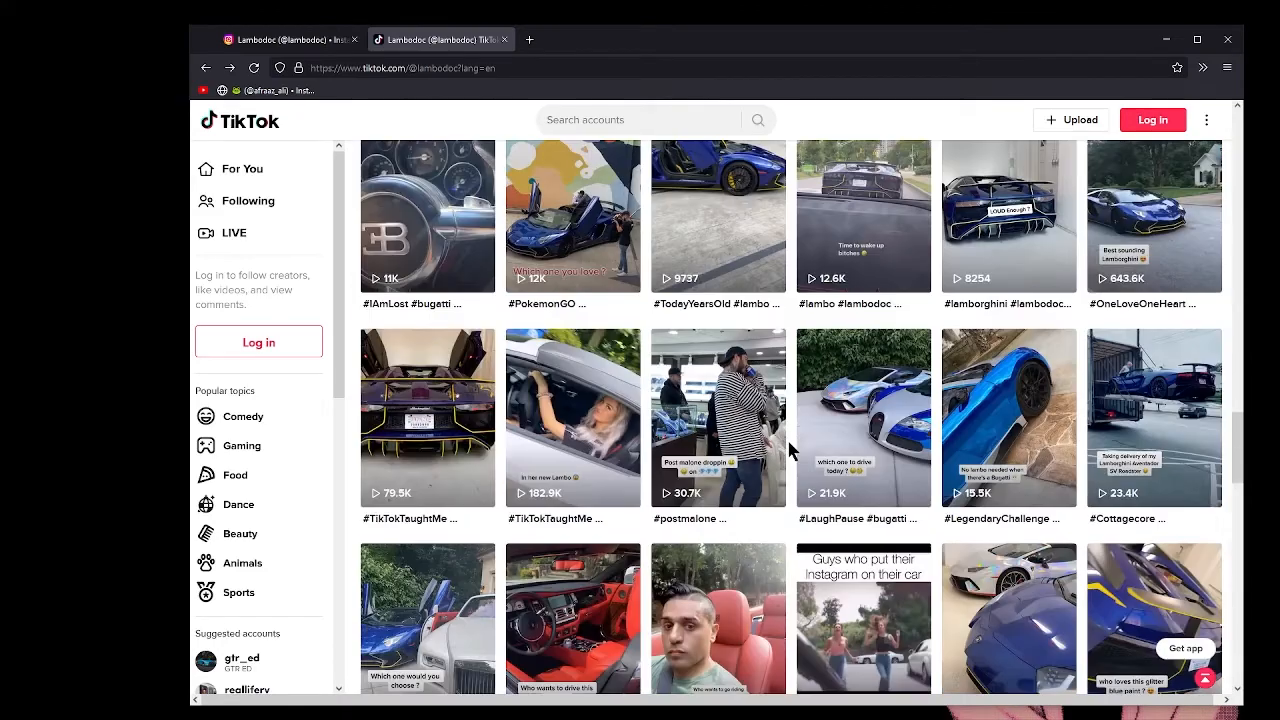
{"action": "scroll", "scroll_direction": "down", "scroll_amount": 3}
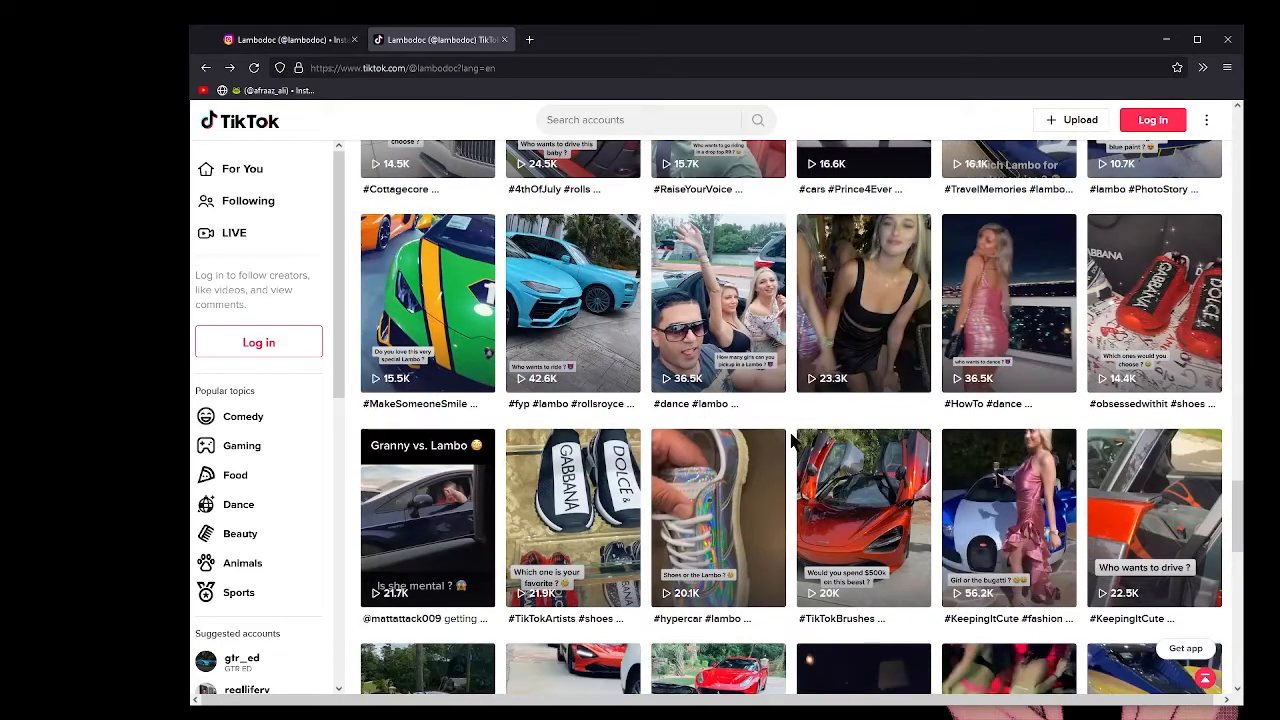
{"action": "scroll", "scroll_direction": "down", "scroll_amount": 3}
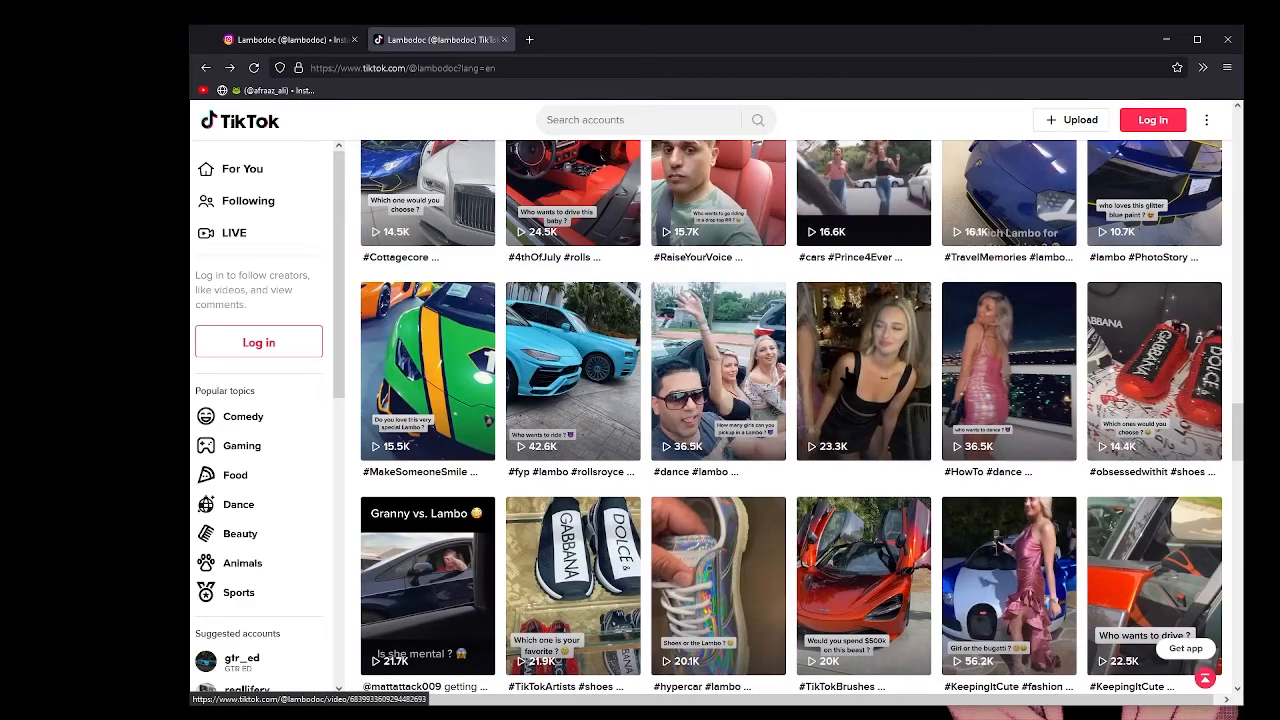
{"action": "scroll", "scroll_direction": "down", "scroll_amount": 3}
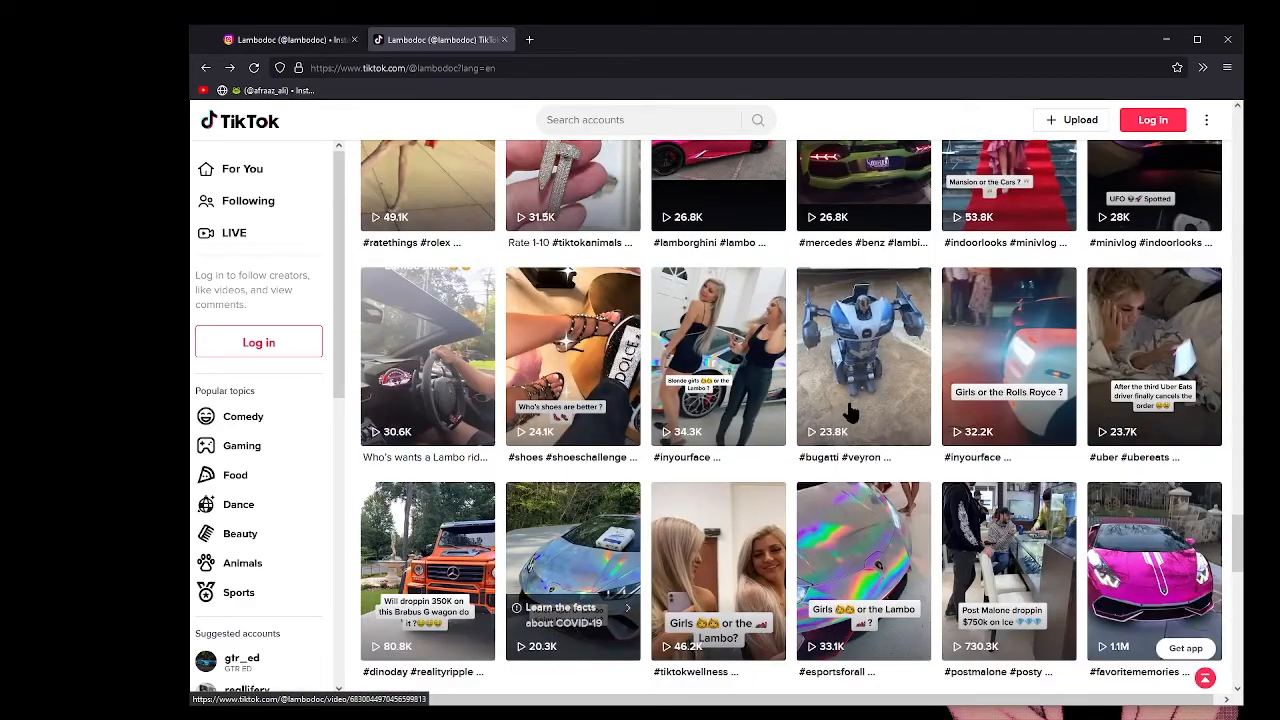
{"action": "scroll", "scroll_direction": "down", "scroll_amount": 3}
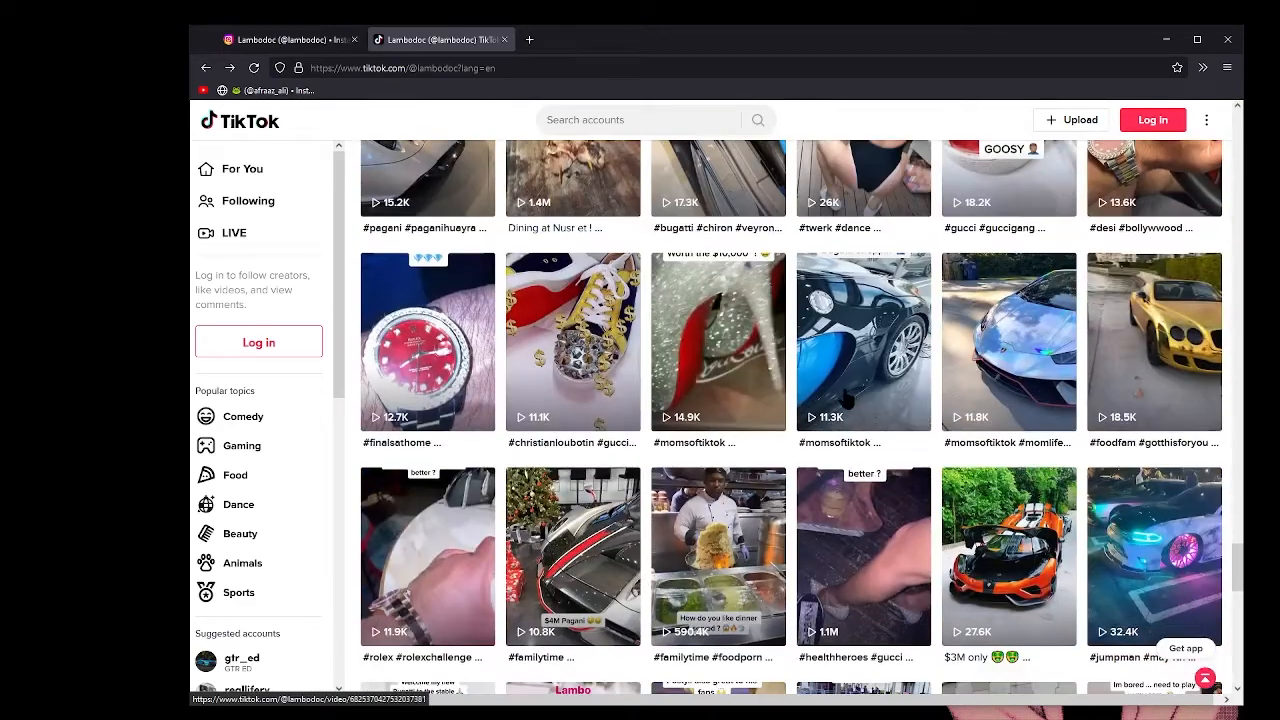
{"action": "scroll", "scroll_direction": "down", "scroll_amount": 3}
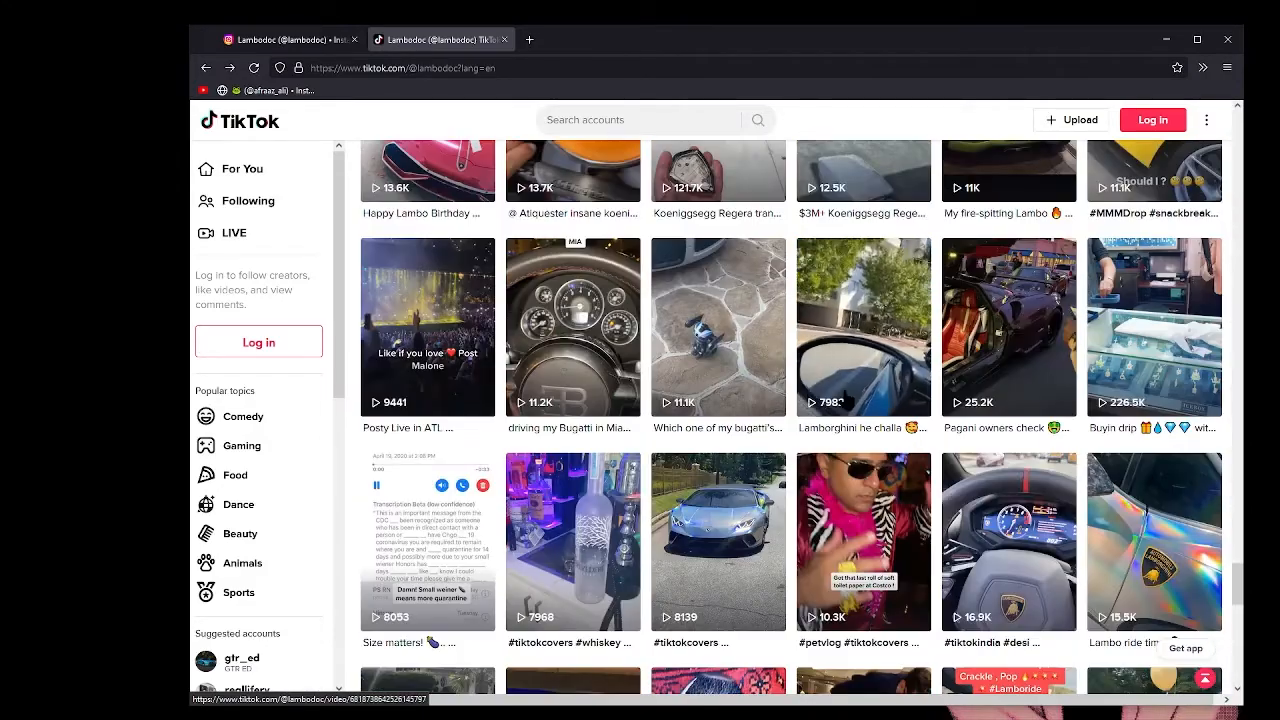
{"action": "scroll", "scroll_direction": "down", "scroll_amount": 3}
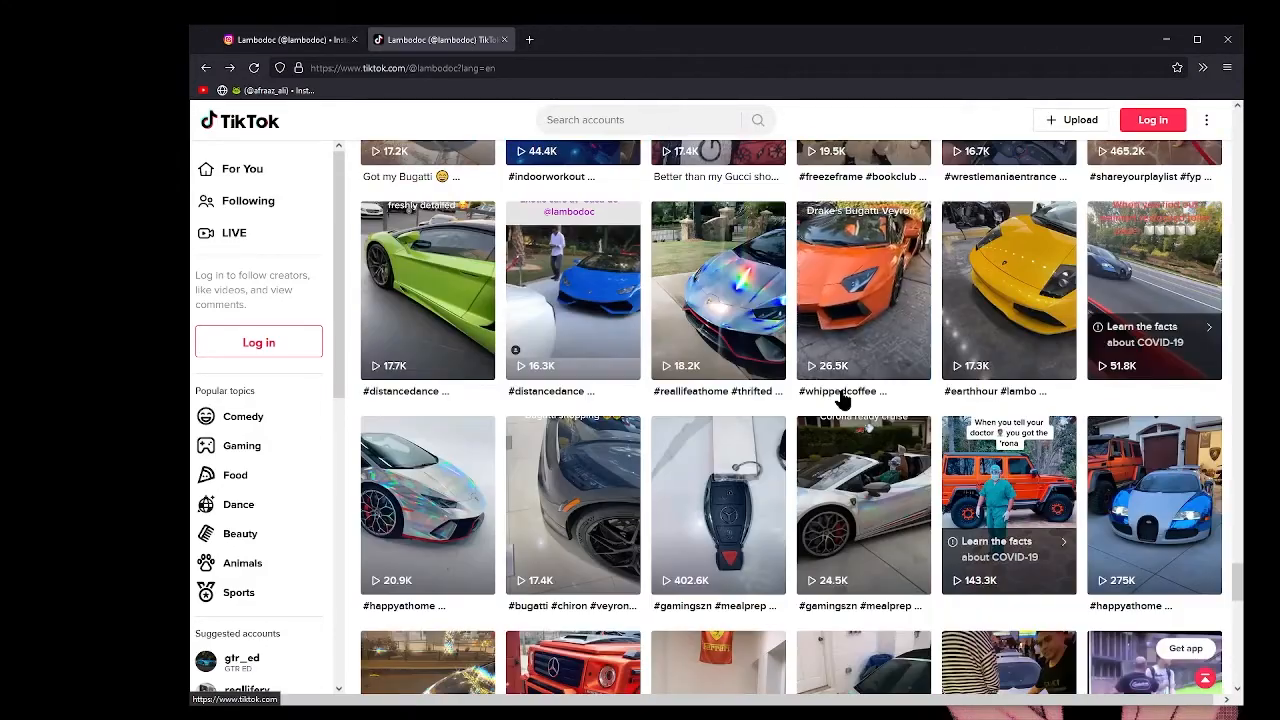
{"action": "scroll", "scroll_direction": "down", "scroll_amount": 3}
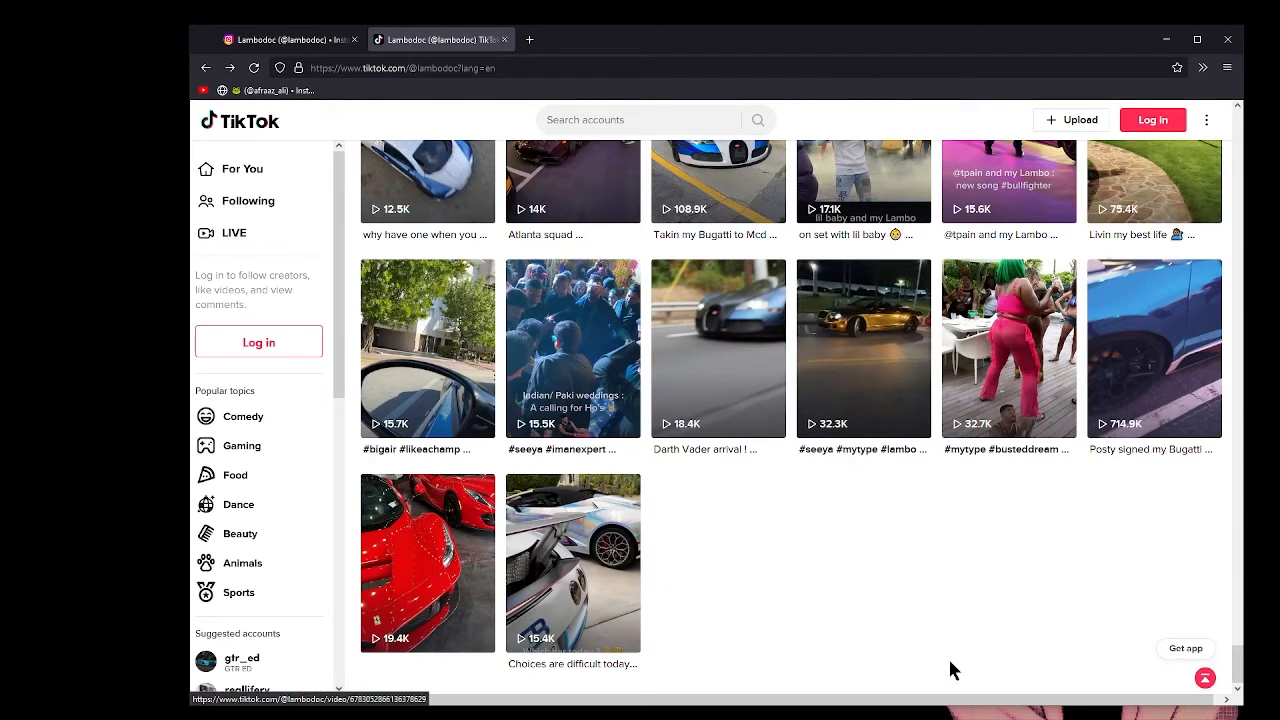
{"action": "mouse_move", "coordinate": [715, 614]}
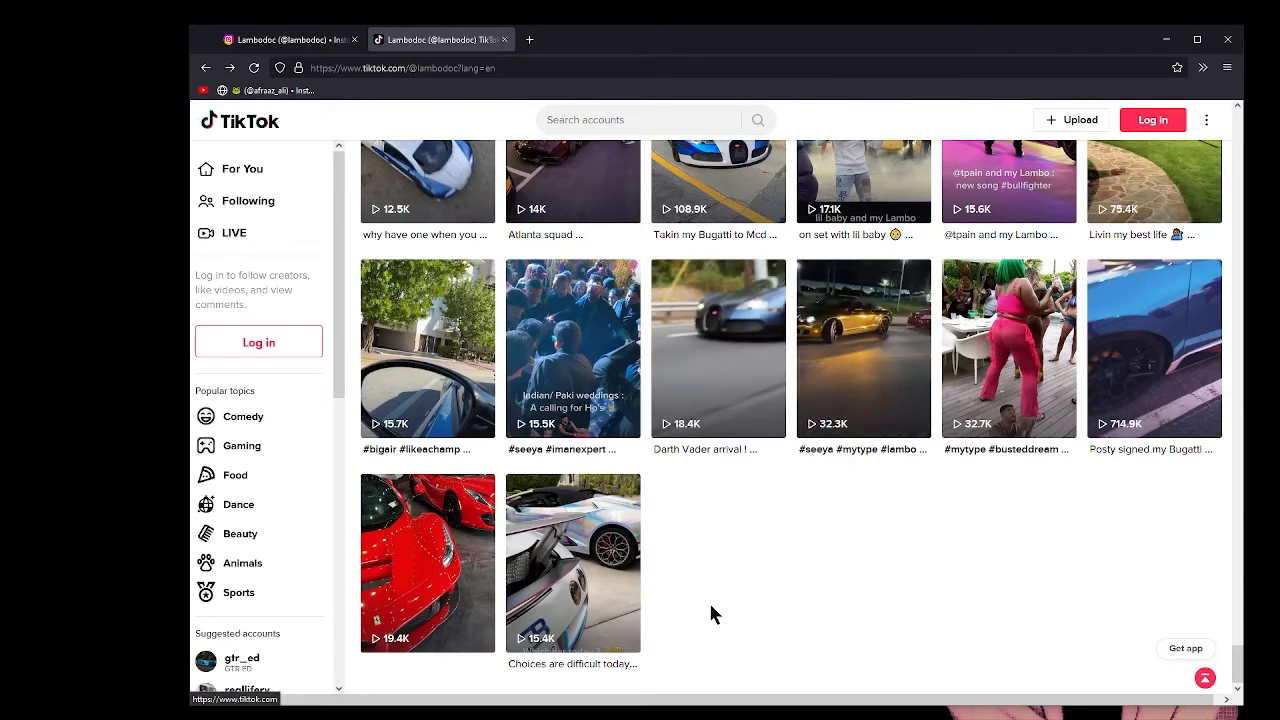
{"action": "mouse_move", "coordinate": [855, 600]}
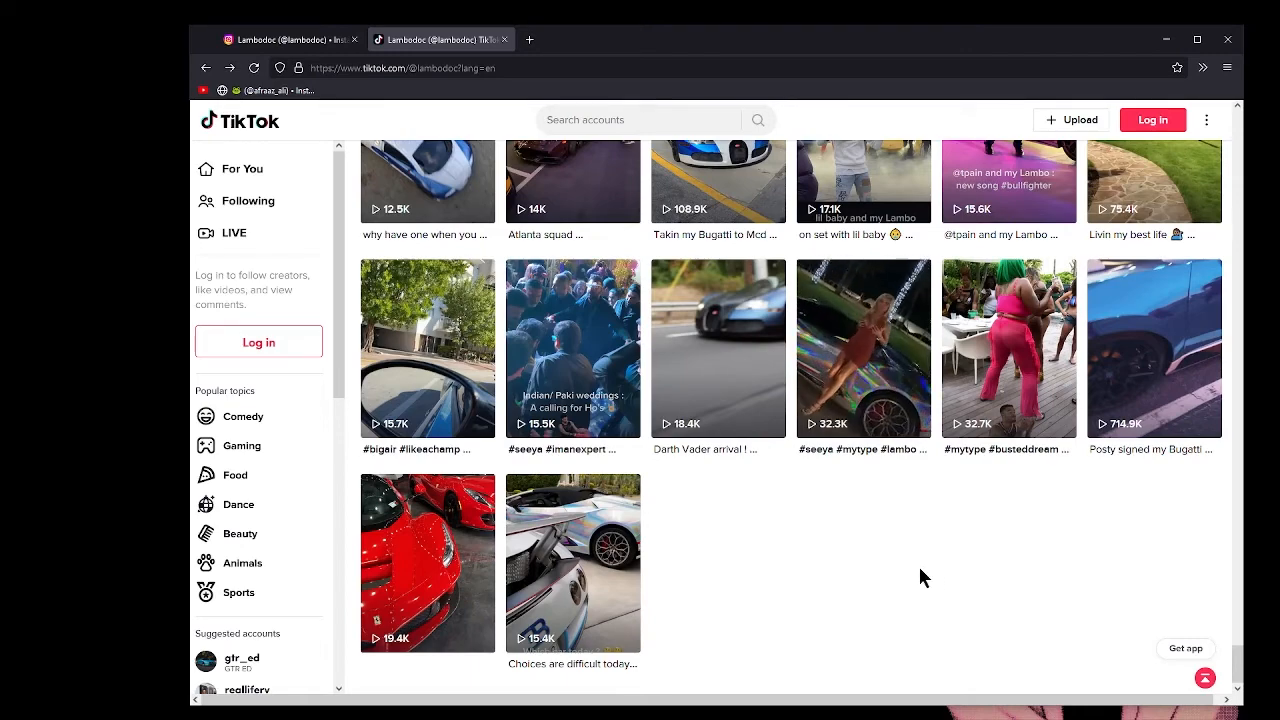
Watch the #seeya #mytype #lambo video of a woman beside a holographic Lamborghini
{"action": "left_click", "coordinate": [863, 348]}
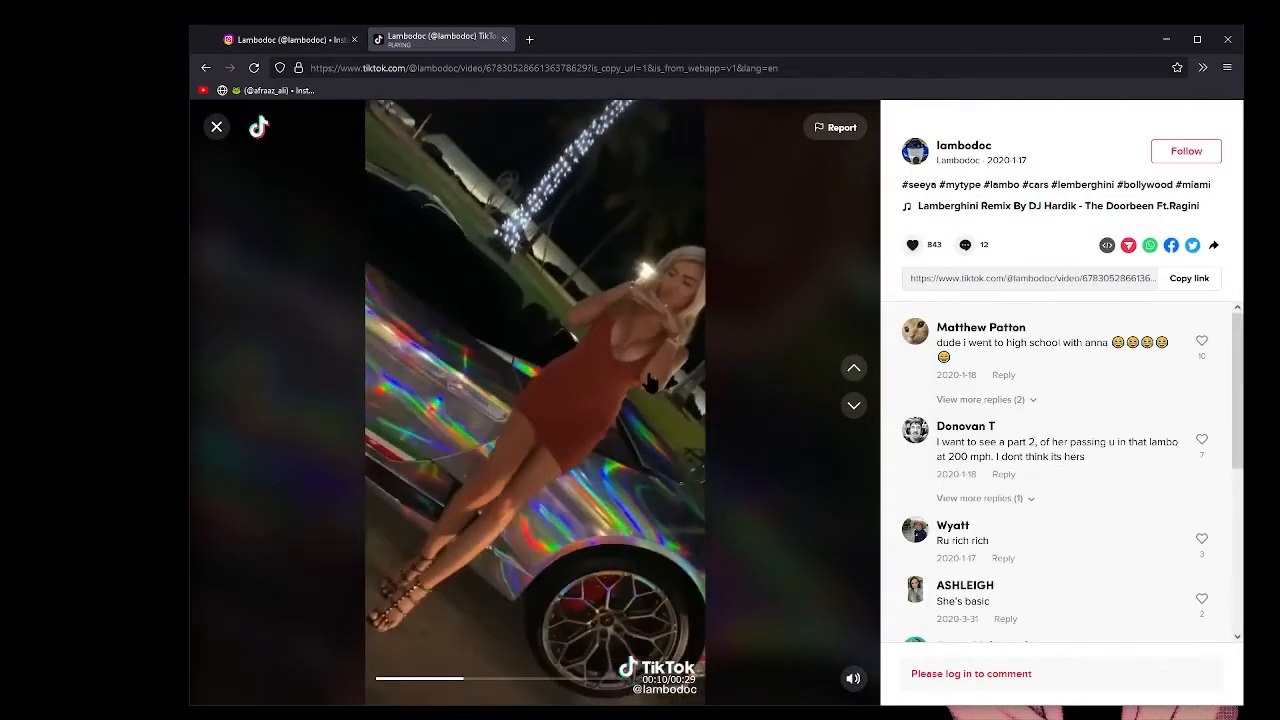
{"action": "left_click", "coordinate": [216, 126]}
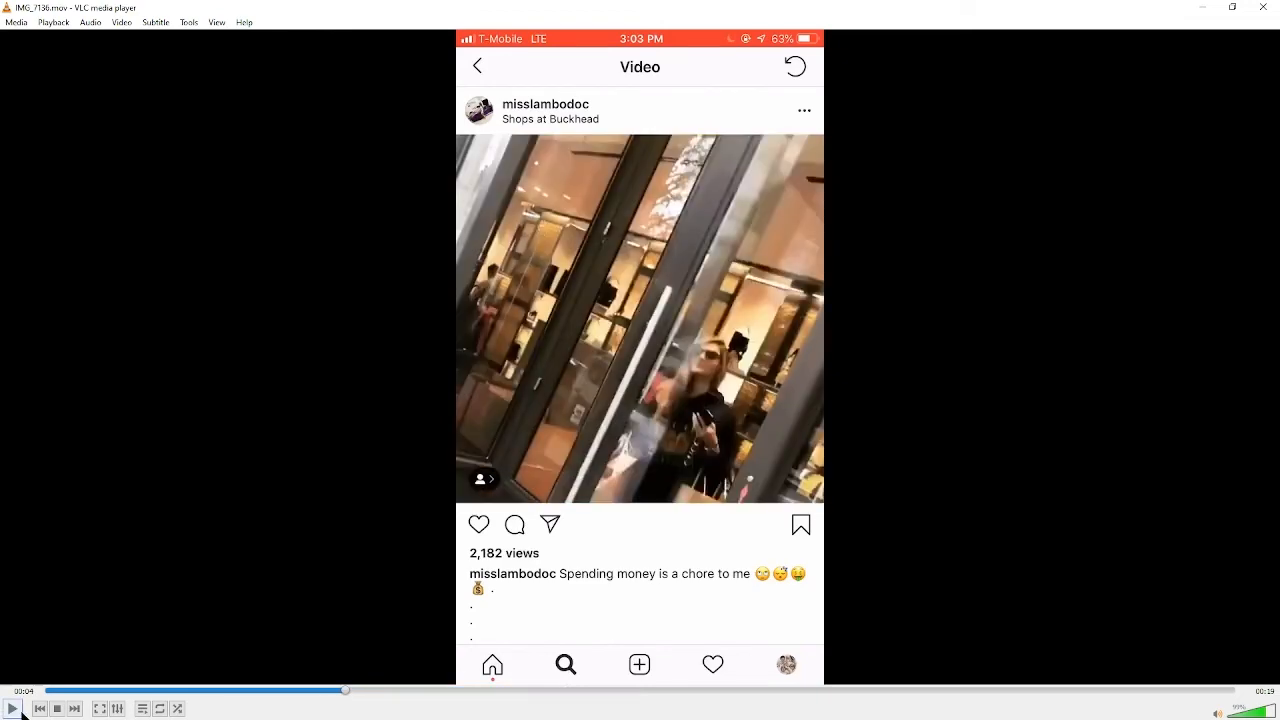
Play the saved misslambodoc shopping clip, then the dancing clip, and pause it
{"action": "left_click", "coordinate": [11, 708]}
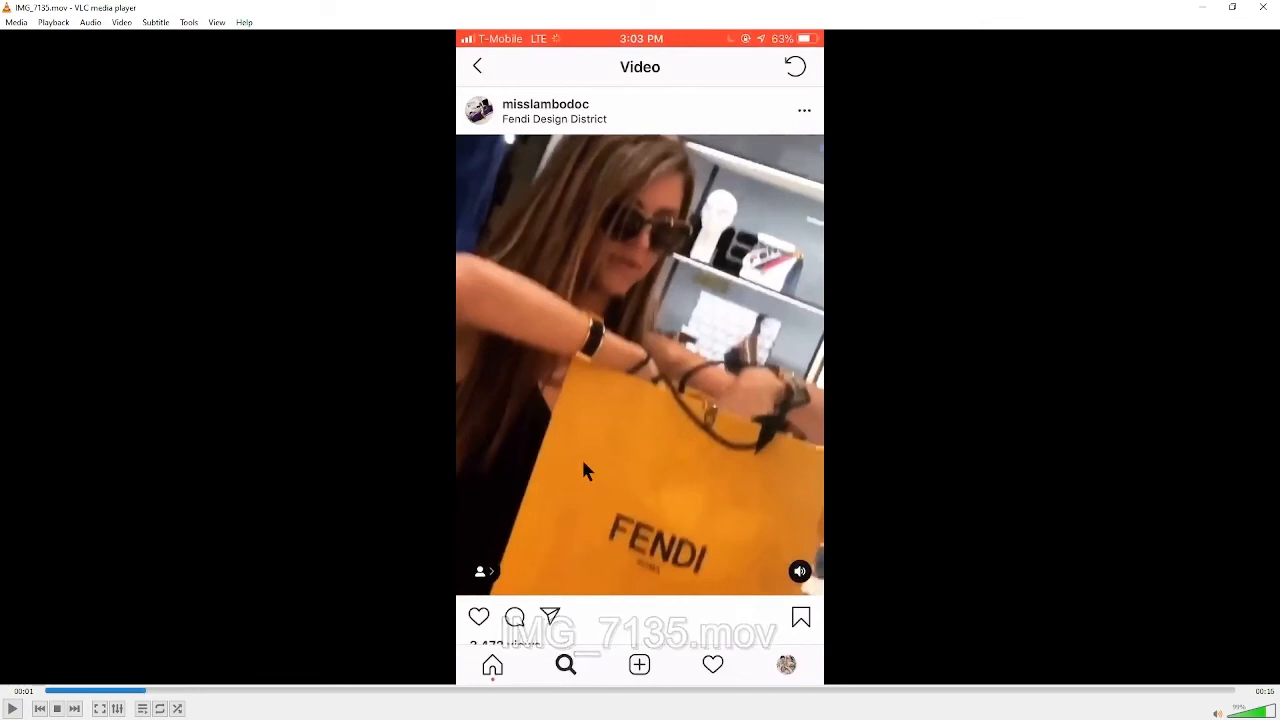
{"action": "mouse_move", "coordinate": [725, 560]}
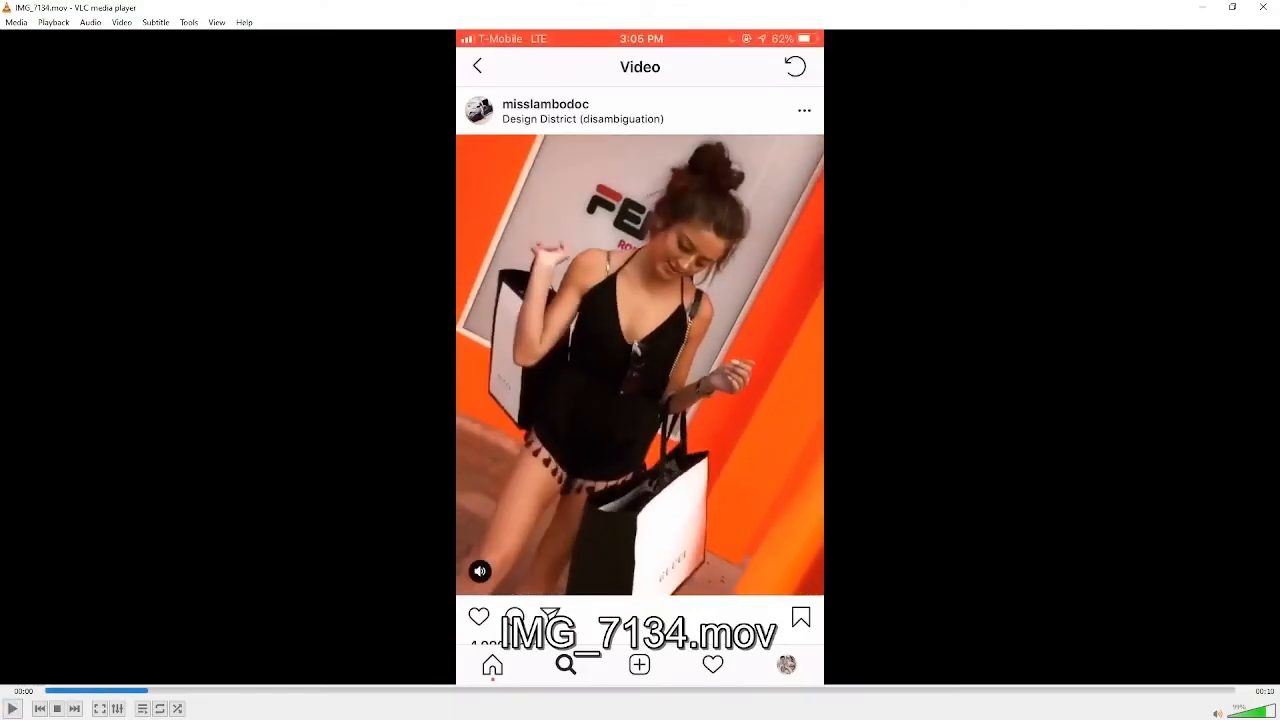
{"action": "left_click", "coordinate": [12, 708]}
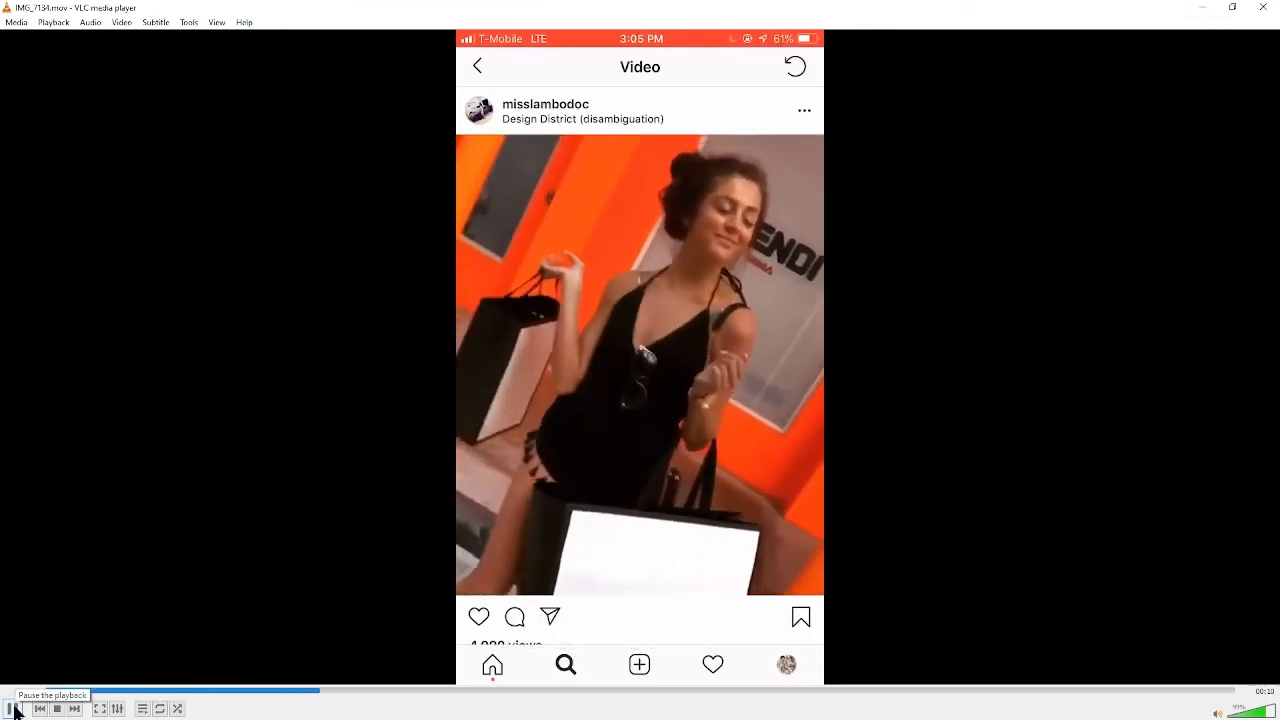
{"action": "left_click", "coordinate": [10, 708]}
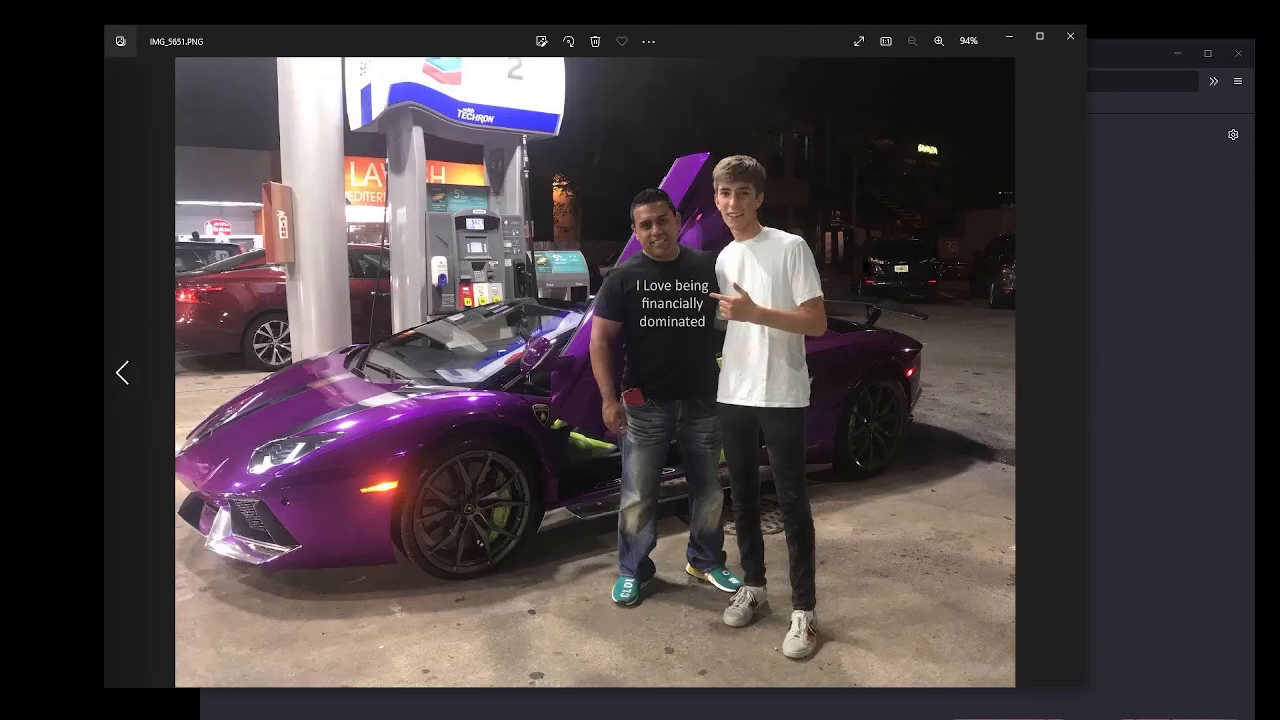
{"action": "mouse_move", "coordinate": [797, 260]}
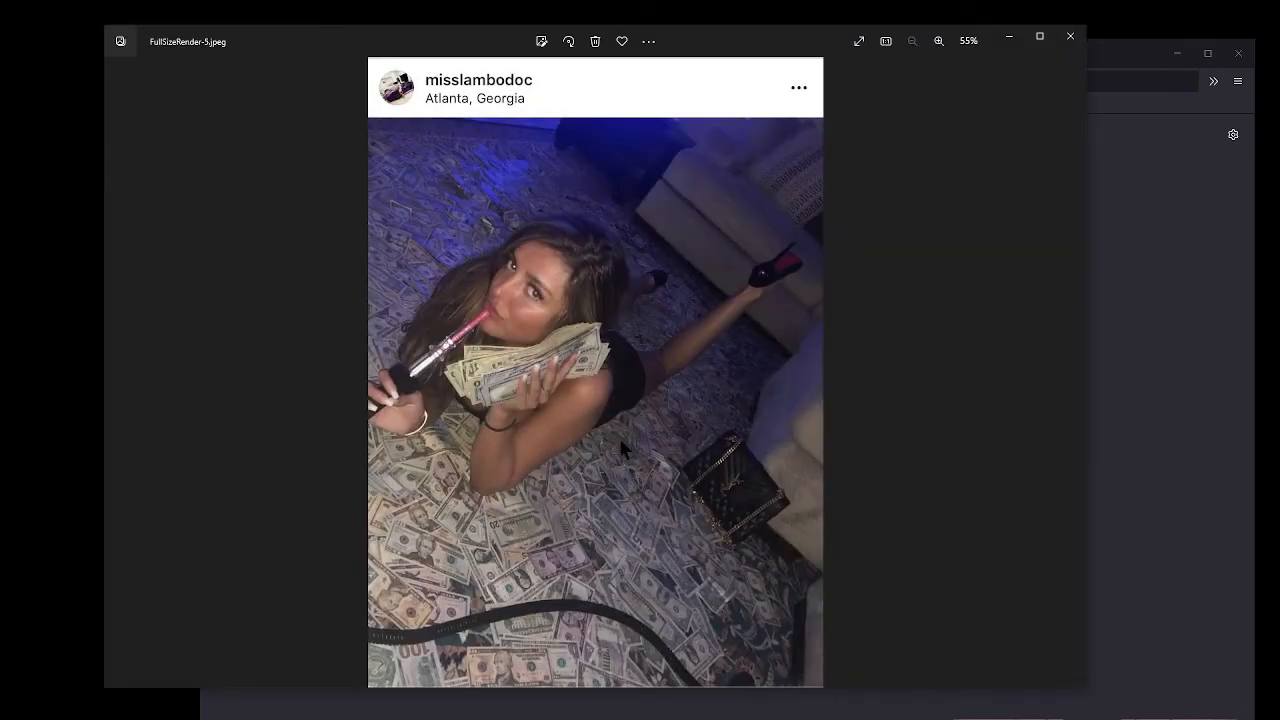
{"action": "mouse_move", "coordinate": [652, 457]}
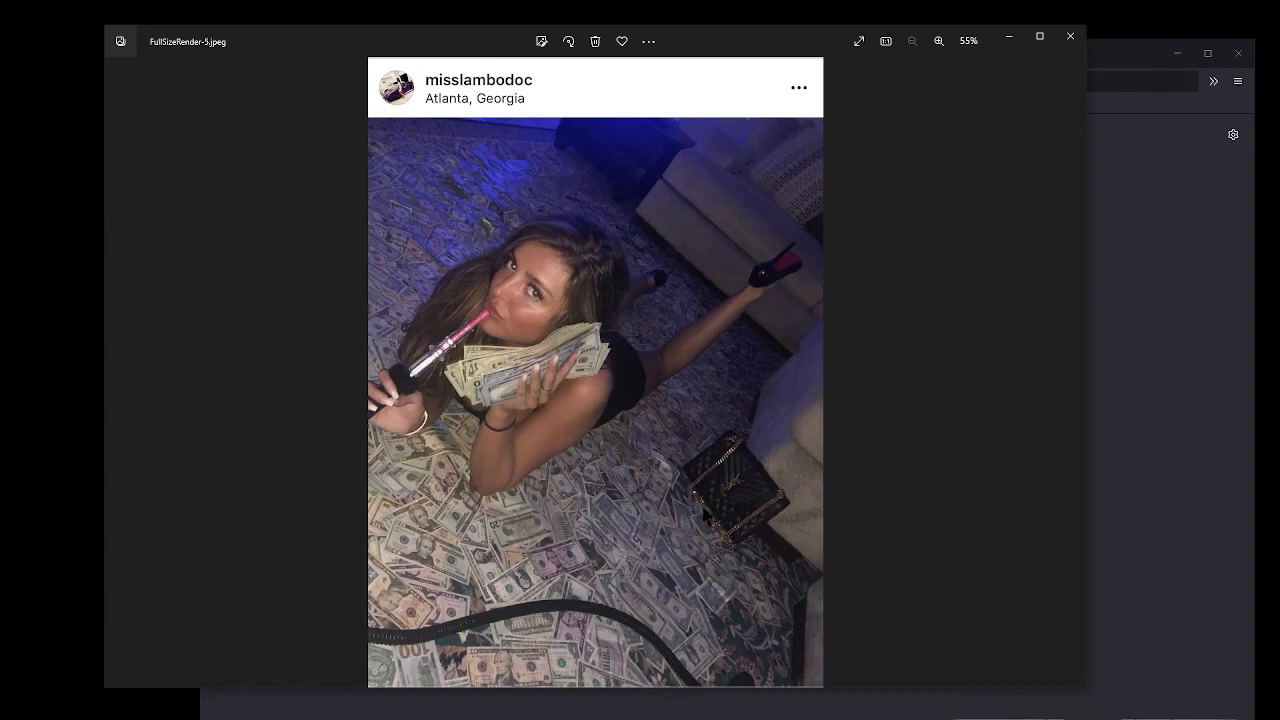
{"action": "mouse_move", "coordinate": [688, 527]}
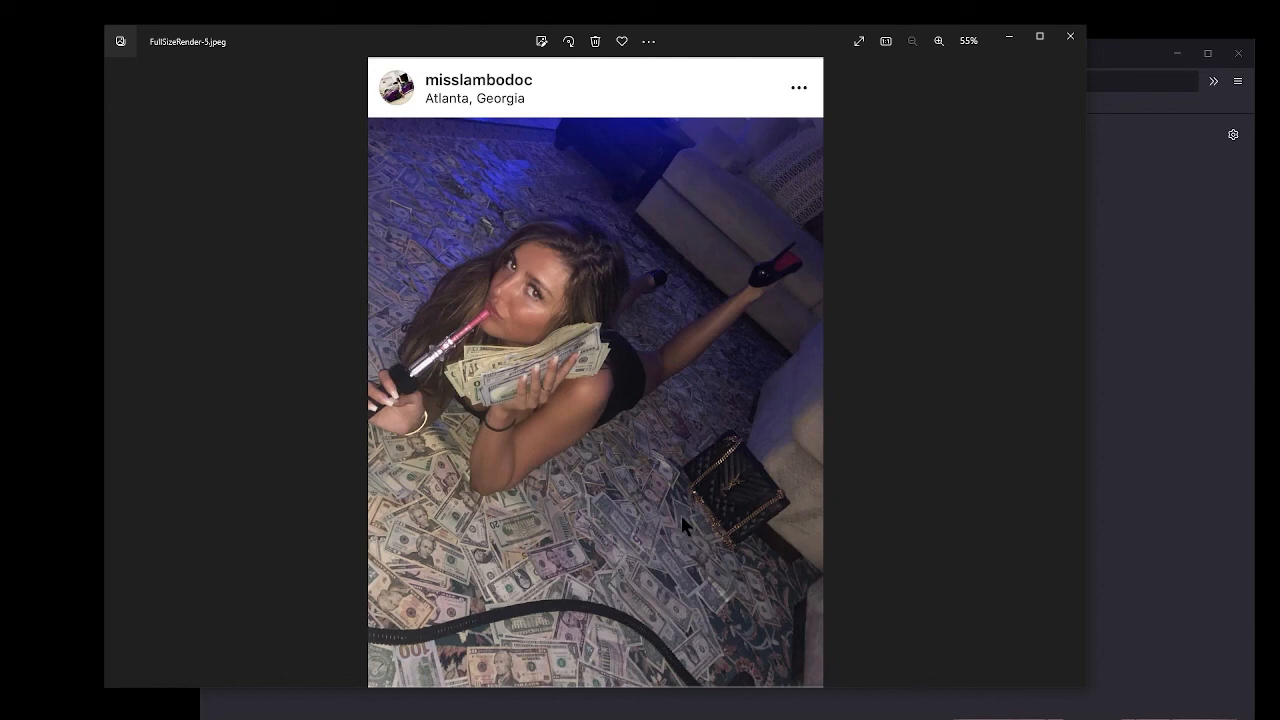
{"action": "mouse_move", "coordinate": [665, 400]}
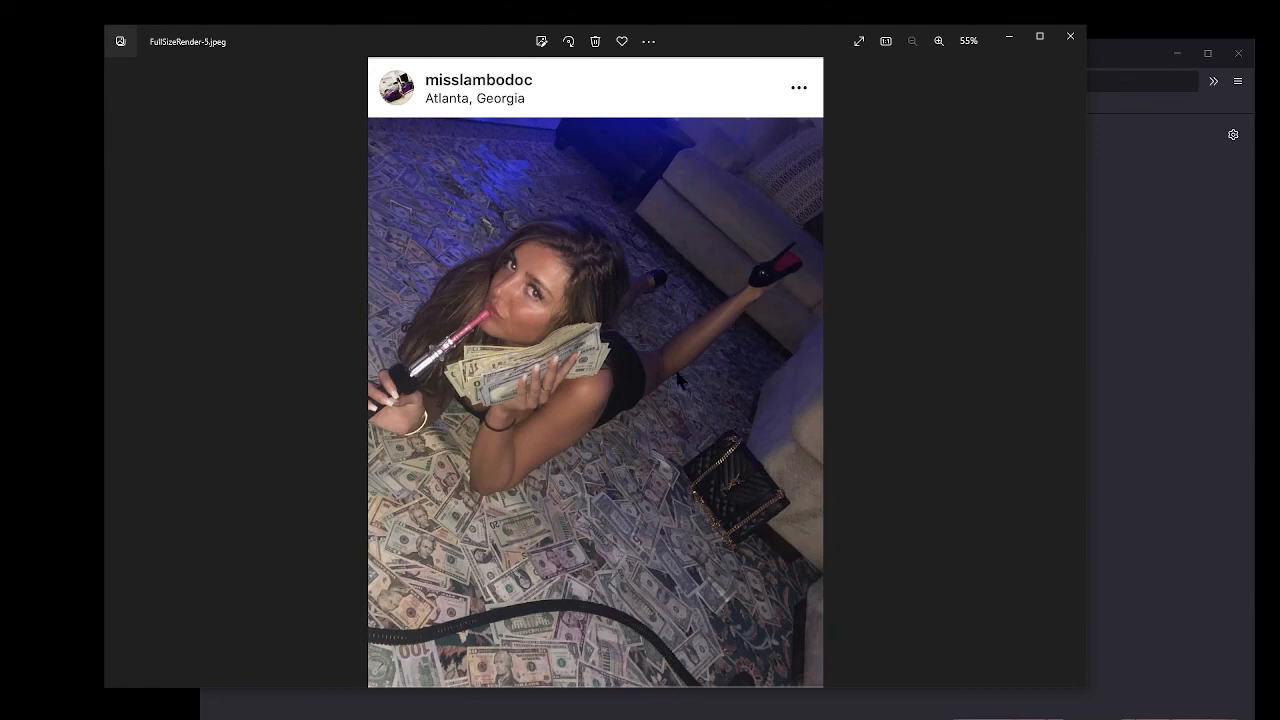
{"action": "mouse_move", "coordinate": [1183, 330]}
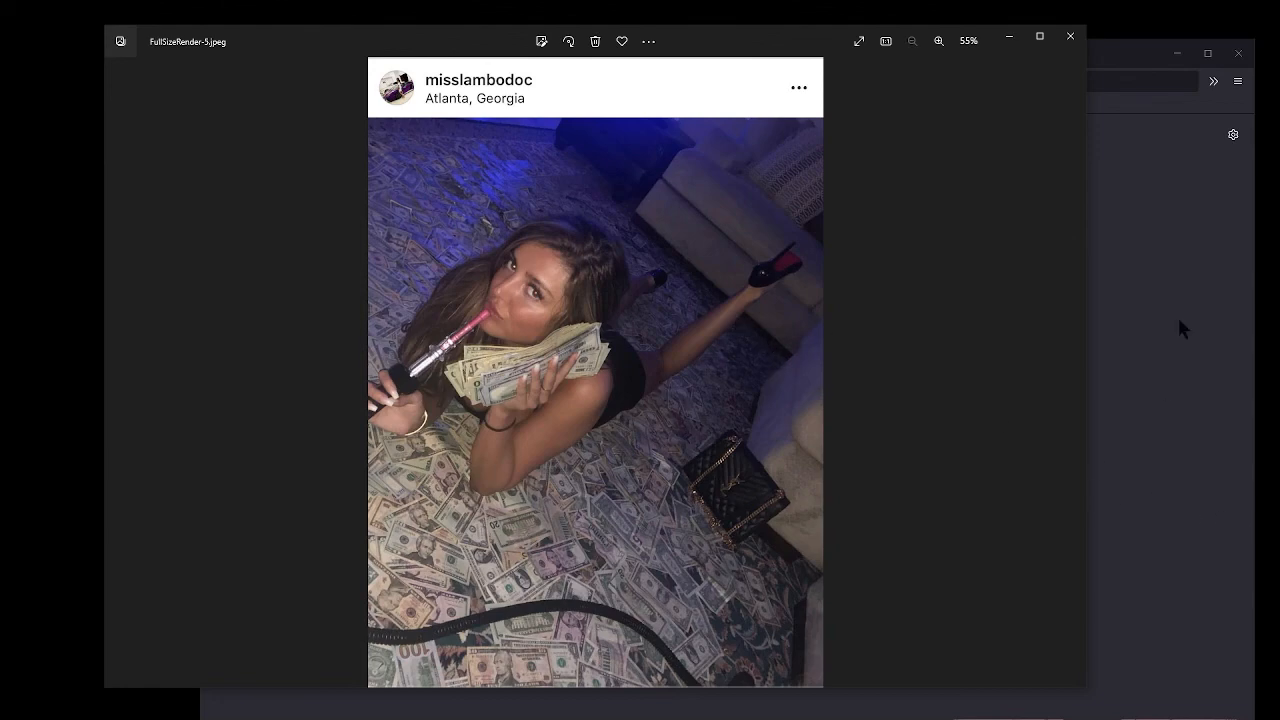